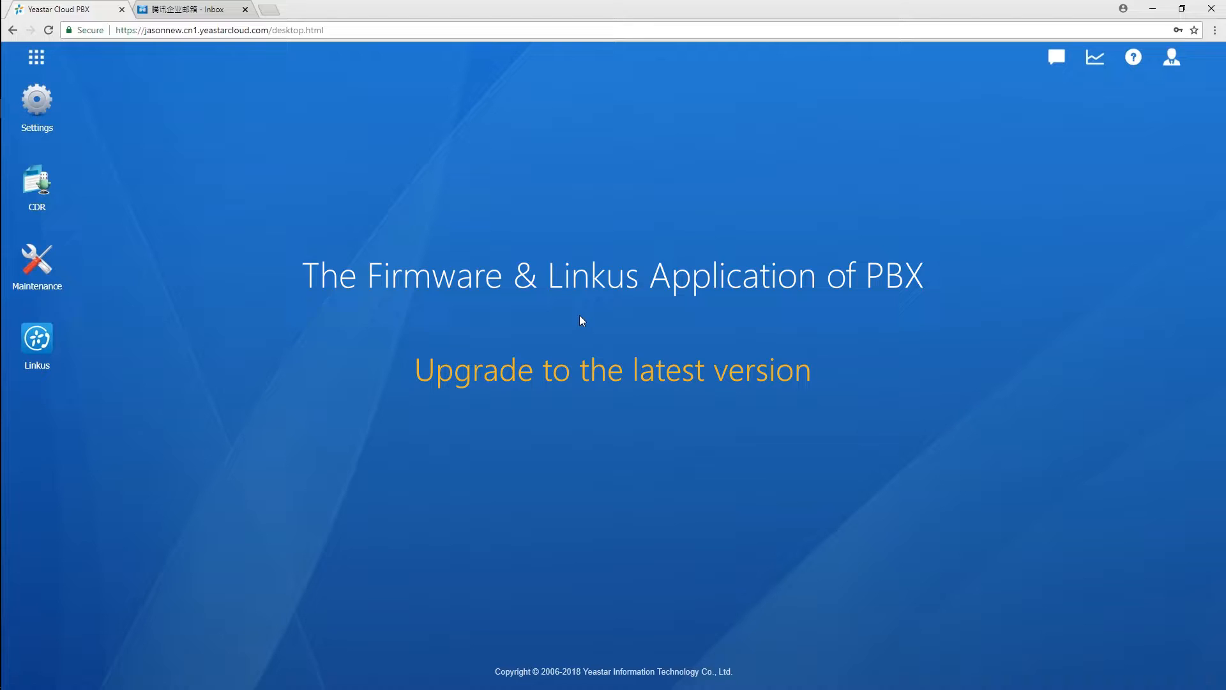
Step: Check for a new firmware version in Maintenance, confirm it is already latest, and close Maintenance
click(36, 266)
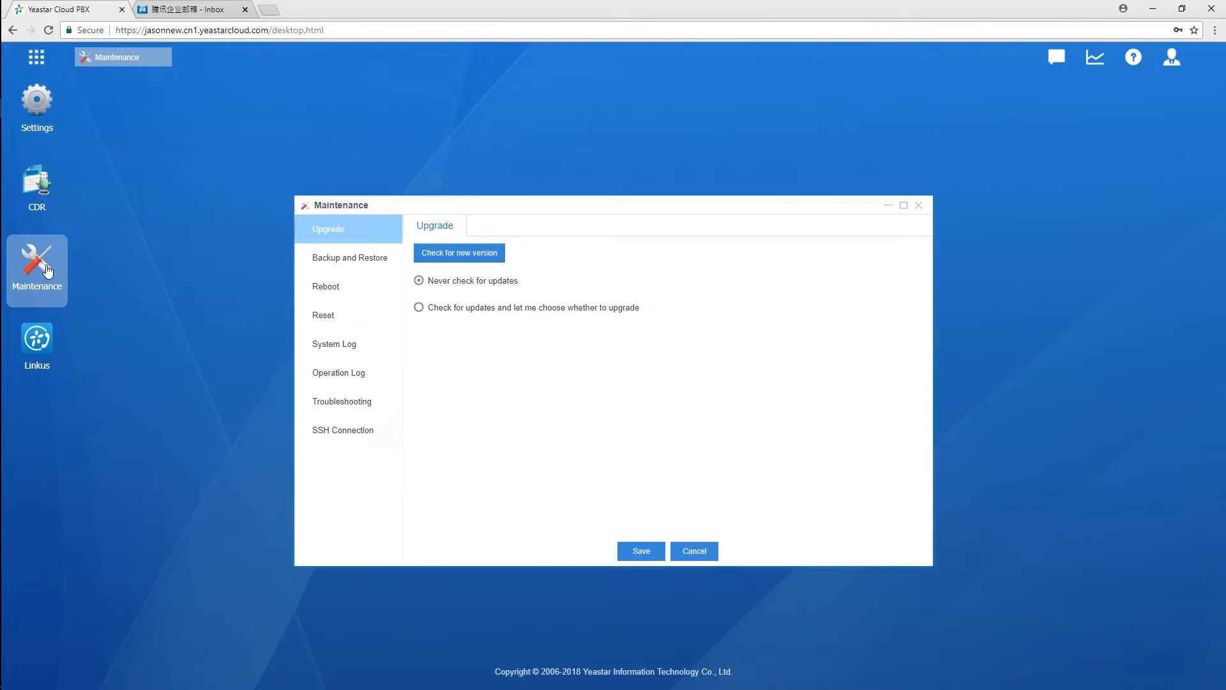
click(458, 252)
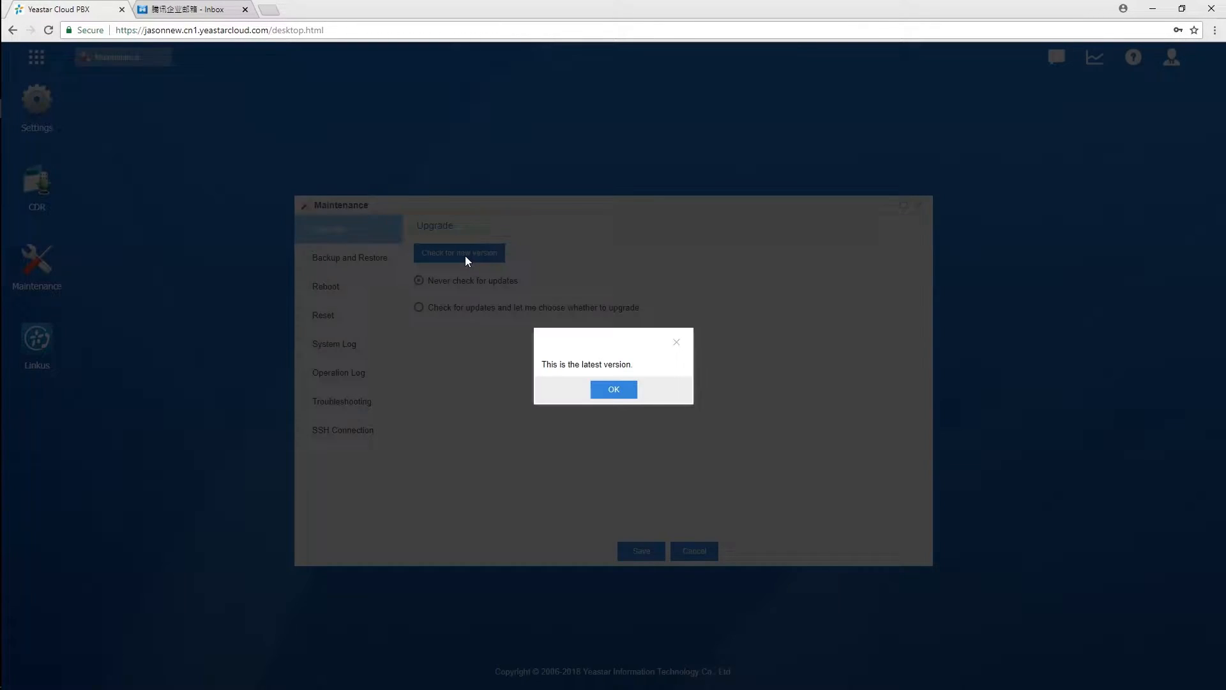
click(613, 389)
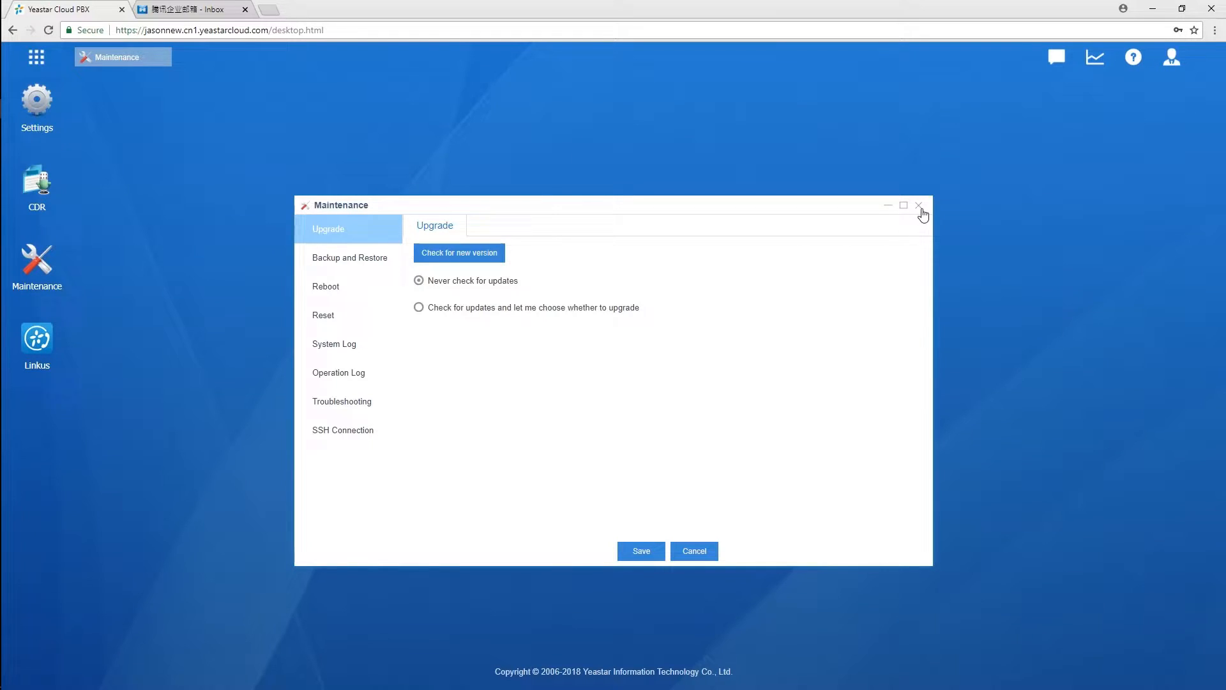
click(921, 208)
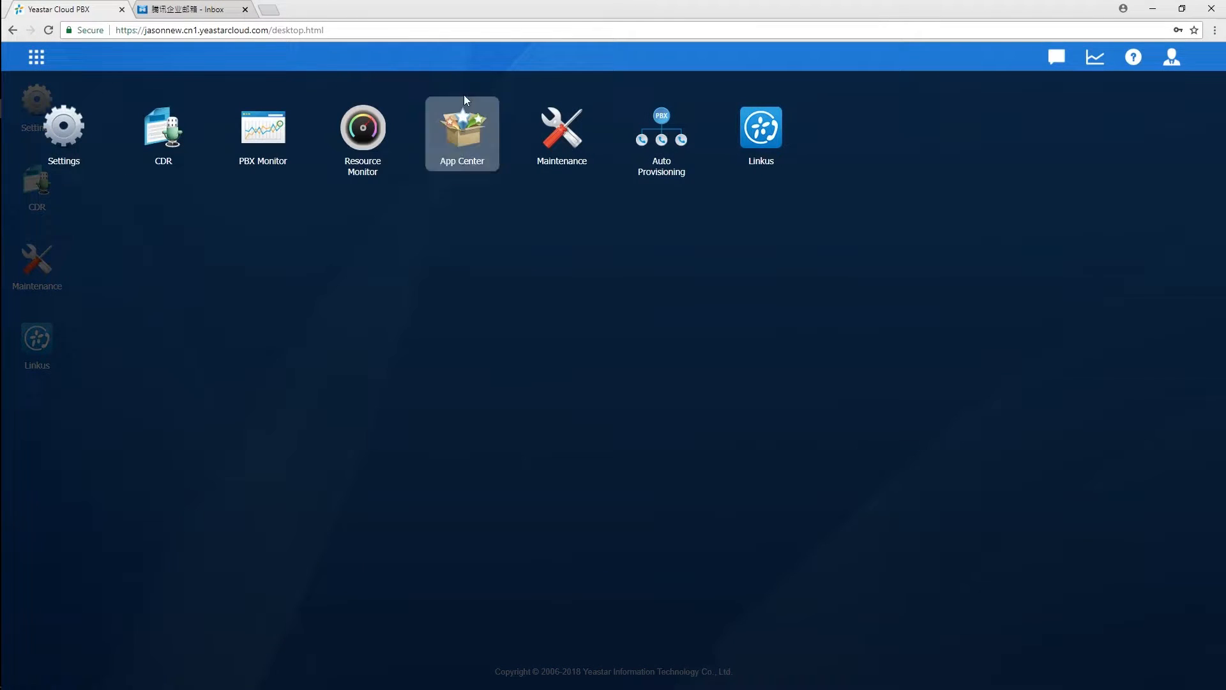
Step: Review app versions in App Center, then bring up Linkus management for extensions 1000–1007
click(461, 128)
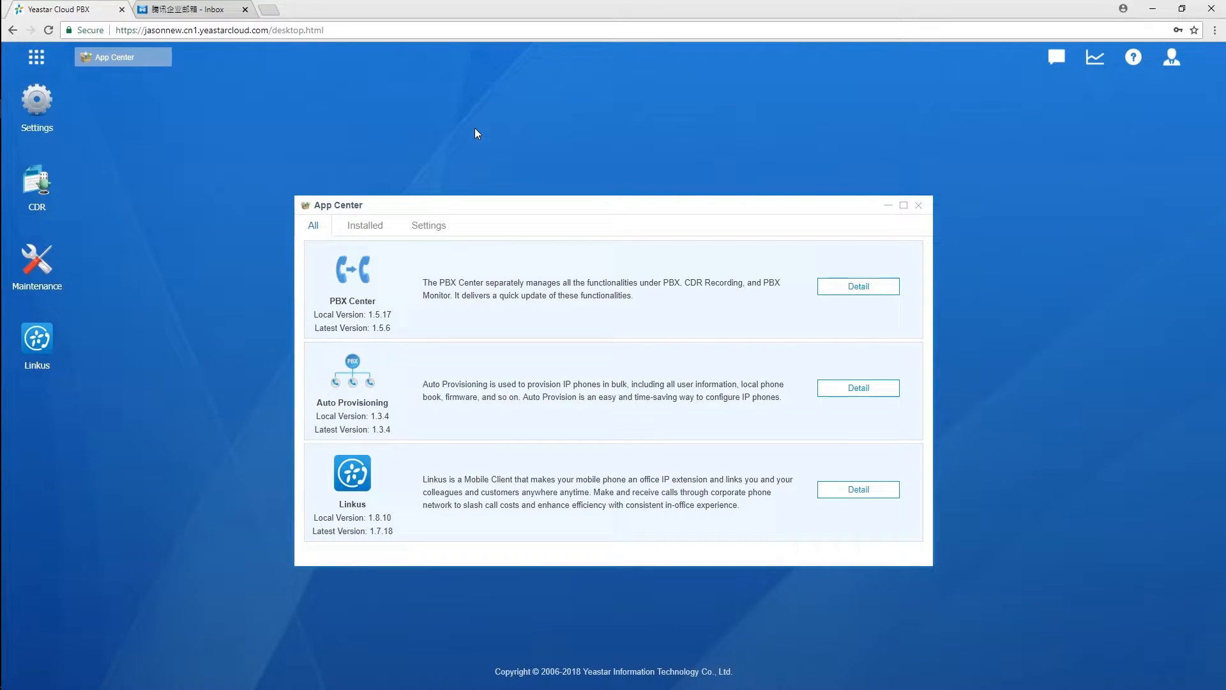
click(918, 204)
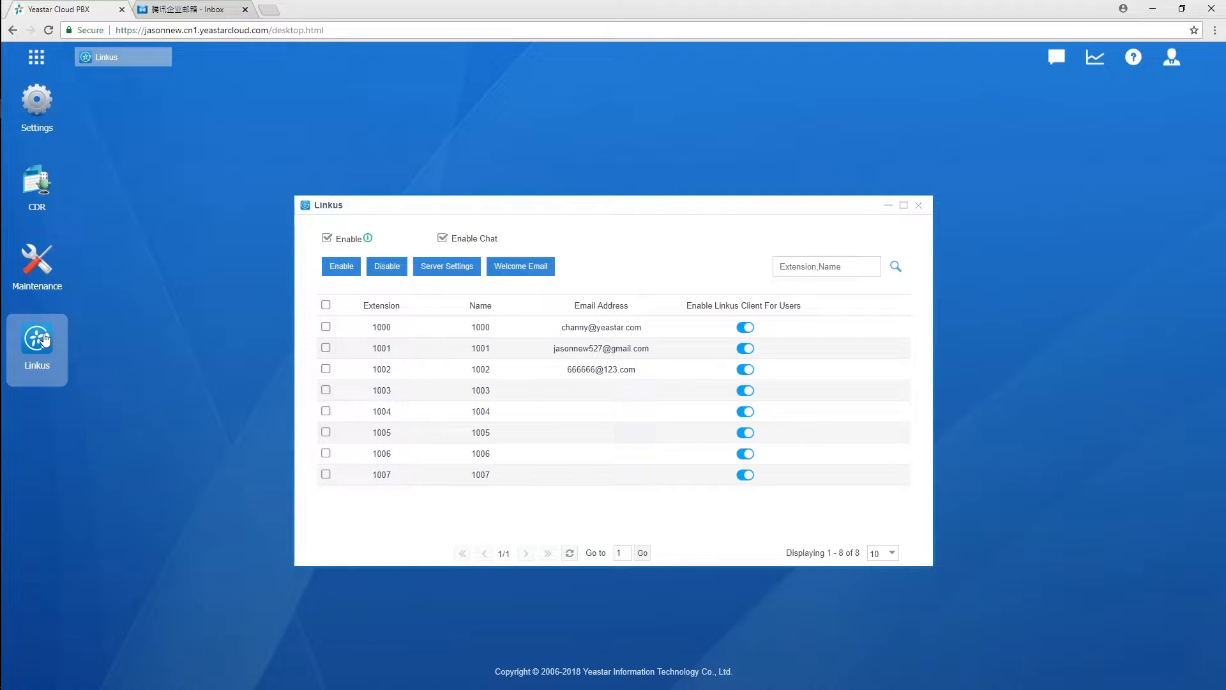
mouse_move(37, 110)
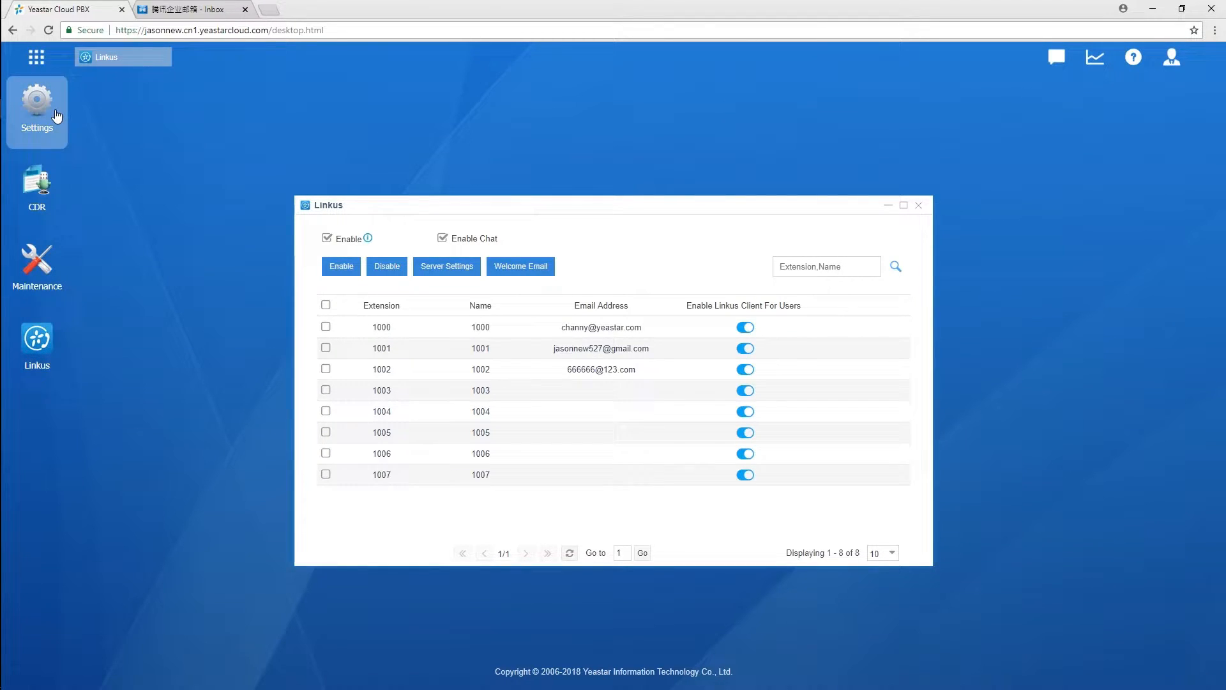
click(36, 109)
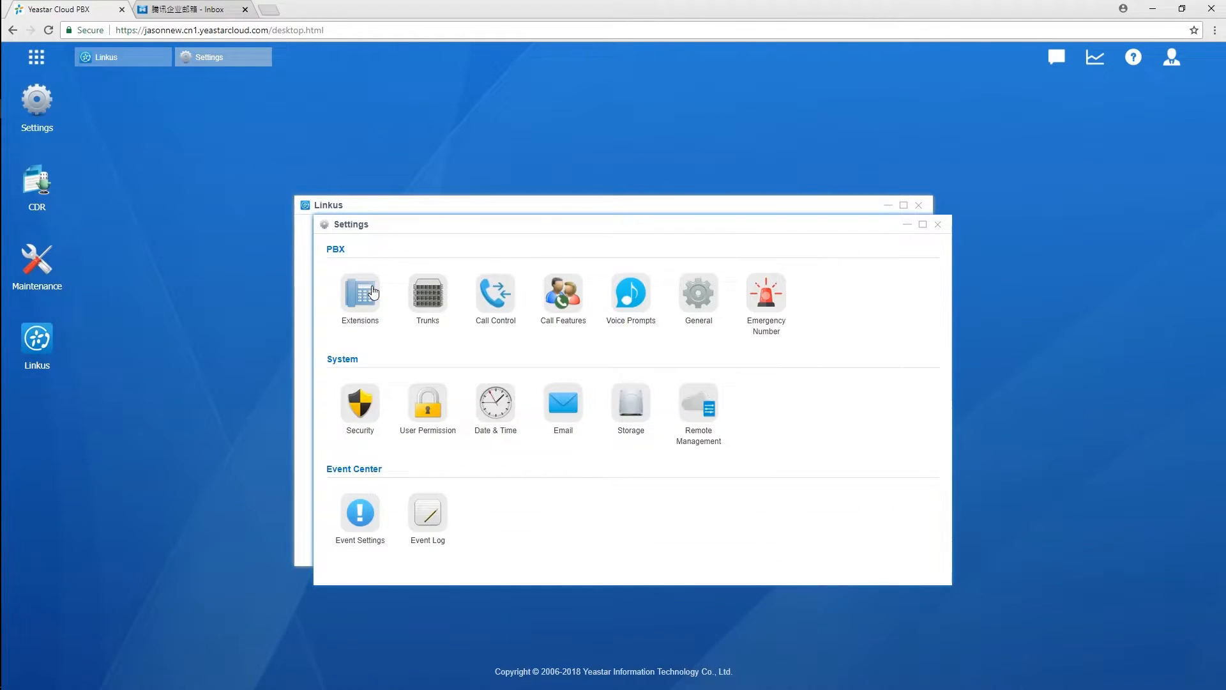
click(358, 294)
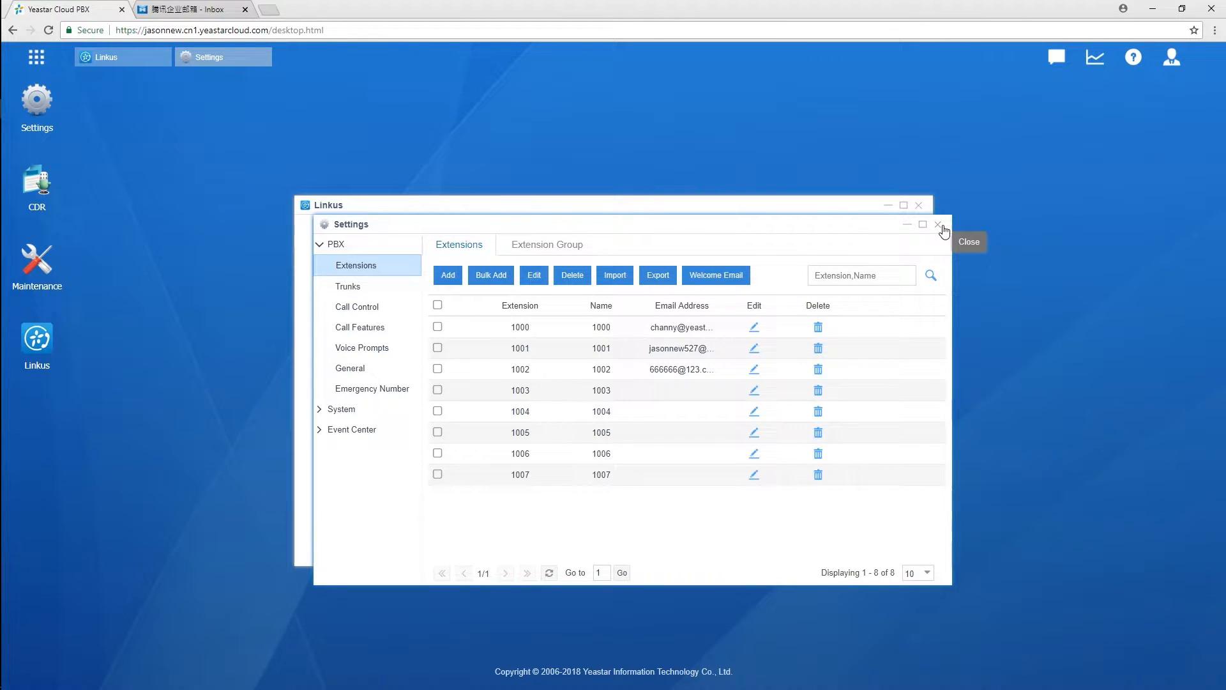
click(937, 224)
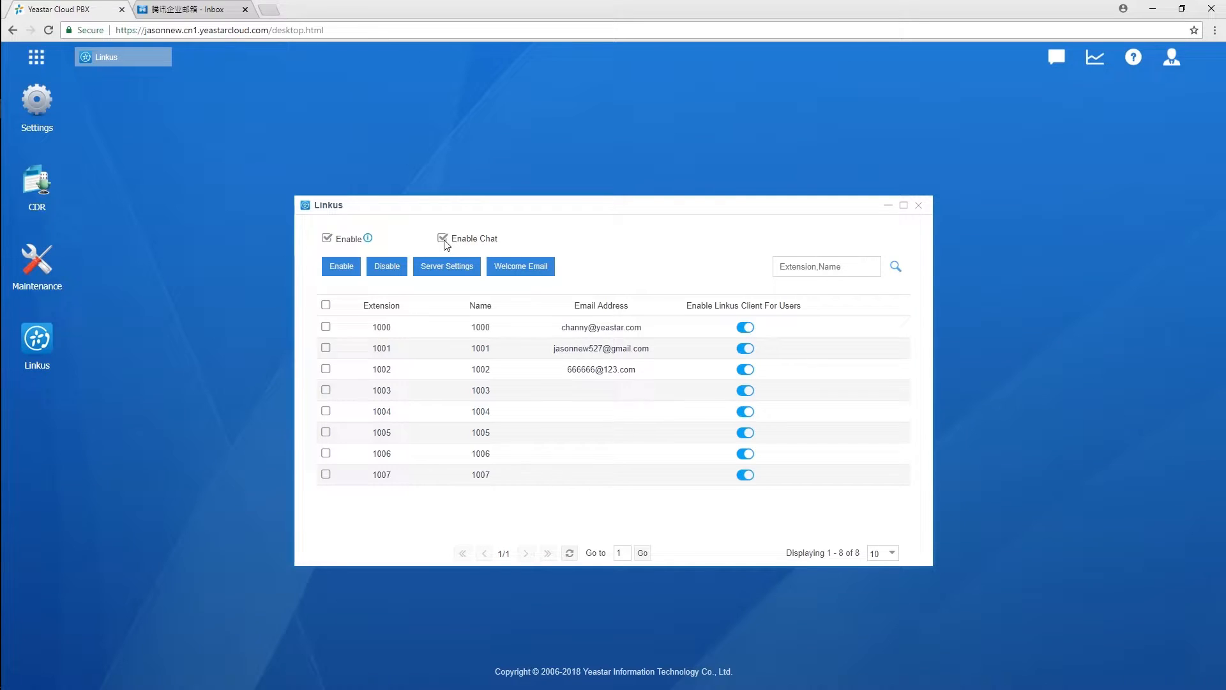
click(442, 239)
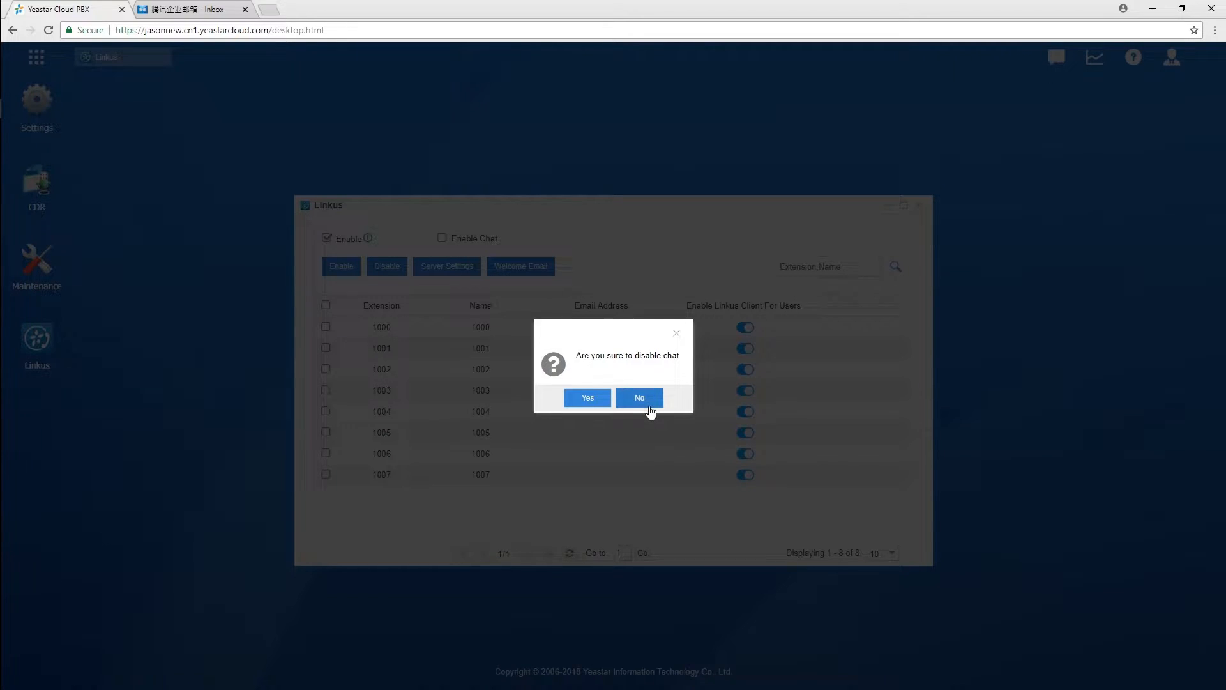
click(638, 398)
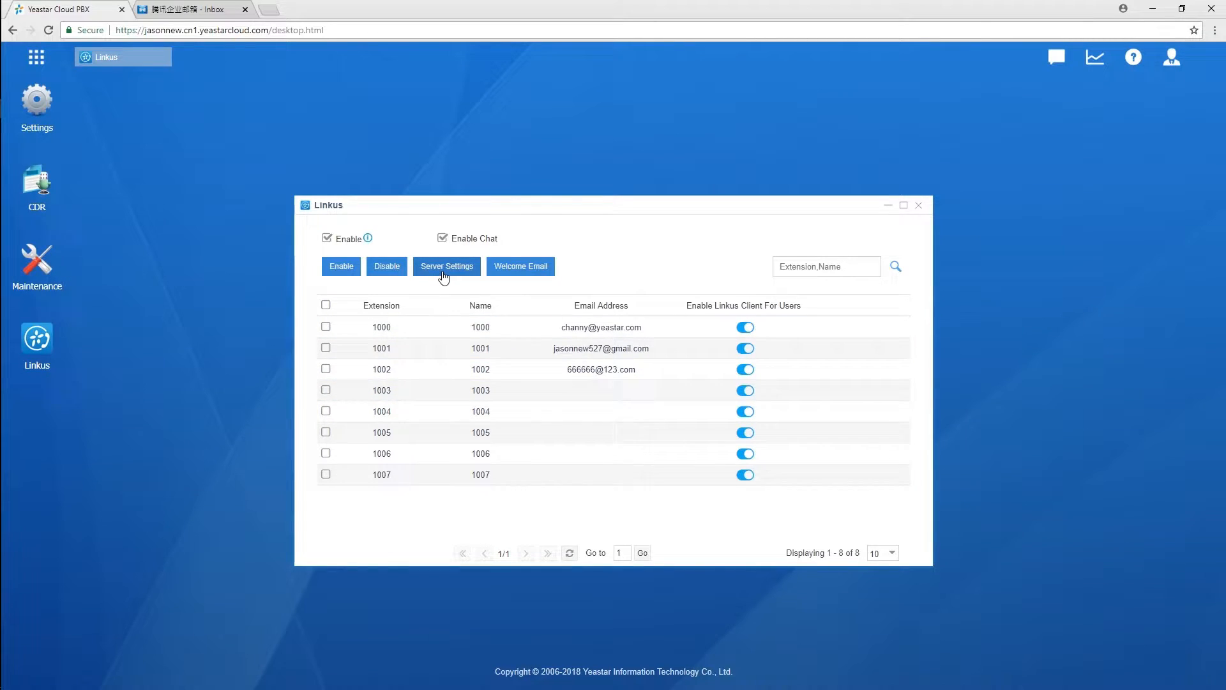
click(447, 265)
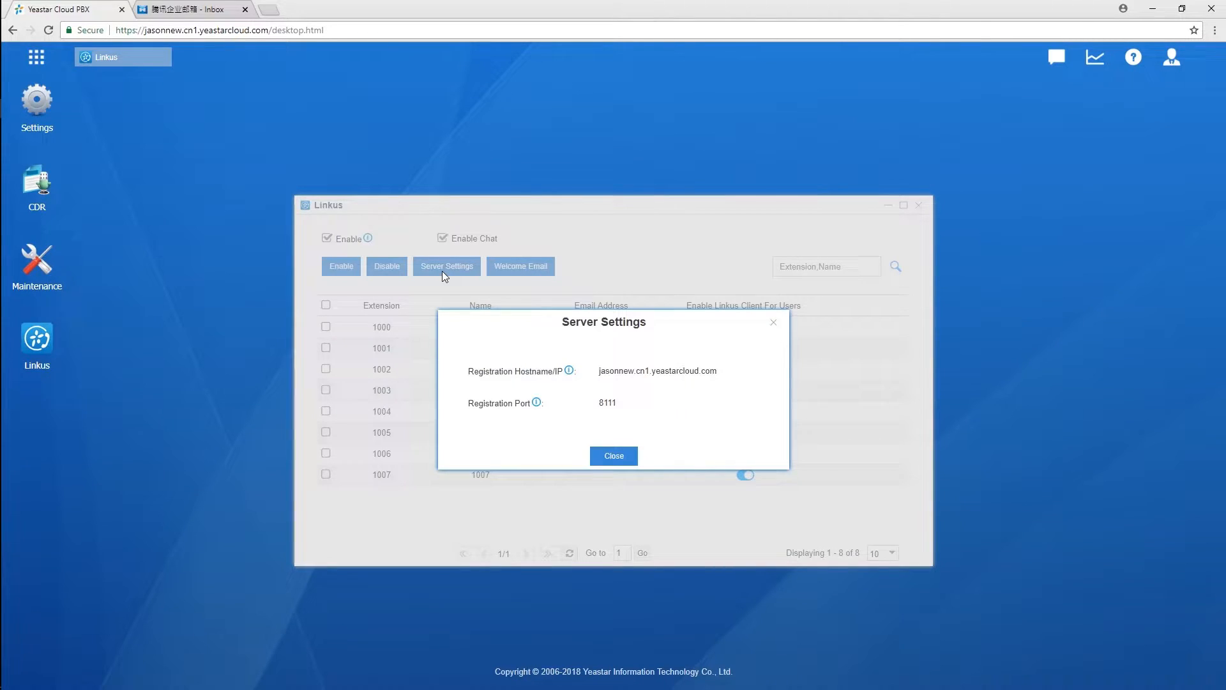
mouse_move(614, 430)
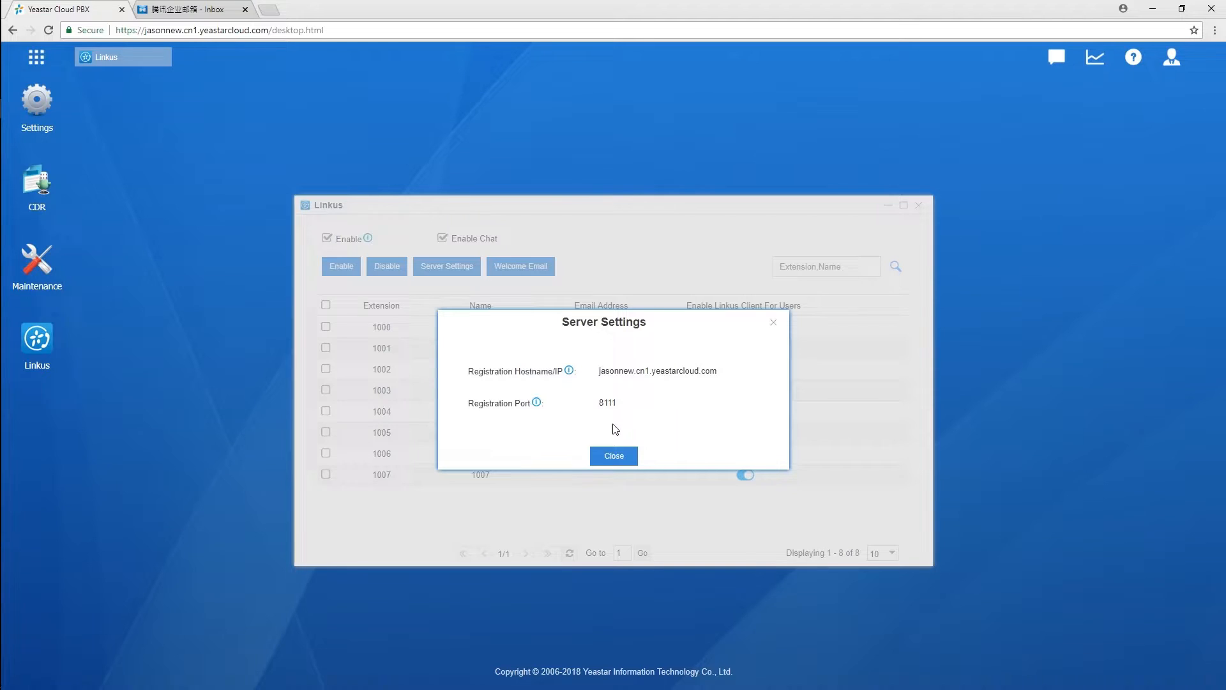
click(613, 455)
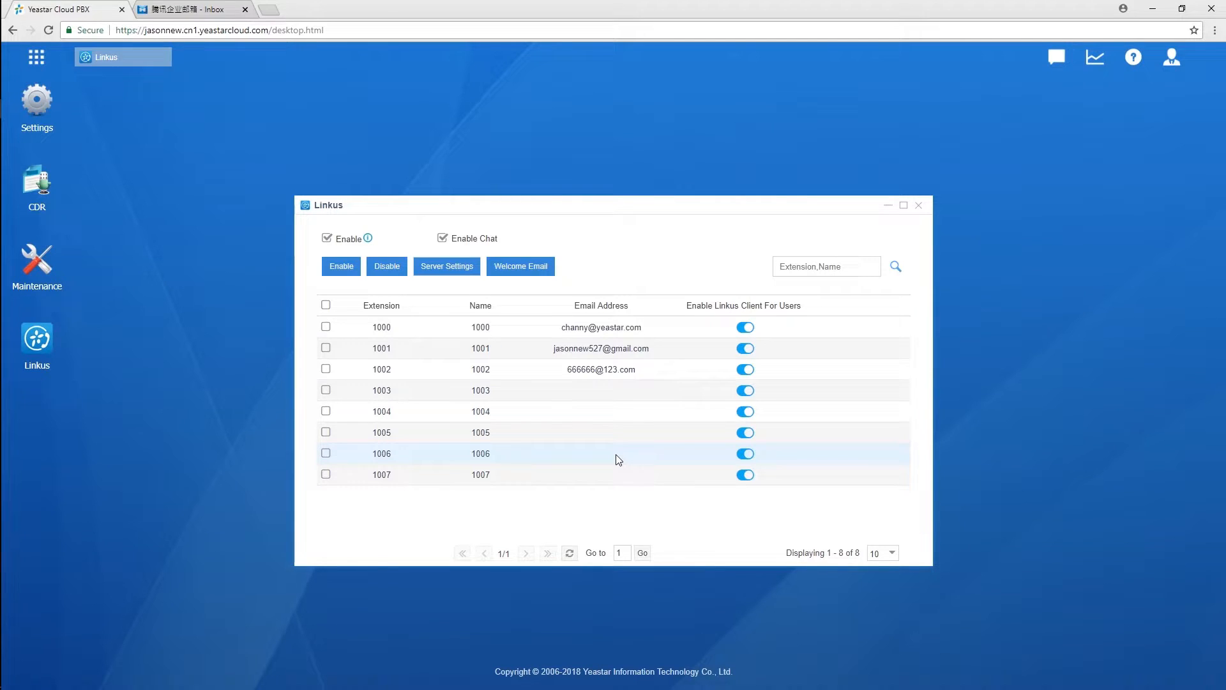
mouse_move(520, 266)
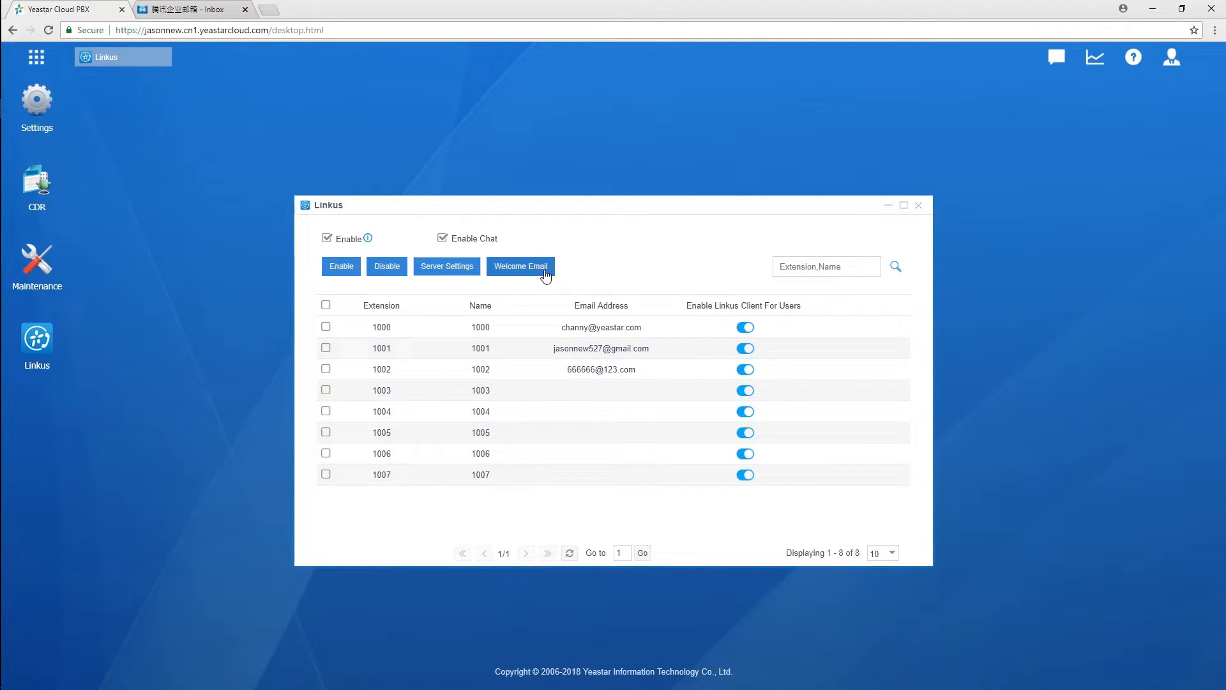
Step: Start a Linkus welcome email for Selected Extensions and review the email template content
click(519, 266)
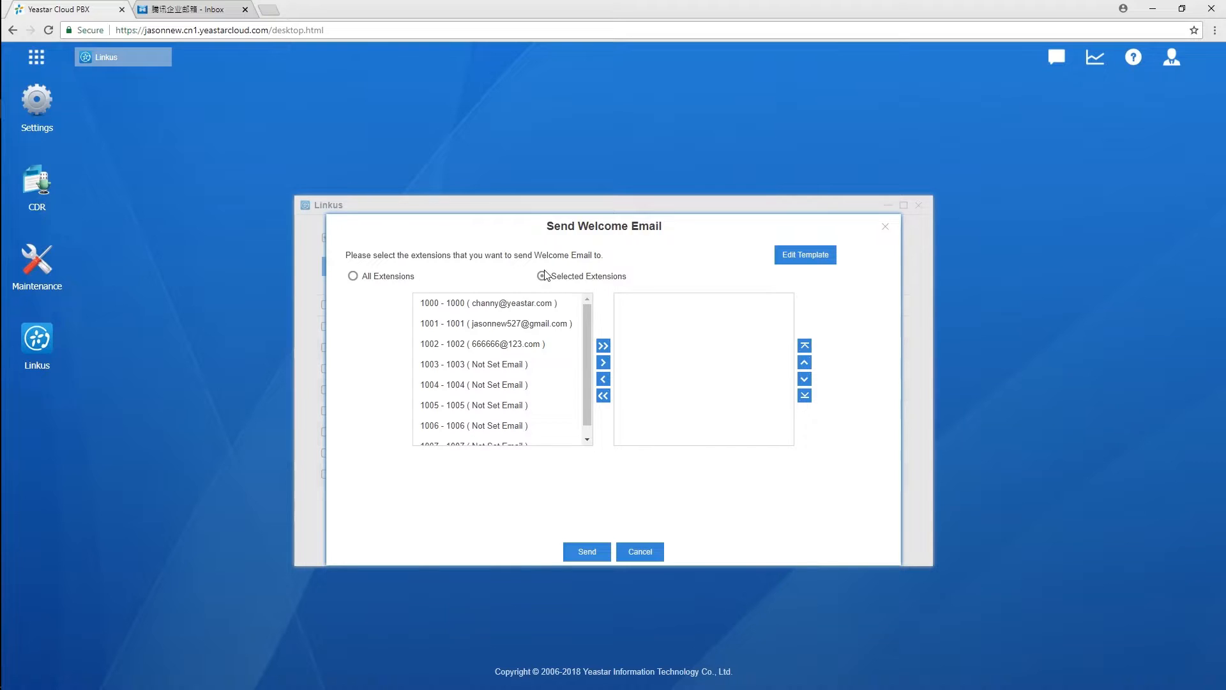
click(542, 276)
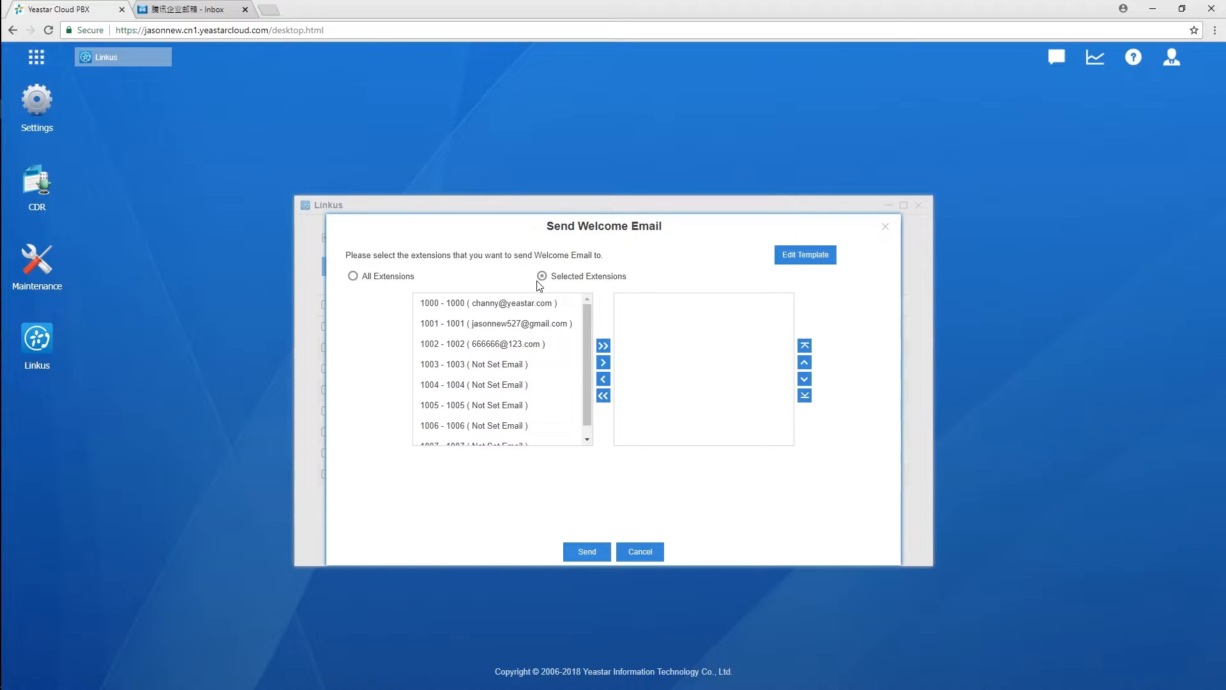
click(804, 255)
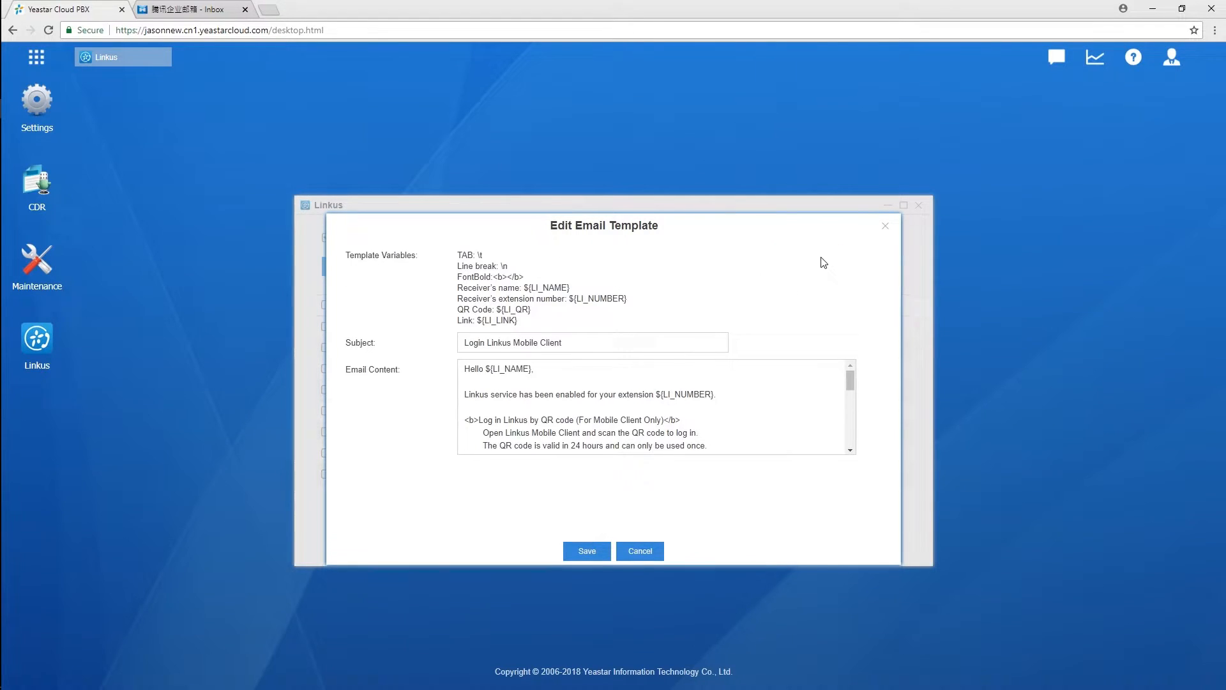
scroll(down, 3)
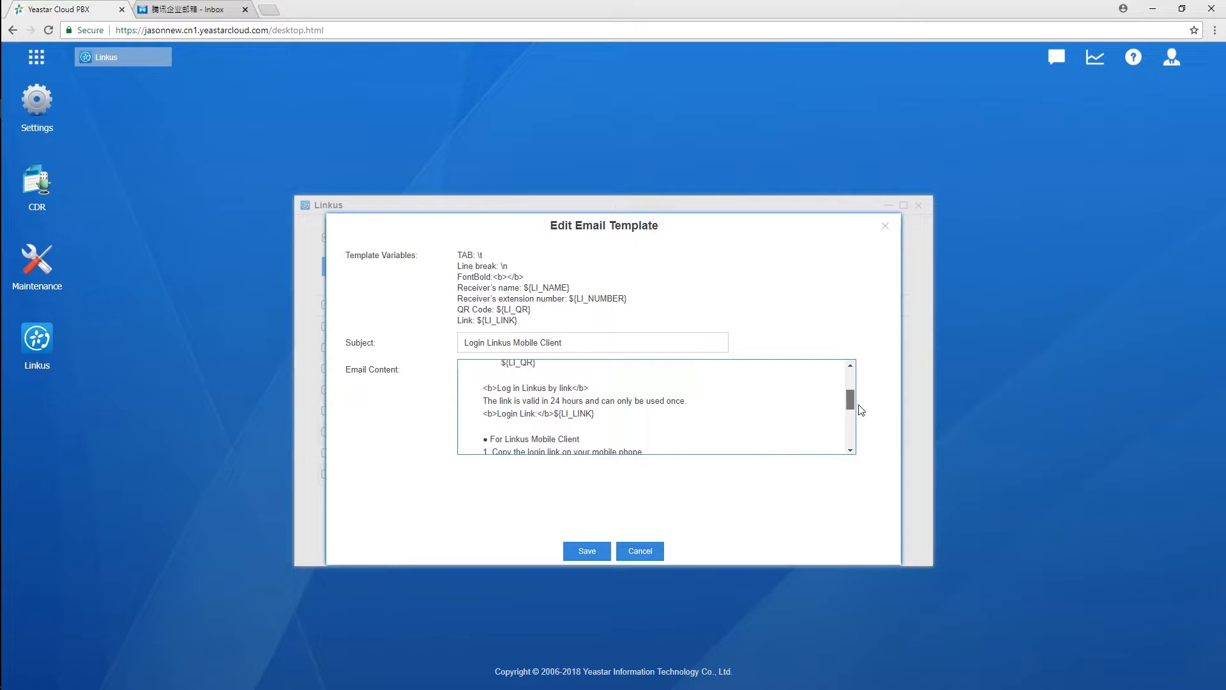
click(639, 550)
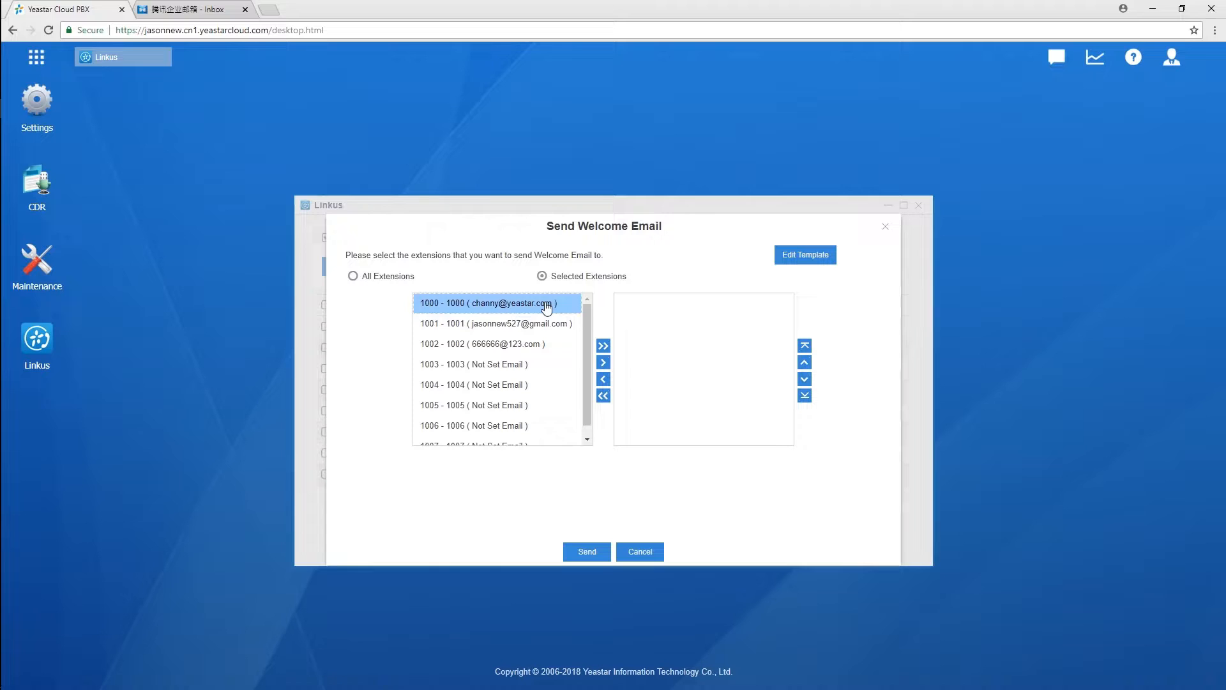
mouse_move(603, 361)
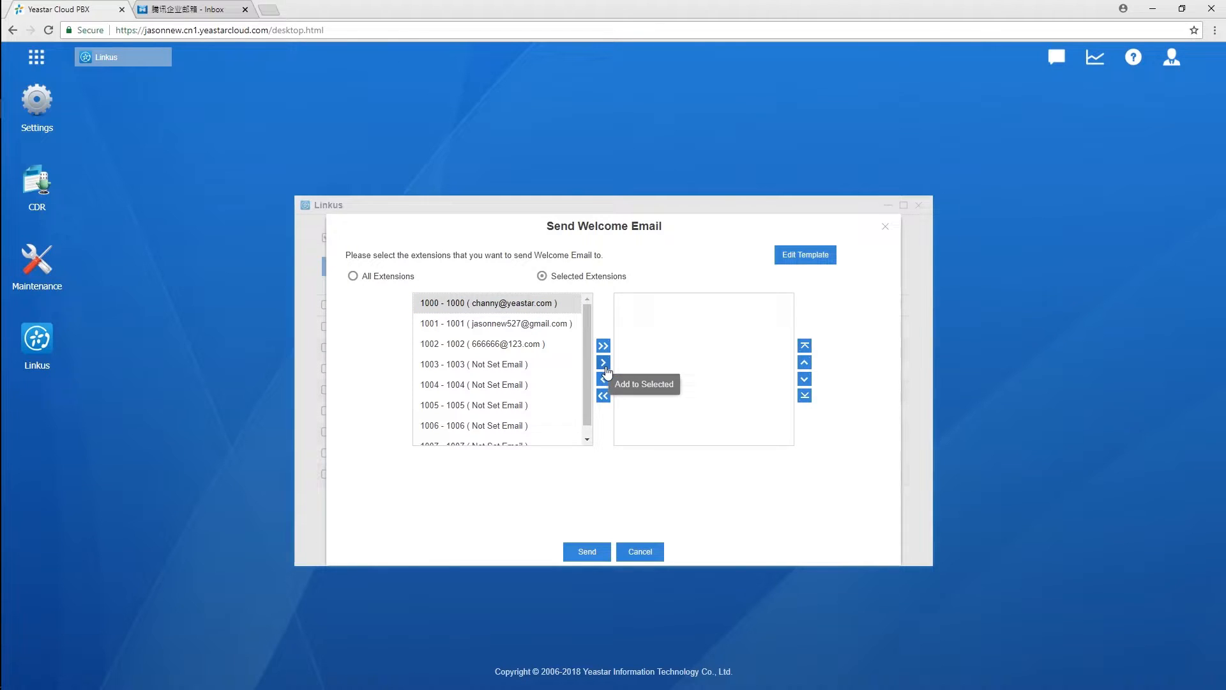
Step: Add extension 1000 as recipient and send the welcome email, acknowledging one success and no failures
click(603, 362)
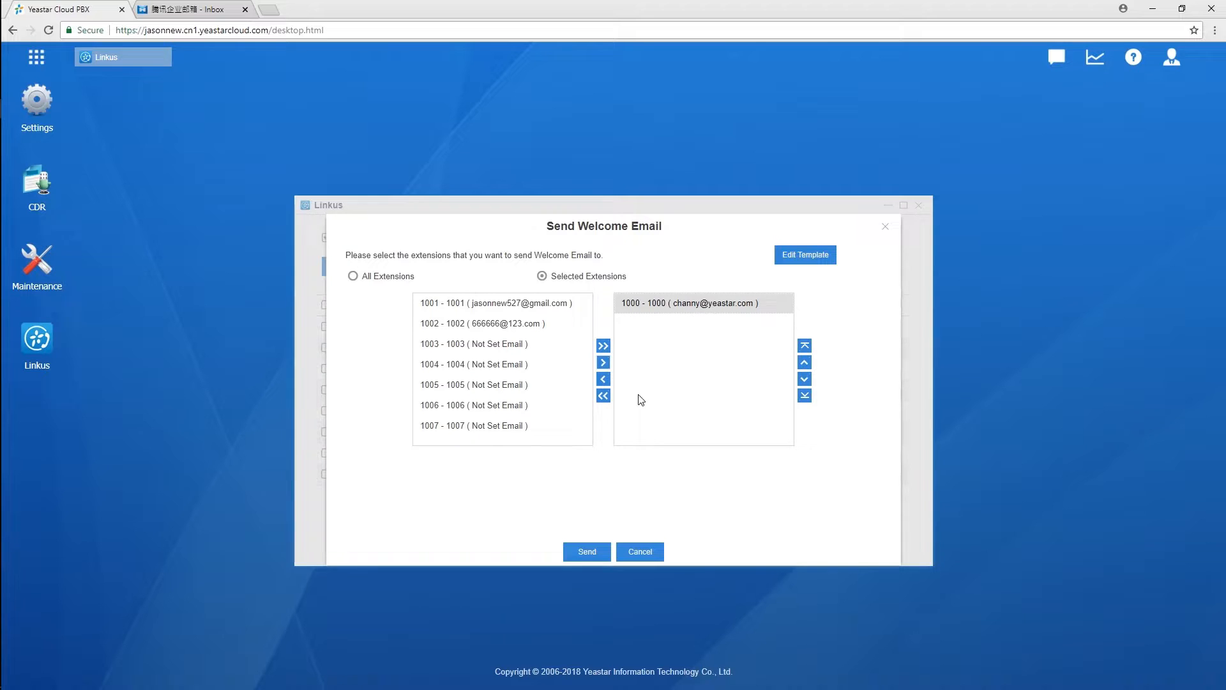
mouse_move(586, 551)
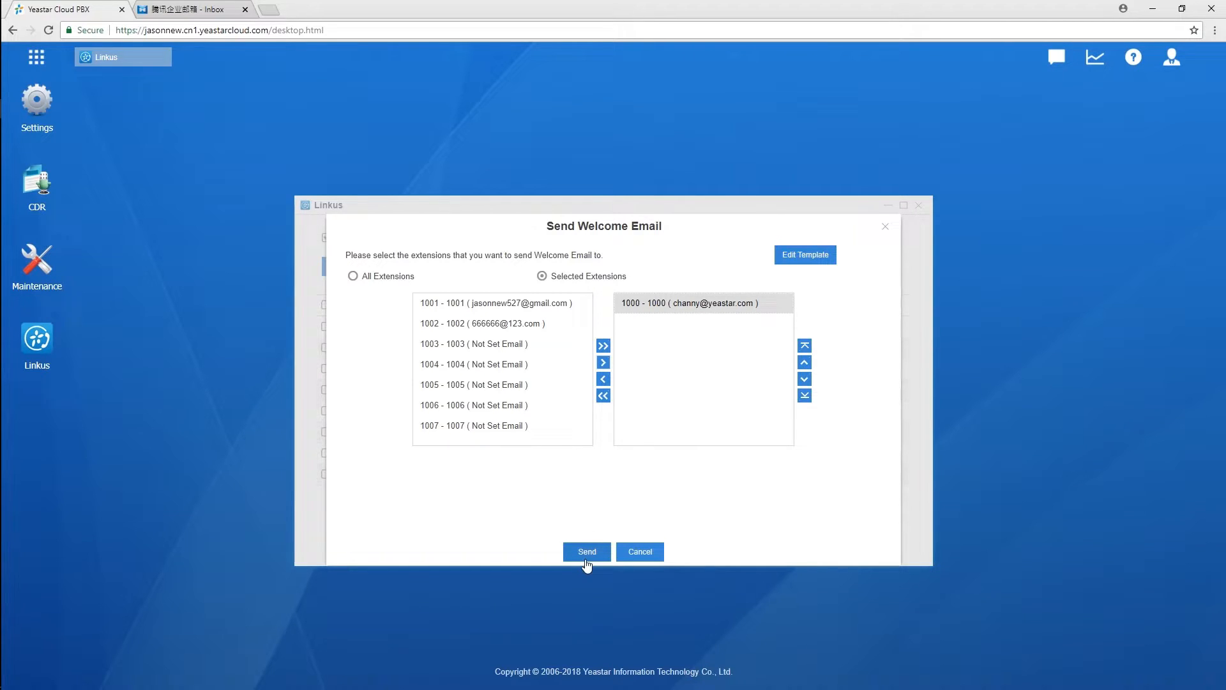
click(586, 552)
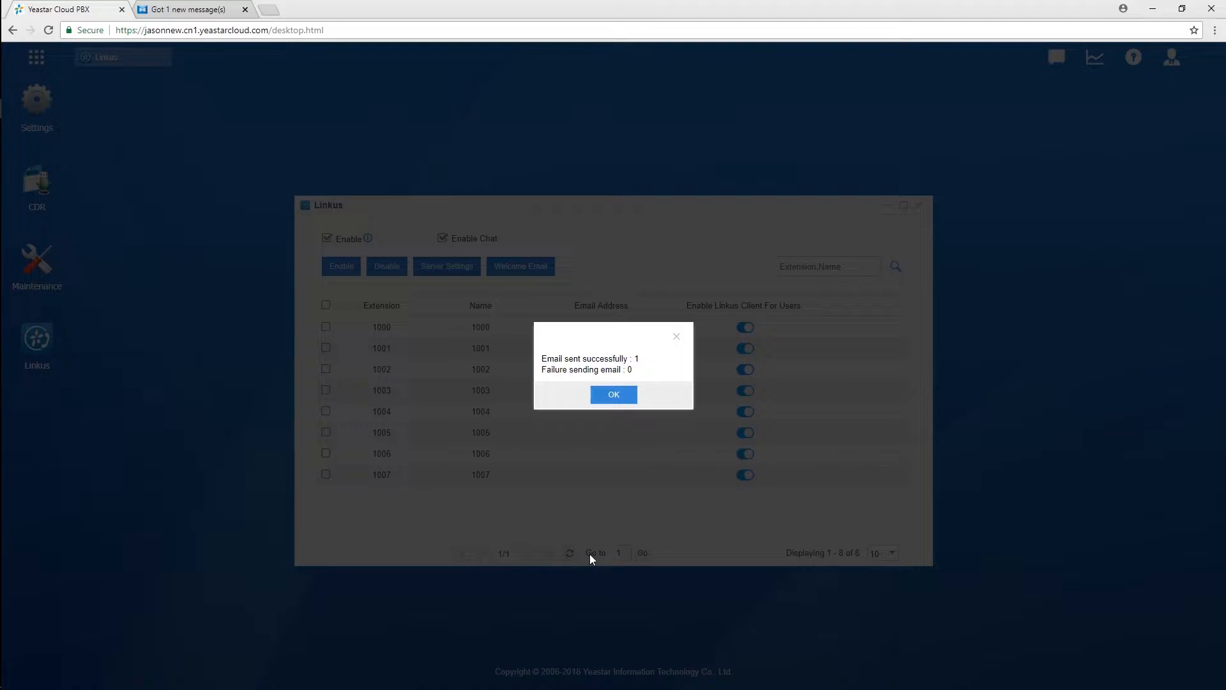
click(613, 395)
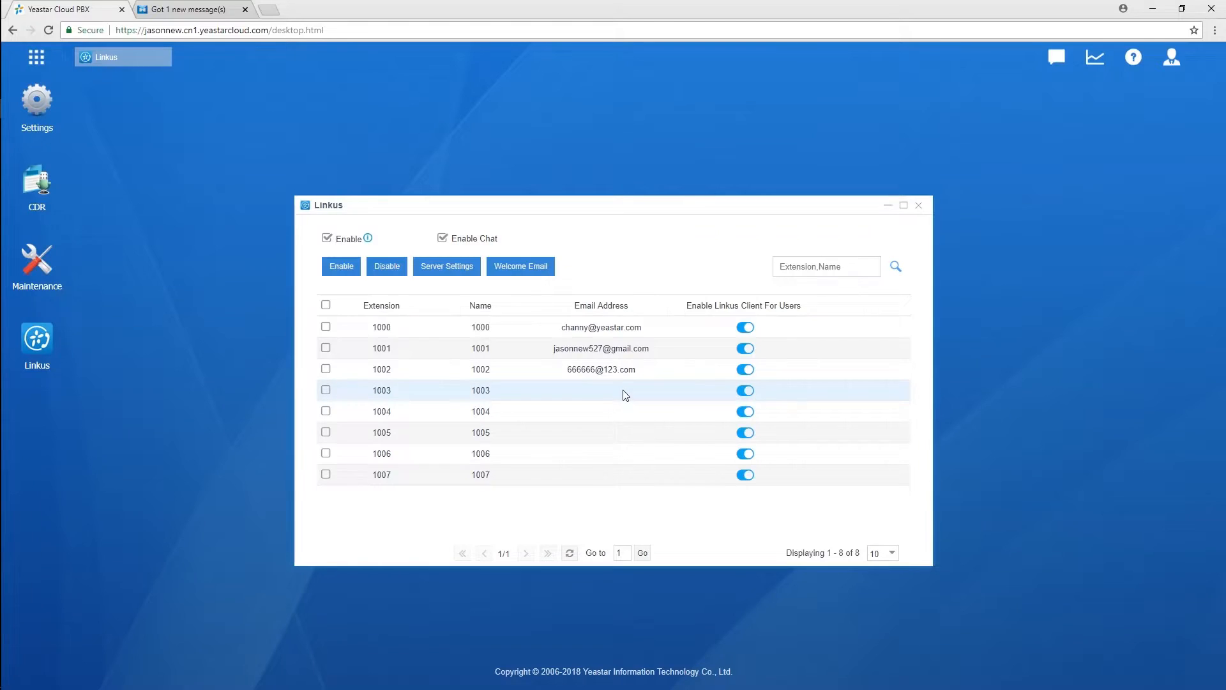
mouse_move(601, 369)
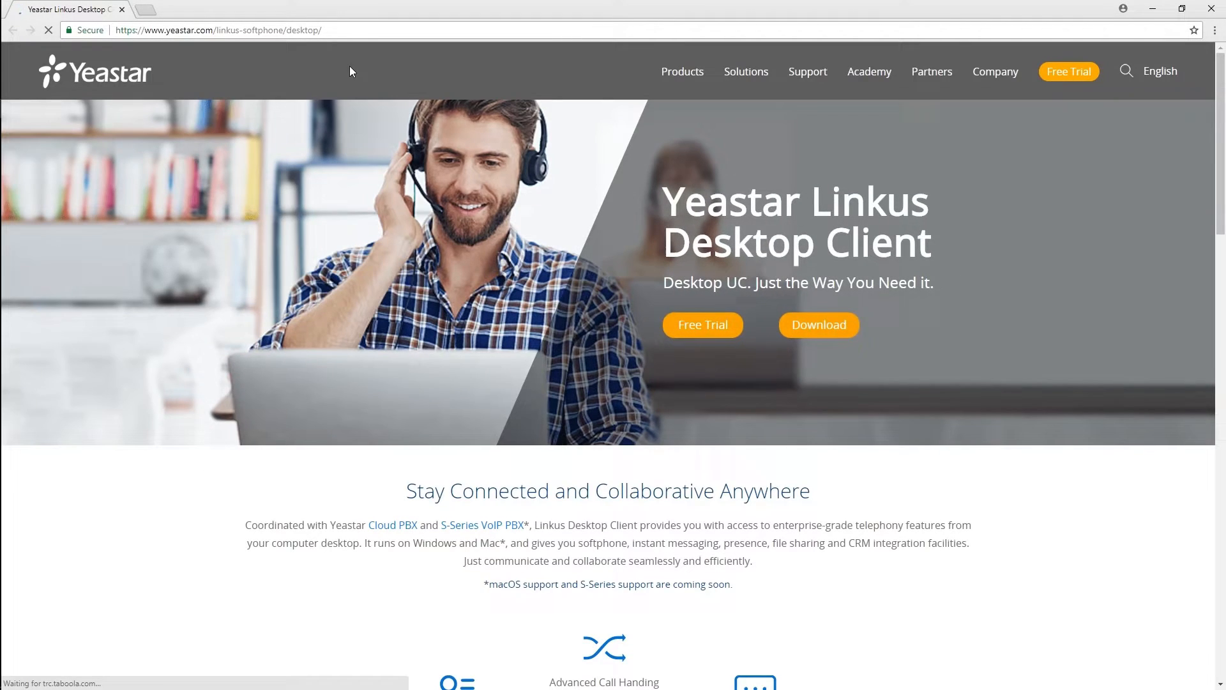
Step: Leave the Linkus Desktop Client web page and launch the Linkus client from the desktop shortcut
click(817, 325)
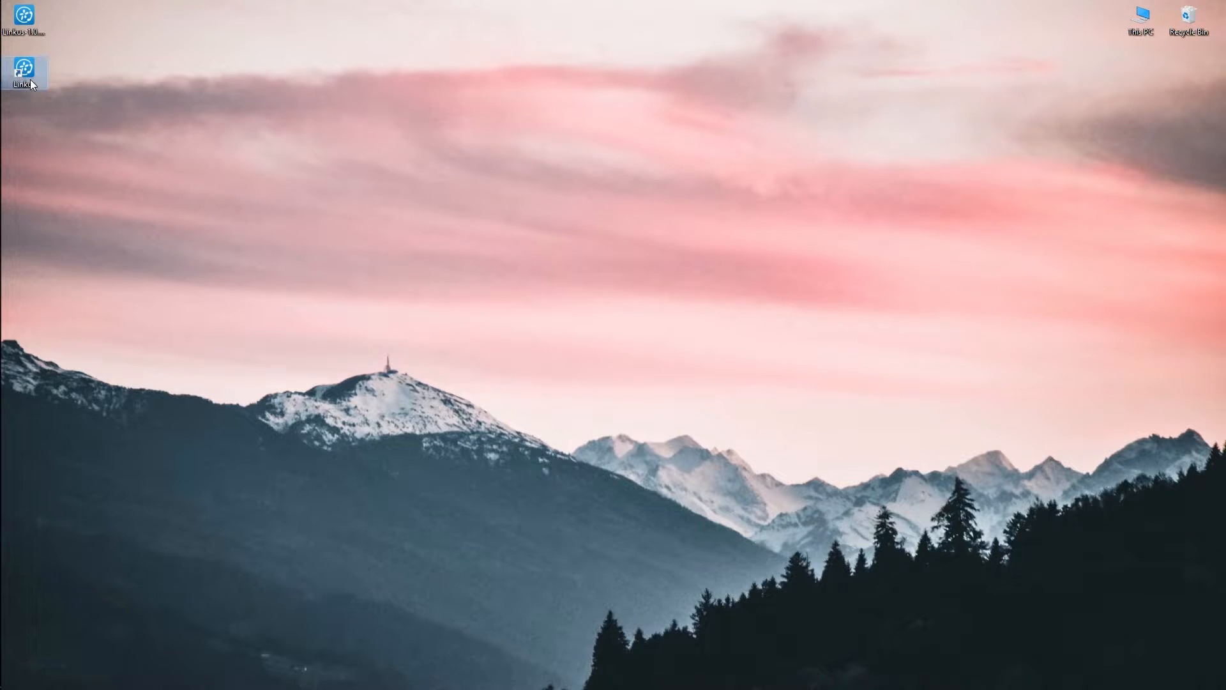
double_click(24, 72)
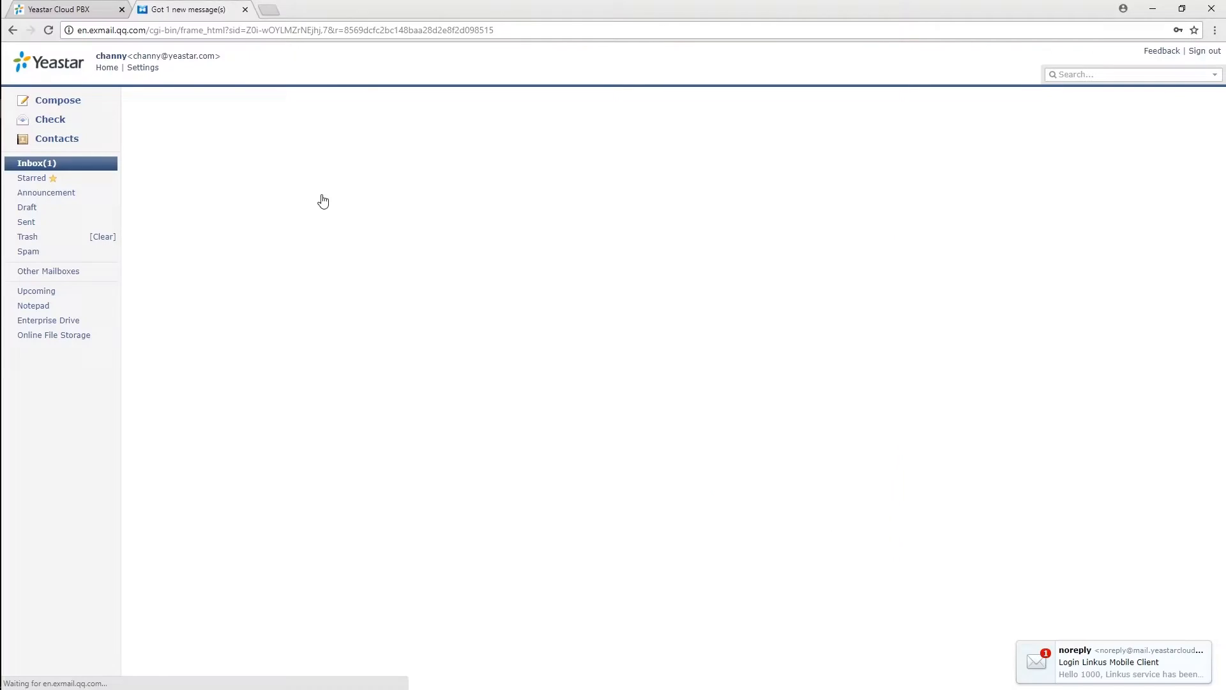
Step: Open the new 'Login Linkus Mobile Client' email from the mail notification
click(1110, 661)
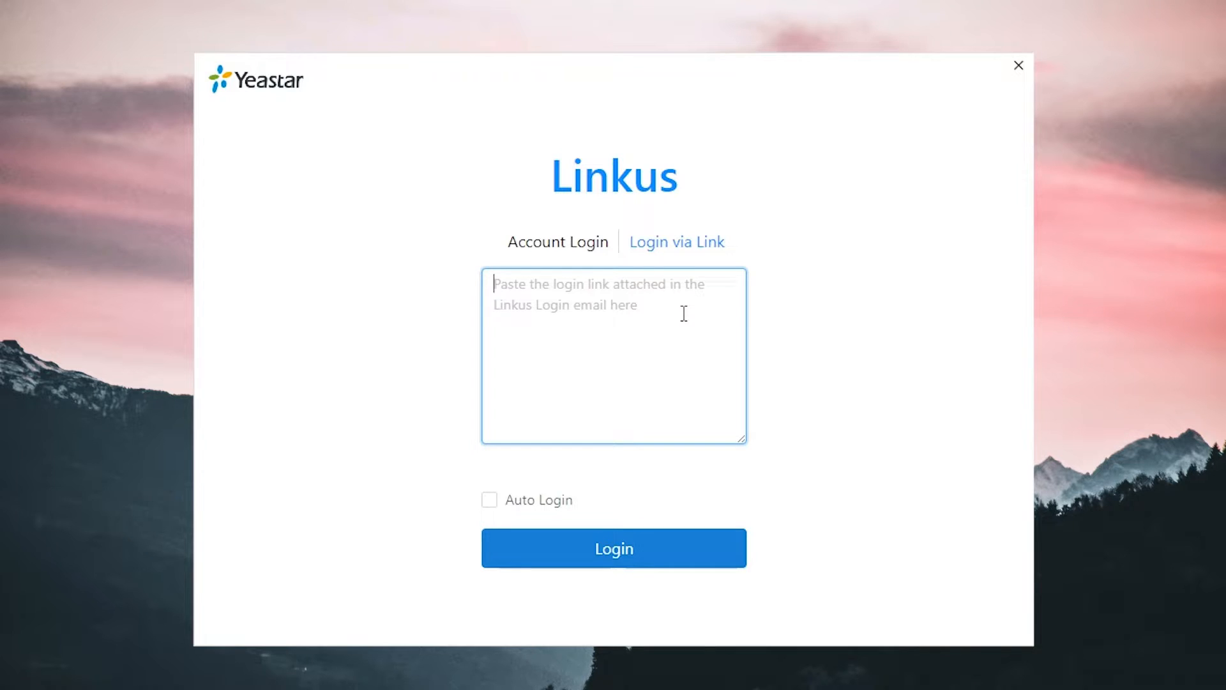
Step: Log in via the detected link account with automatic login on, and accept the privacy policy
click(489, 500)
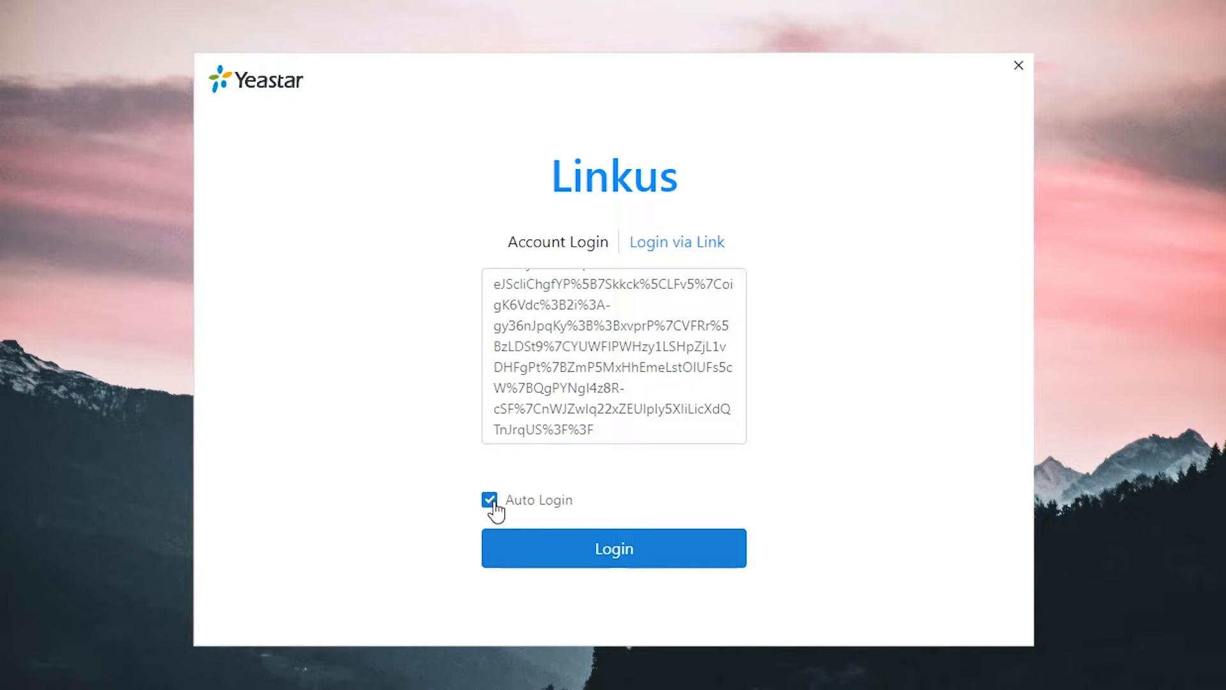
mouse_move(619, 559)
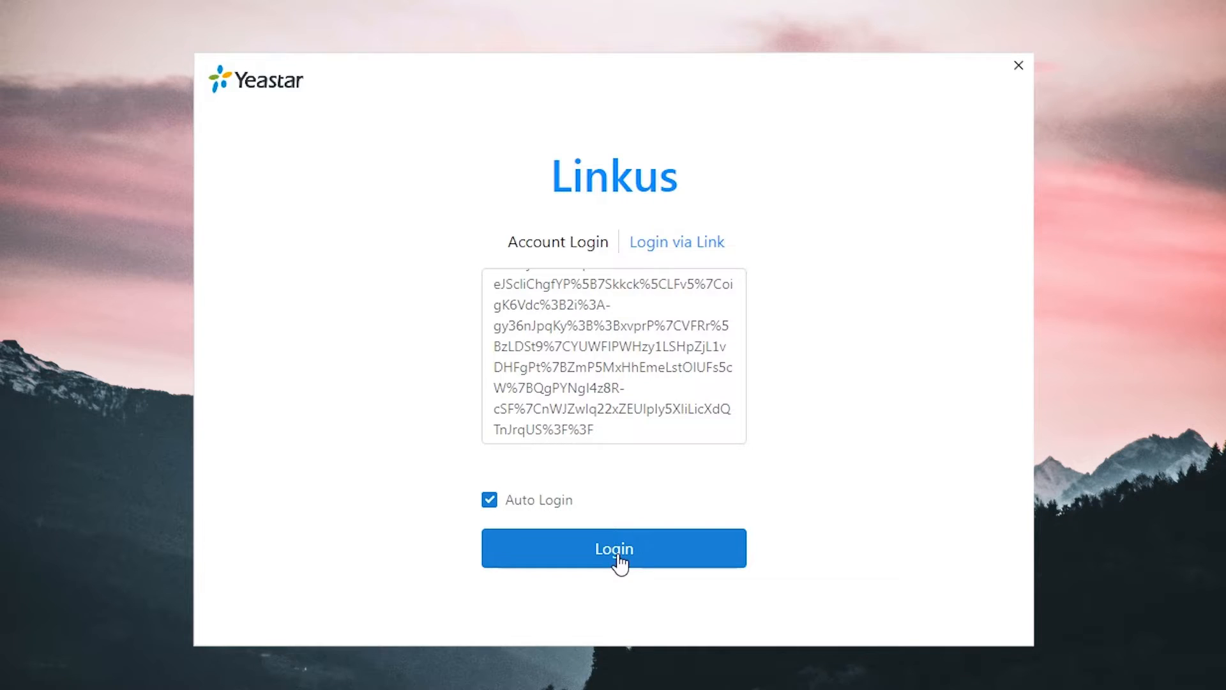
click(613, 548)
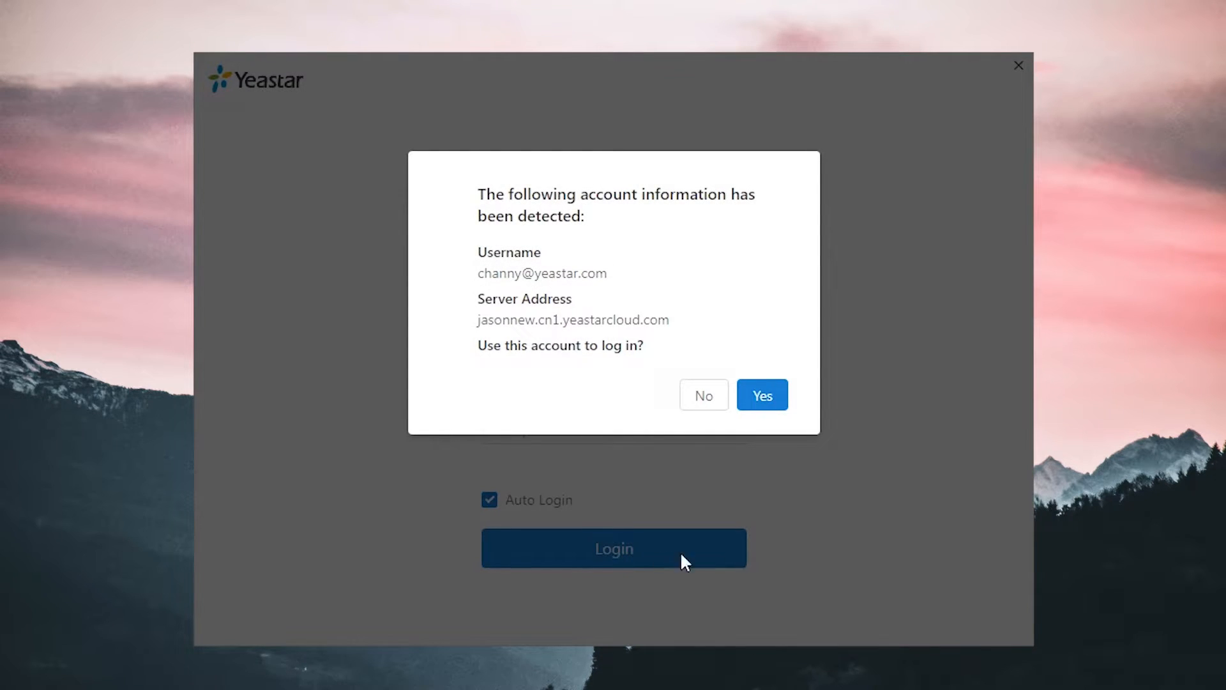
click(760, 394)
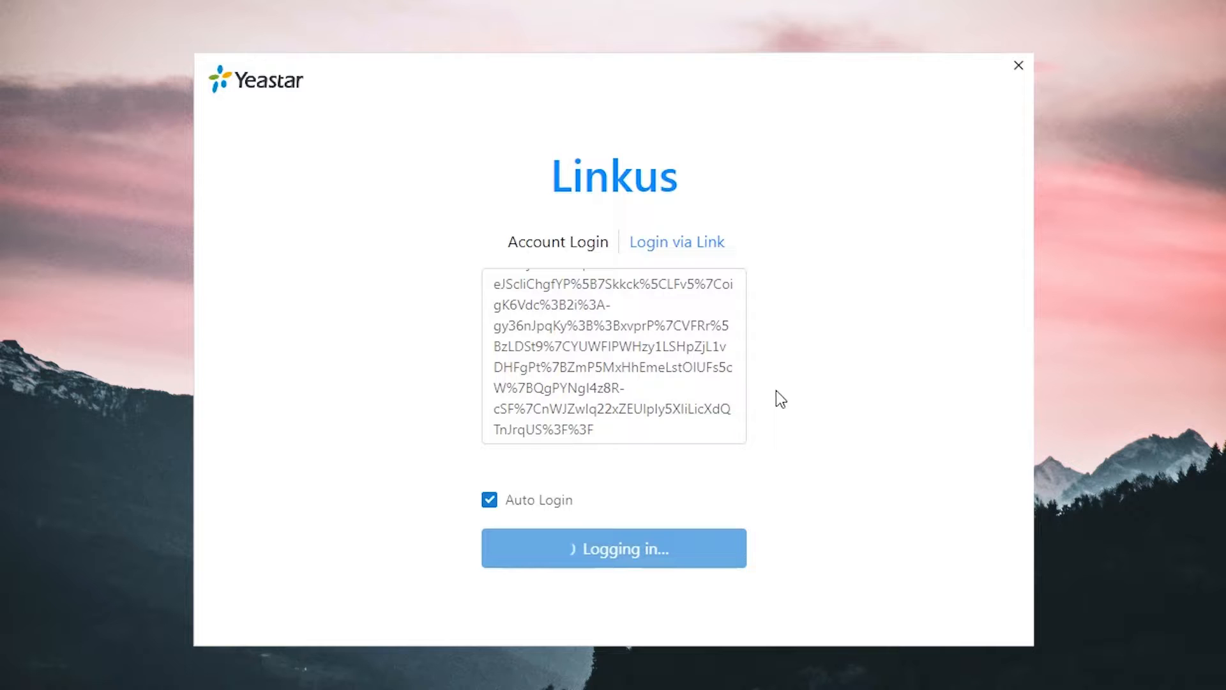
click(614, 548)
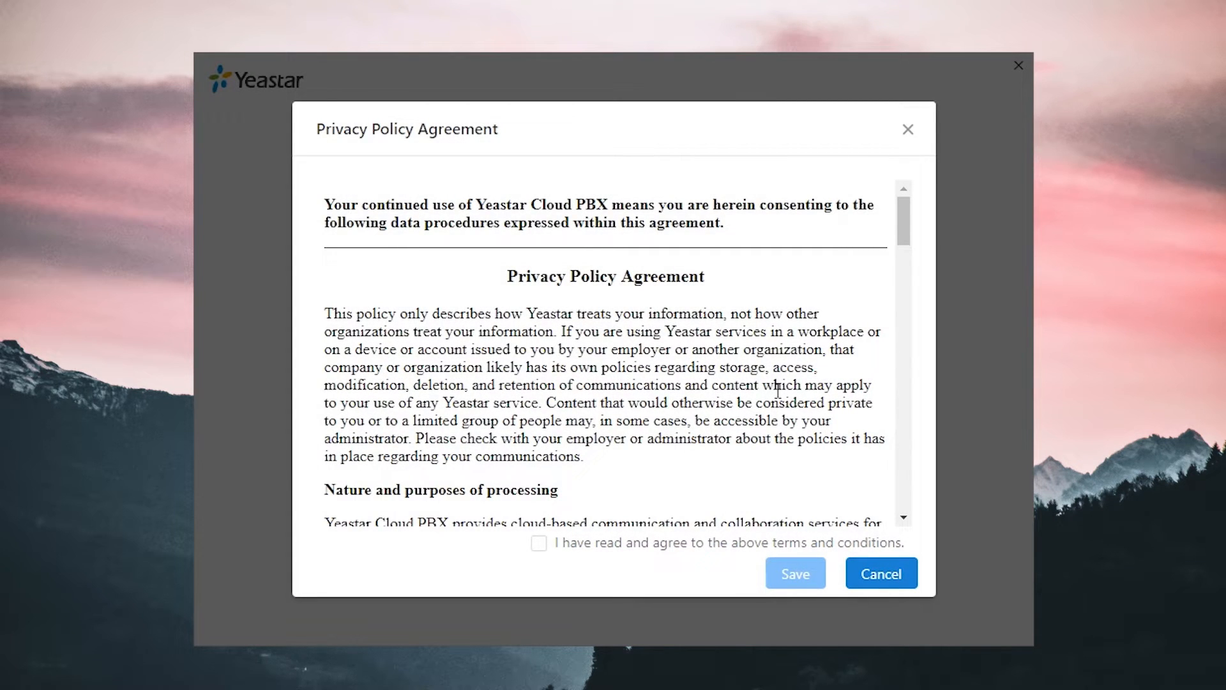
click(539, 543)
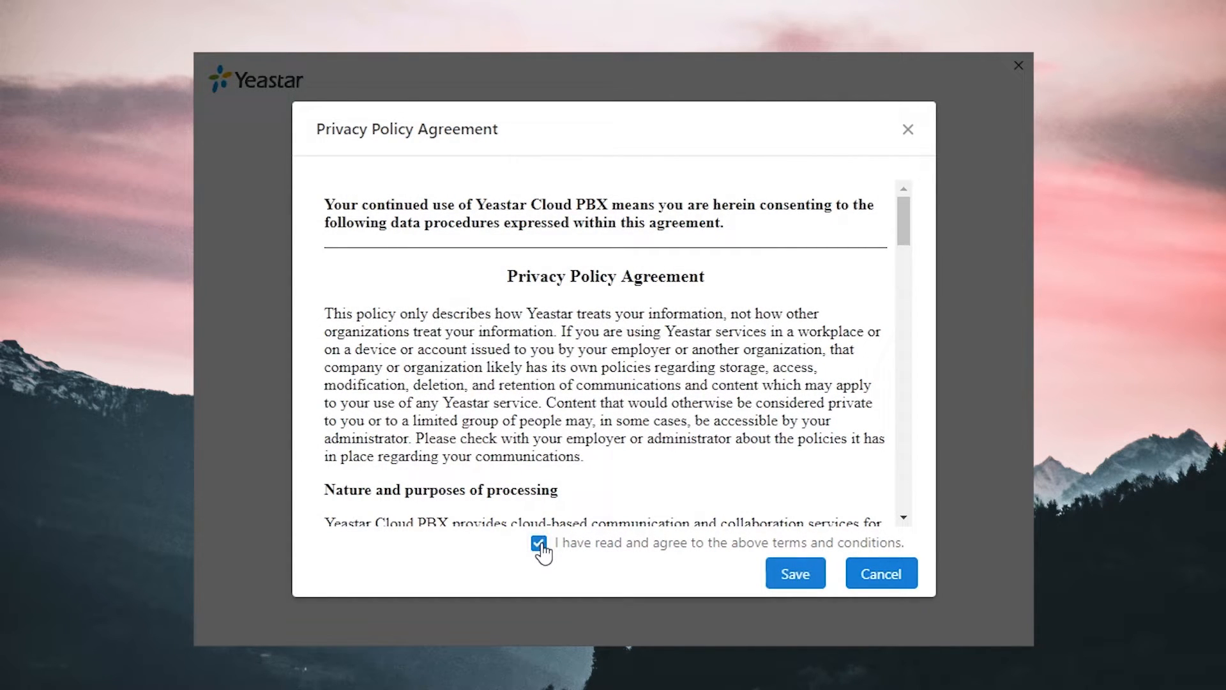
click(795, 573)
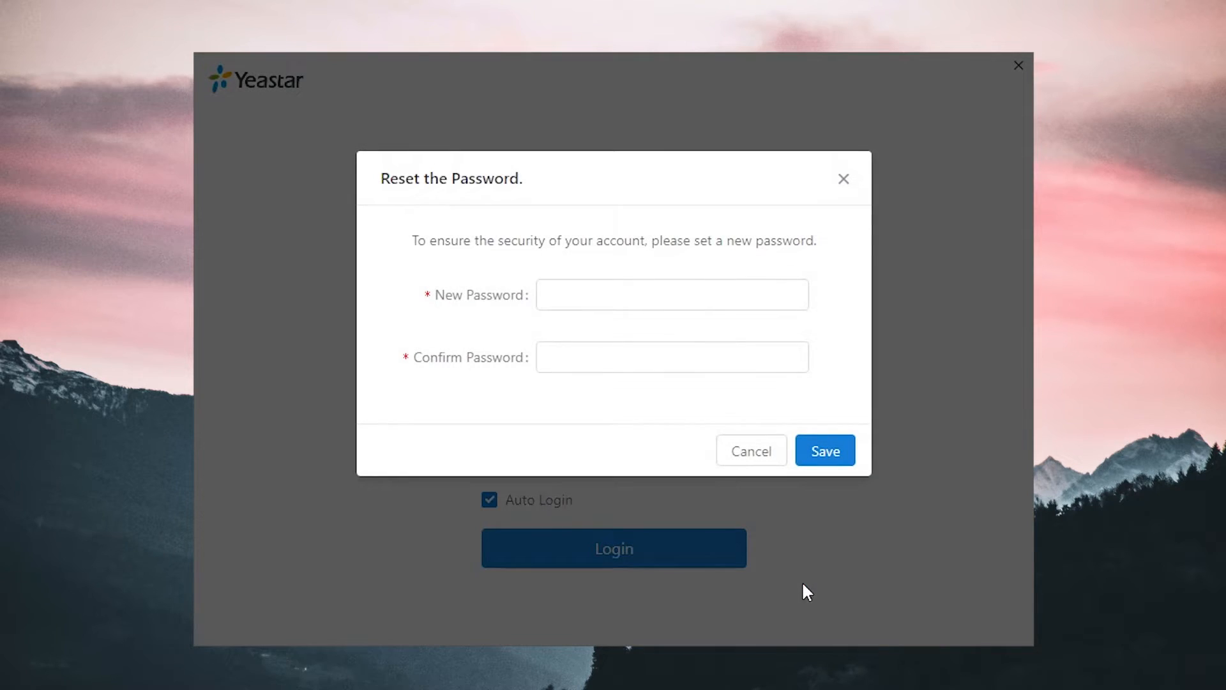
Step: Enter and save a new account password, acknowledging the reset notification
click(670, 295)
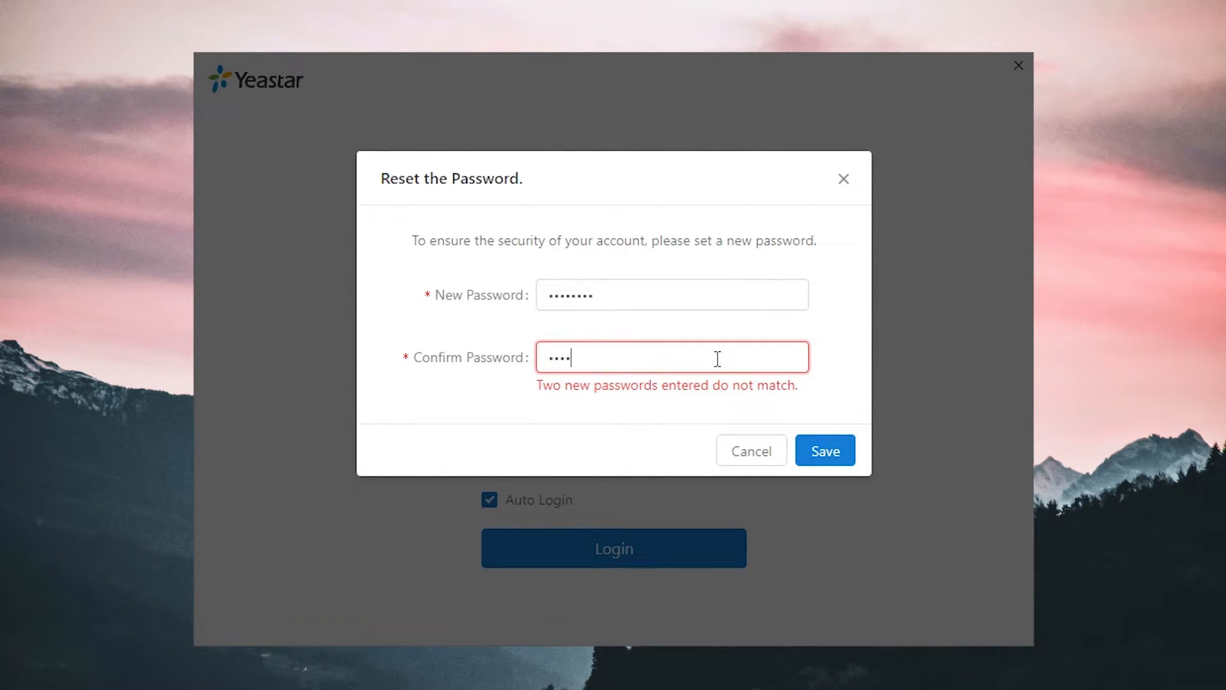
text(····)
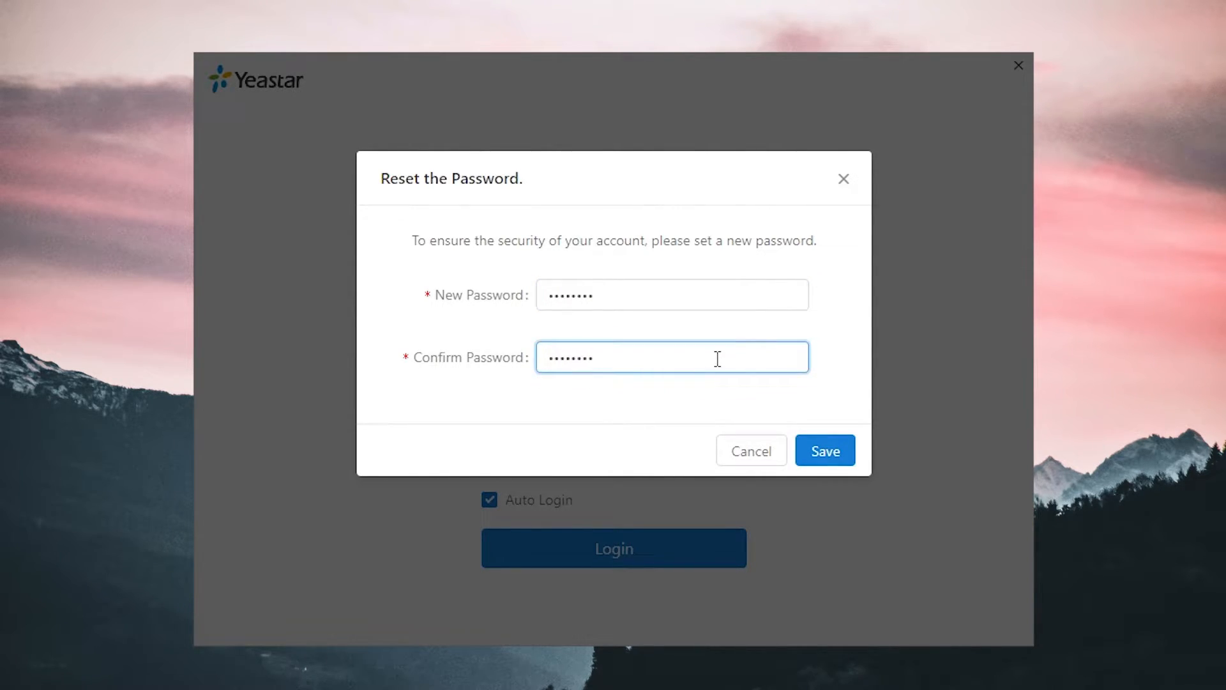
click(824, 451)
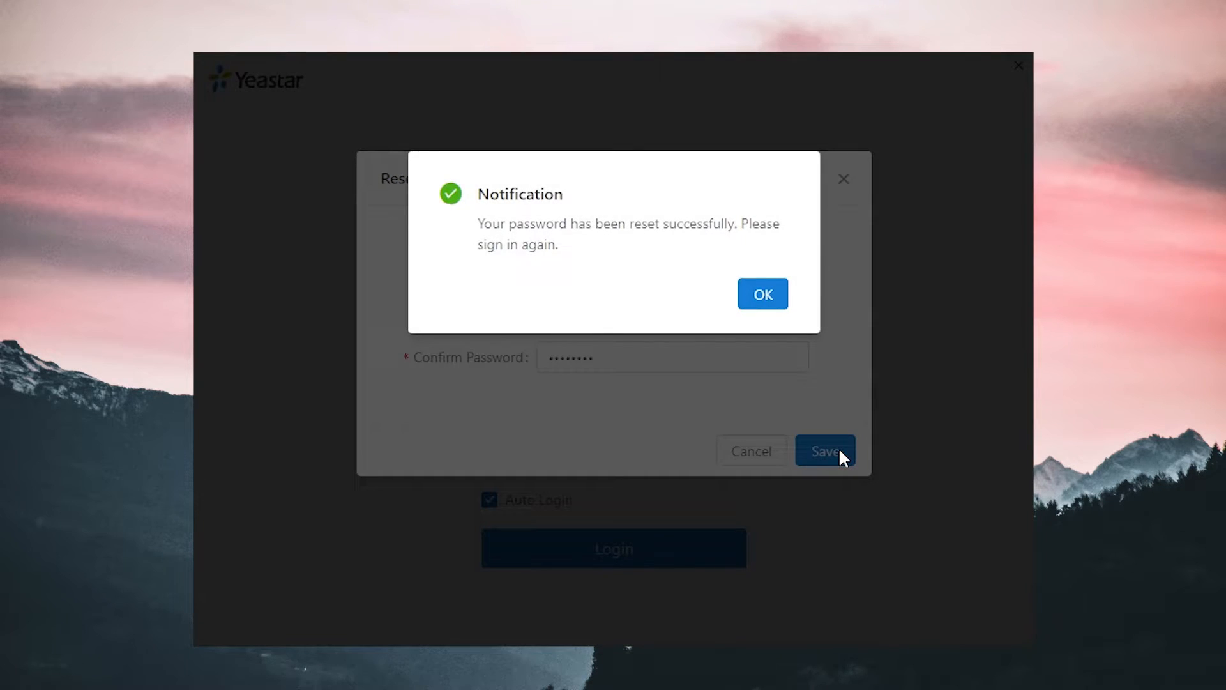
click(761, 294)
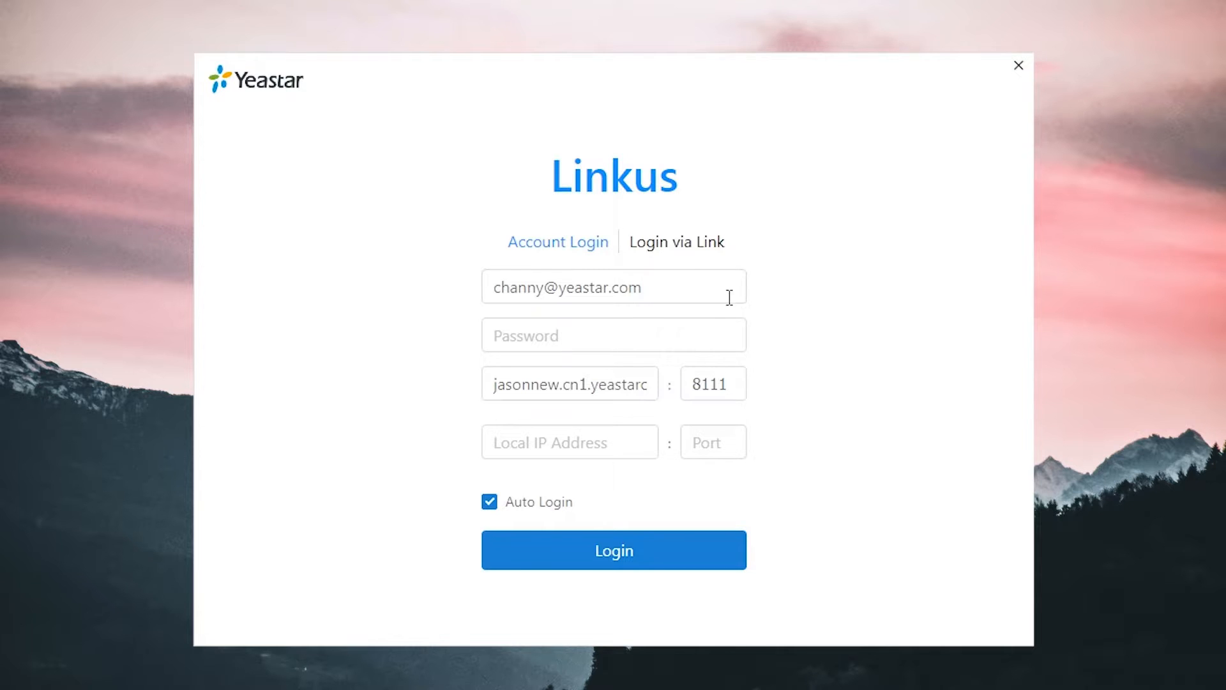
Step: Sign in to extension 1000's account with the newly set password
click(614, 335)
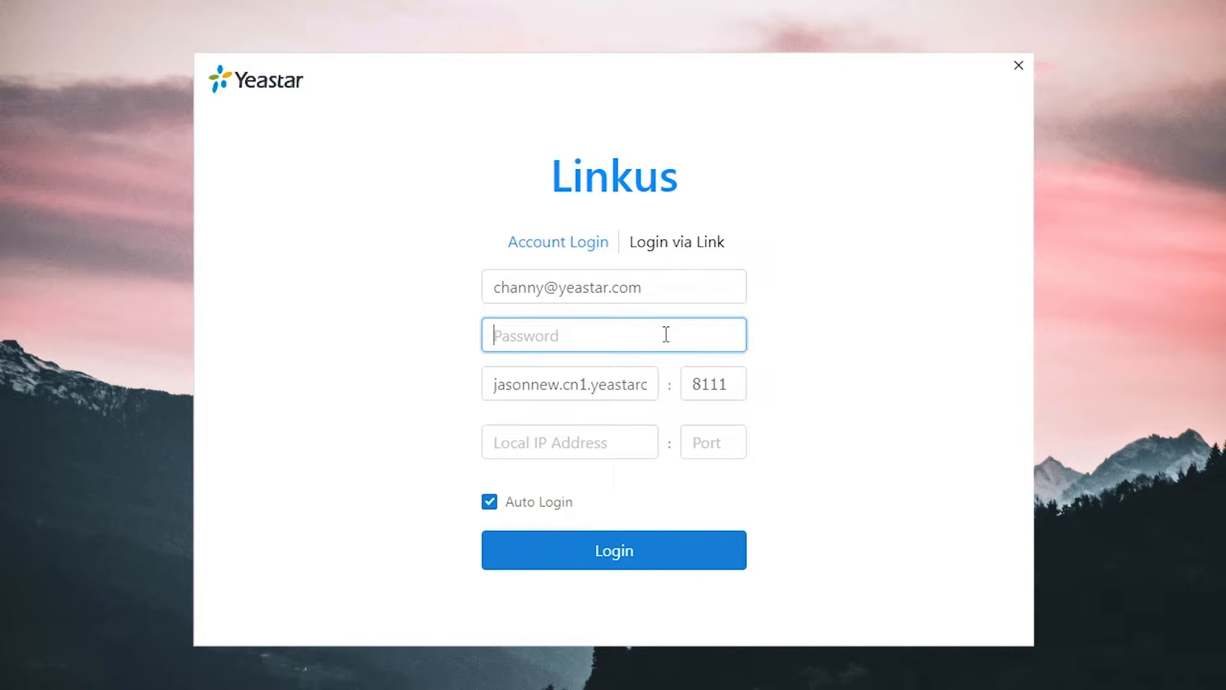
text(•••••)
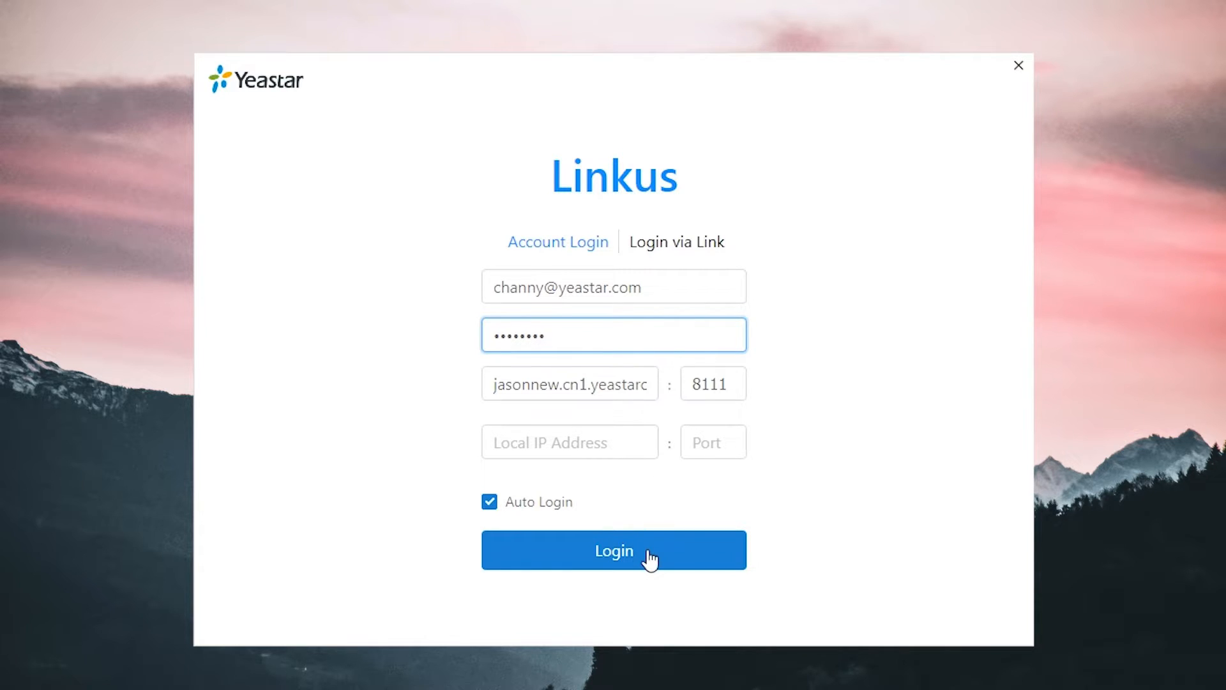
click(613, 549)
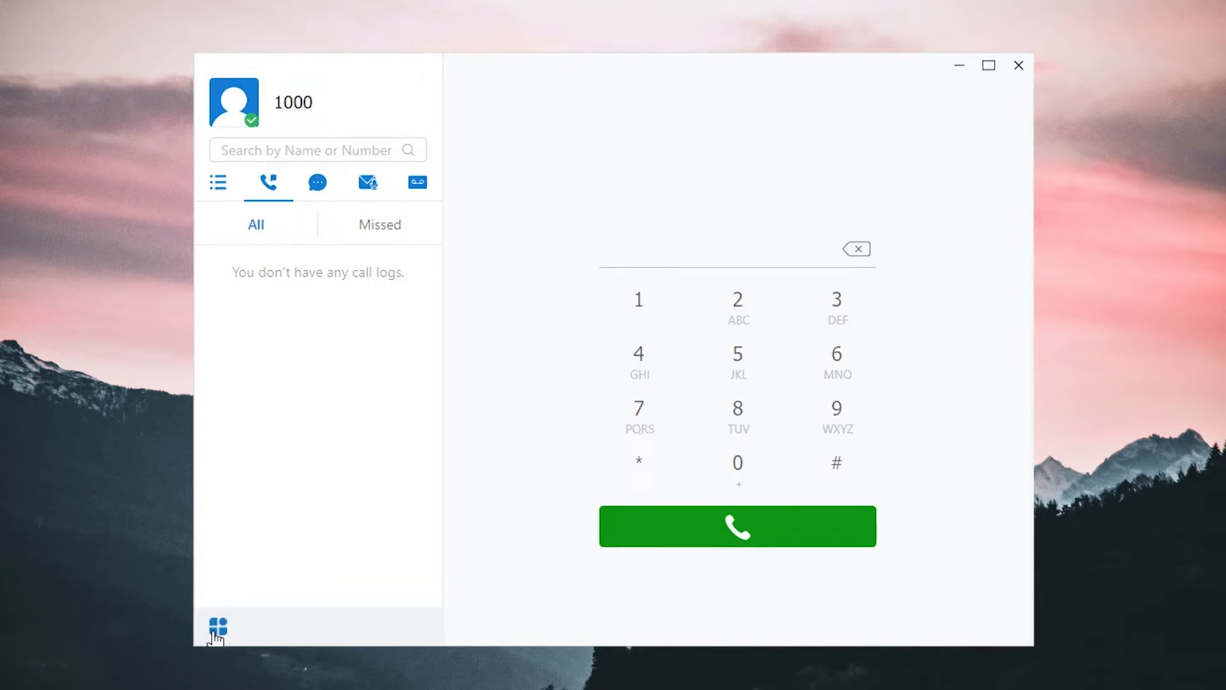
Step: In Settings, upload and save a new profile photo for the account
click(217, 625)
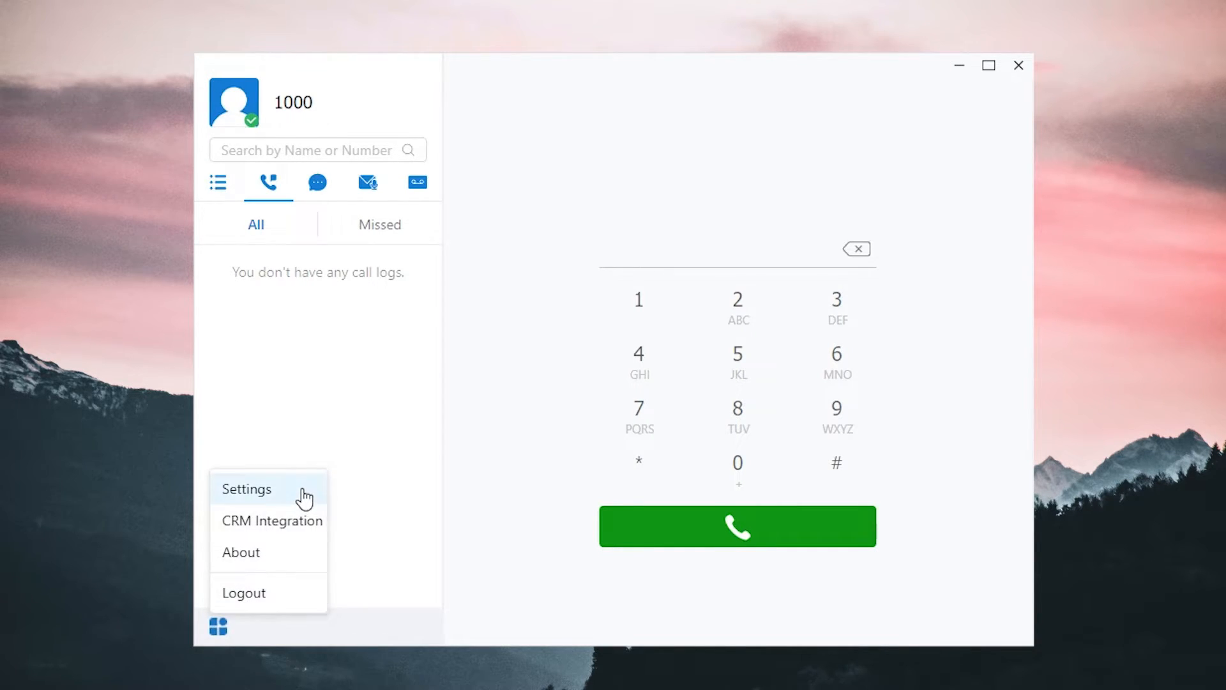
click(246, 489)
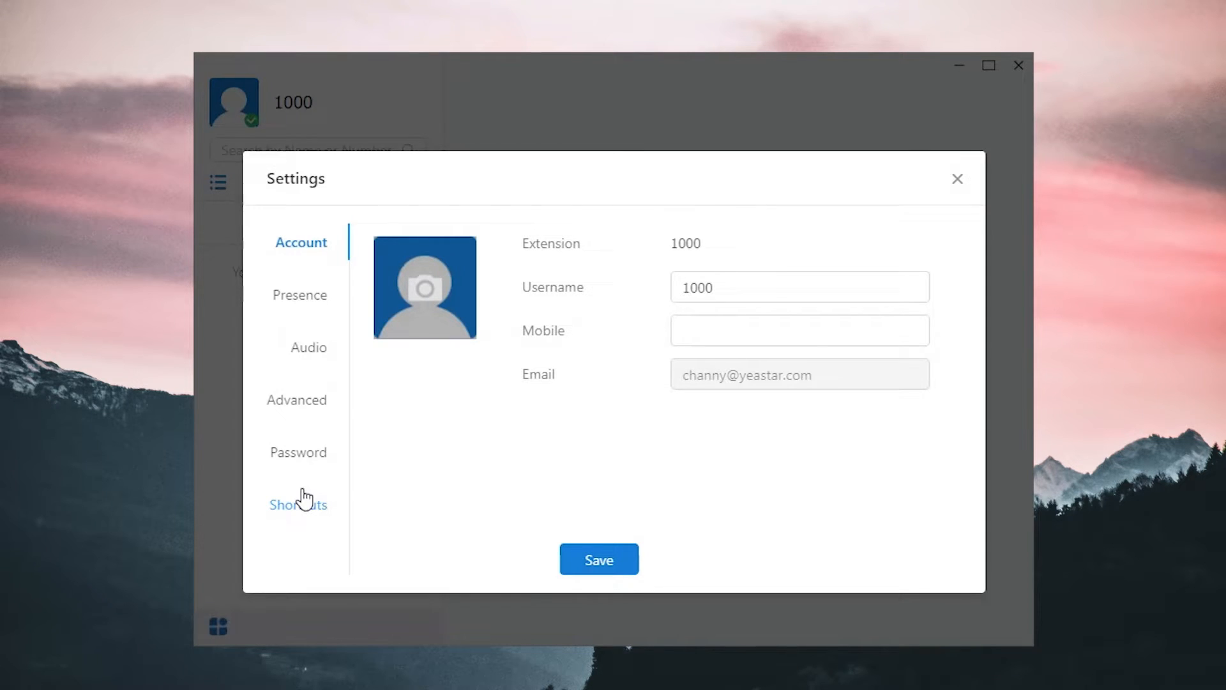
click(424, 287)
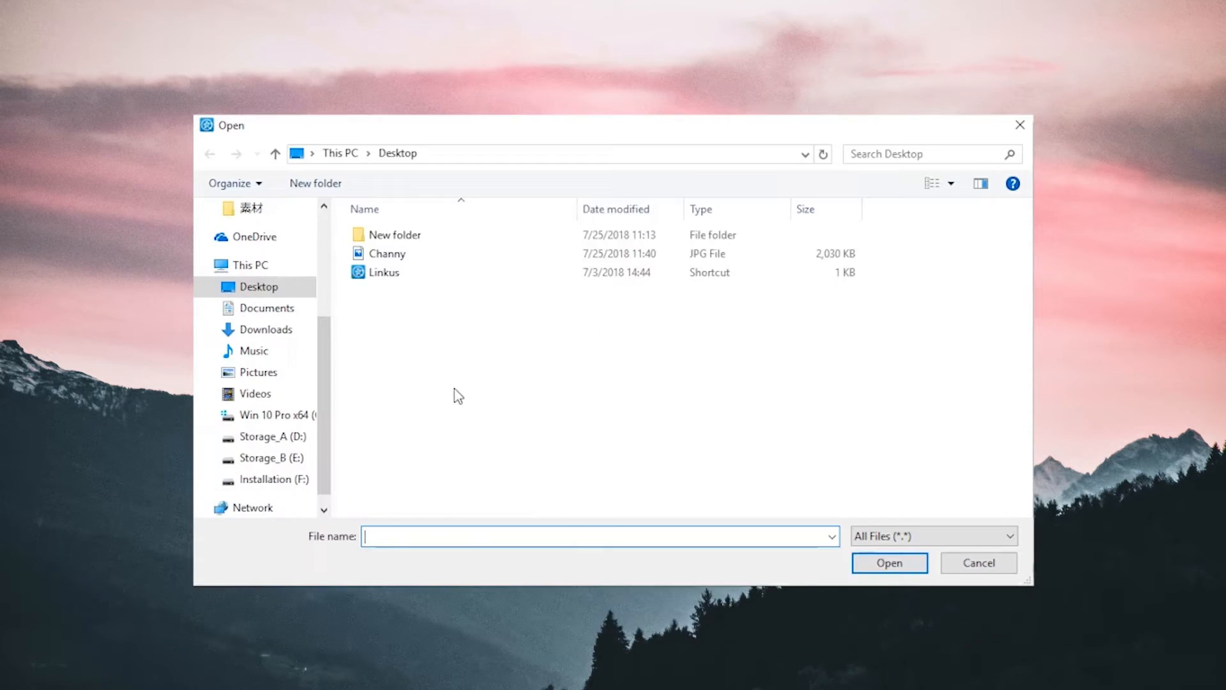
click(978, 562)
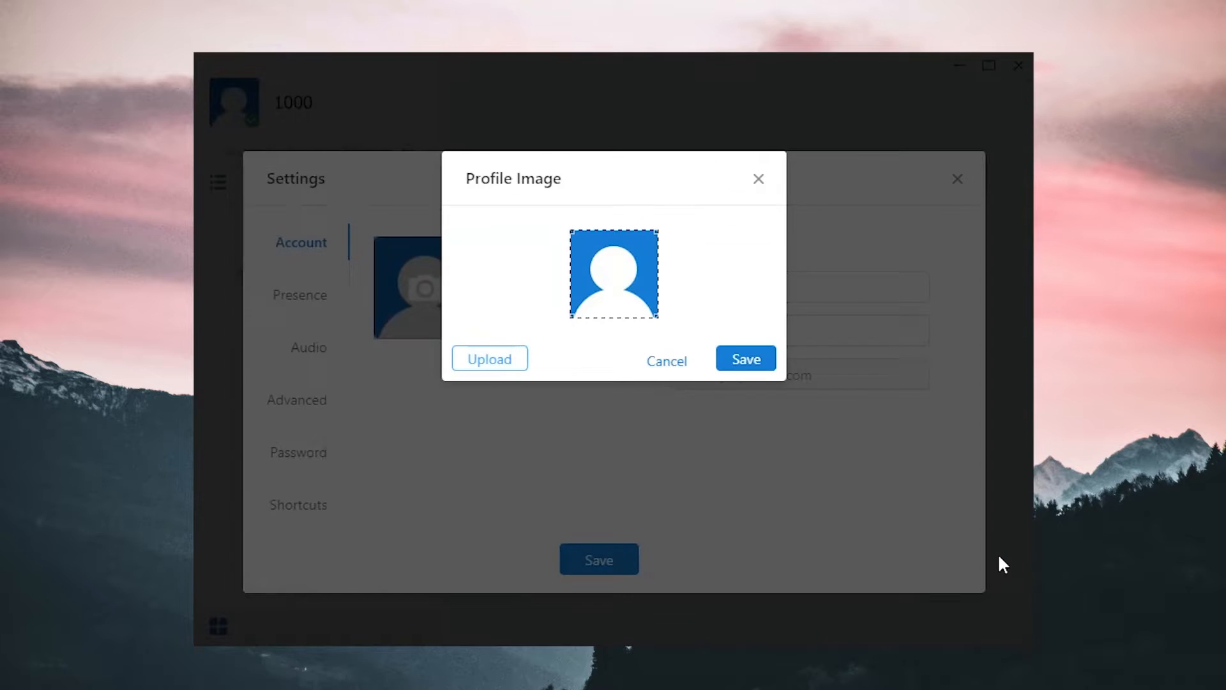
click(744, 358)
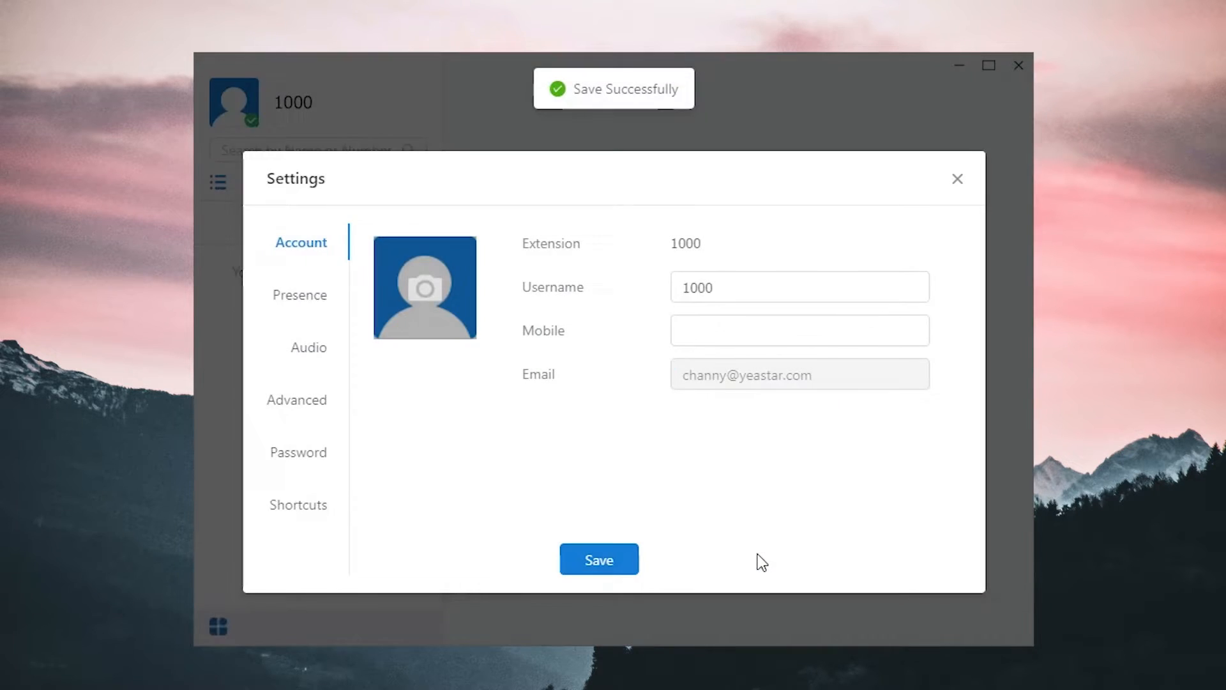
Step: Update the username with 'Chan' and the mobile number to 123321, and save the account details
text(Channy)
text(12)
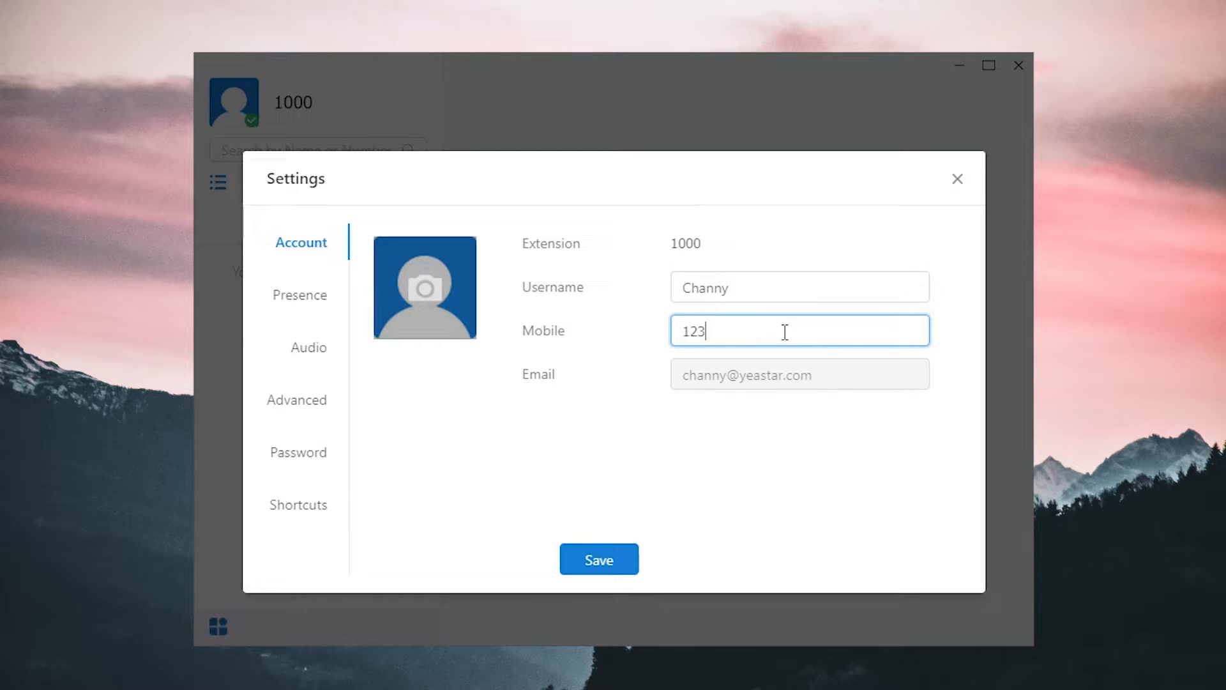
text(321)
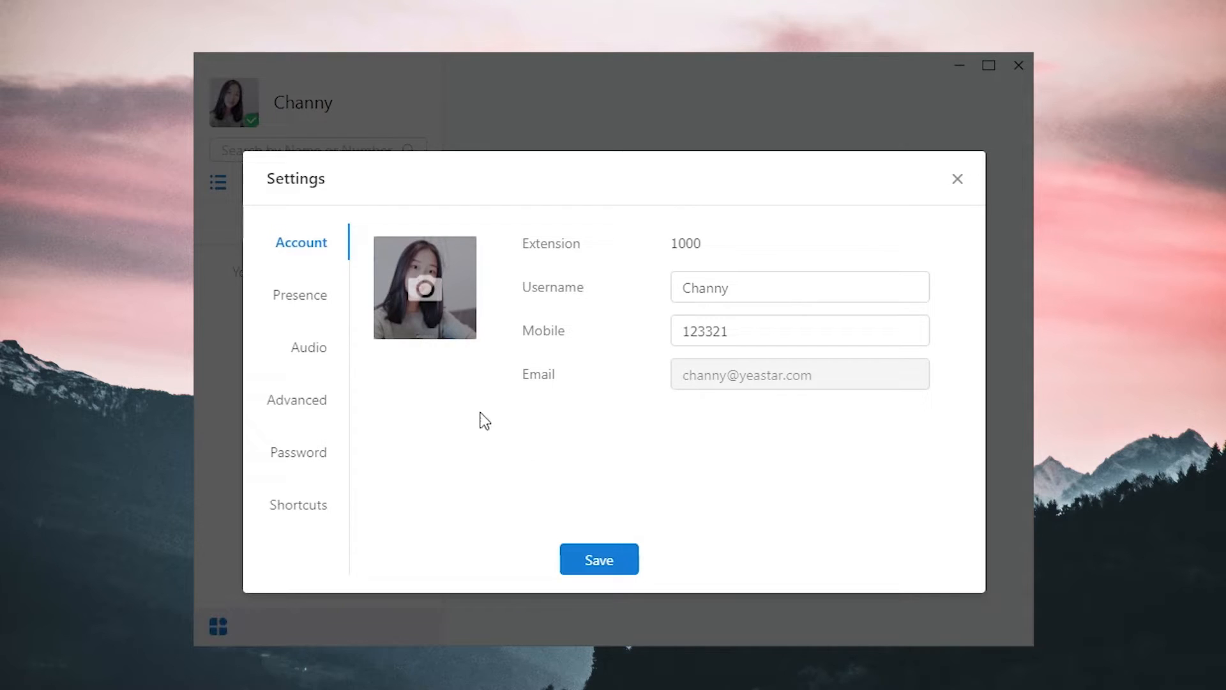
click(299, 295)
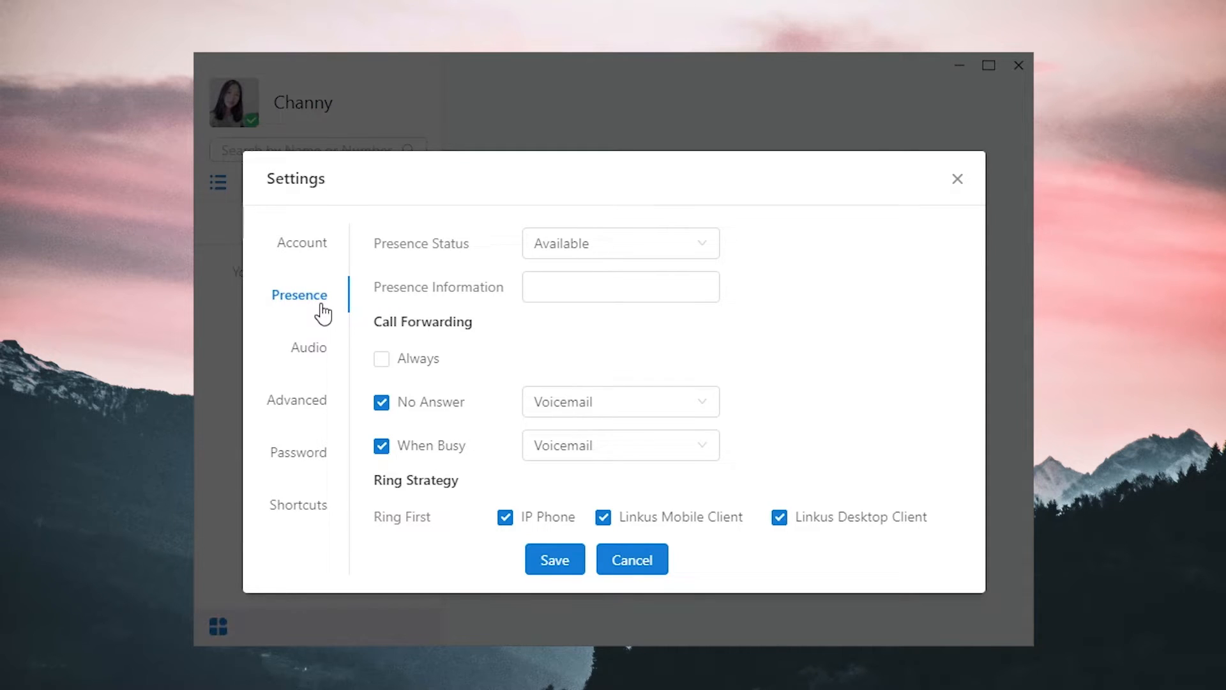
Step: Enter the presence message 'Hey, sup?' in the Presence settings
click(618, 242)
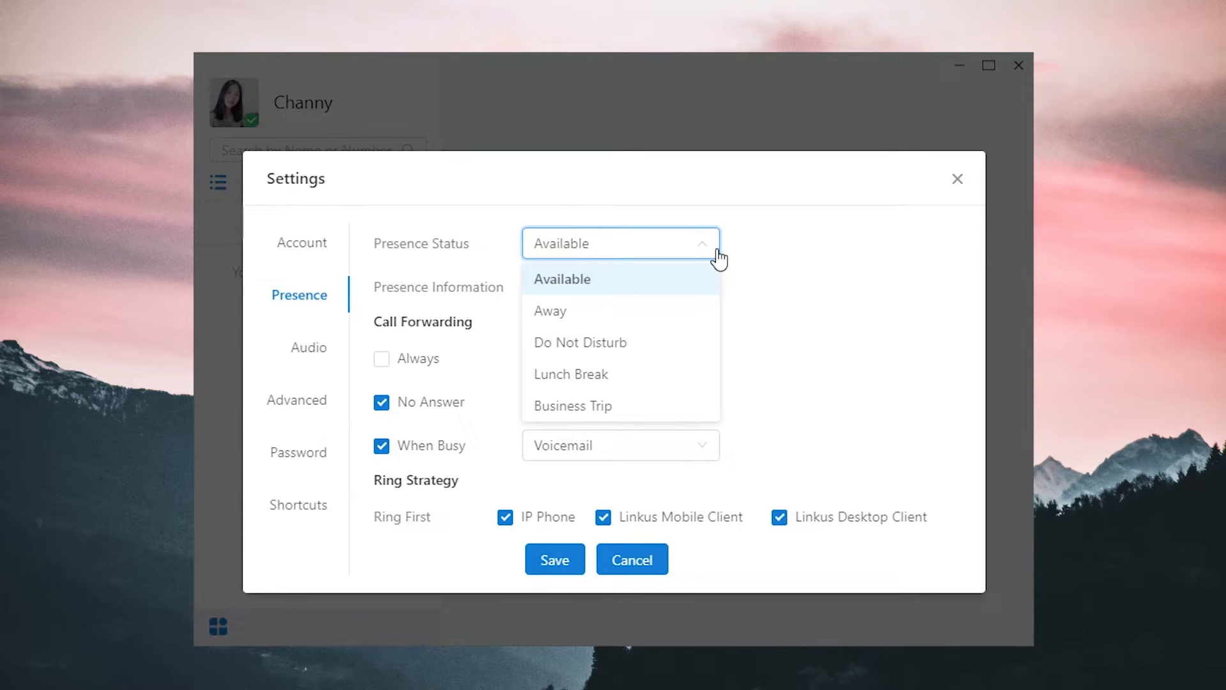
mouse_move(750, 268)
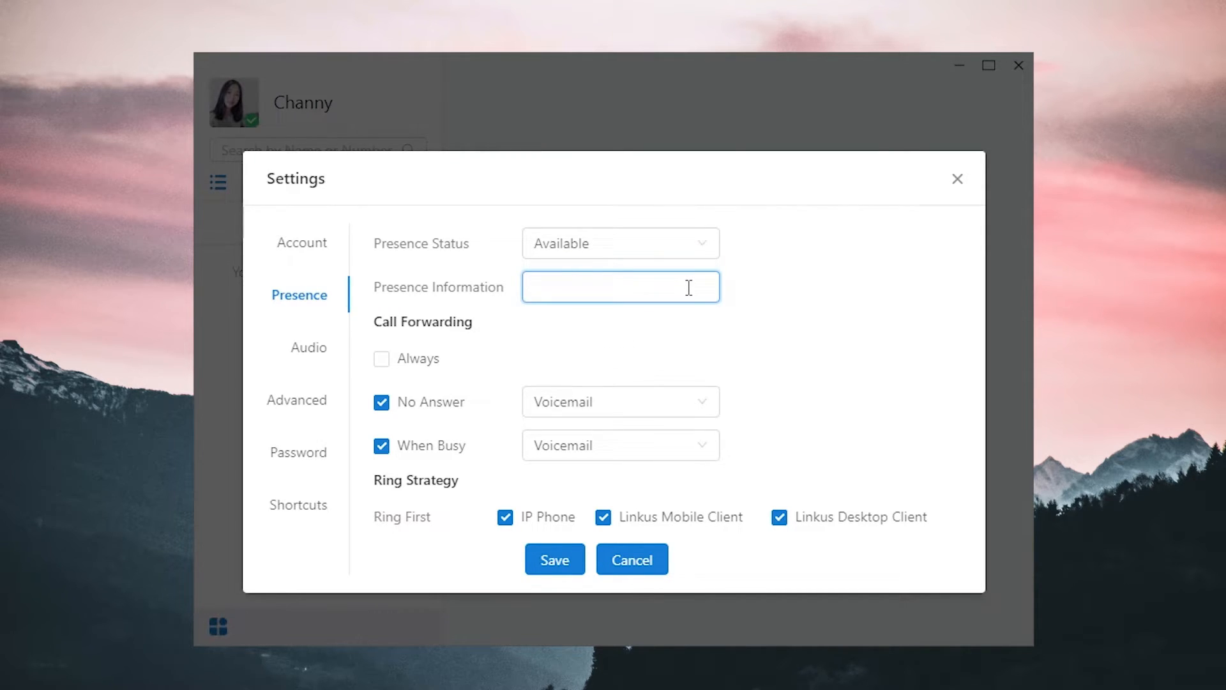
text(Hey,)
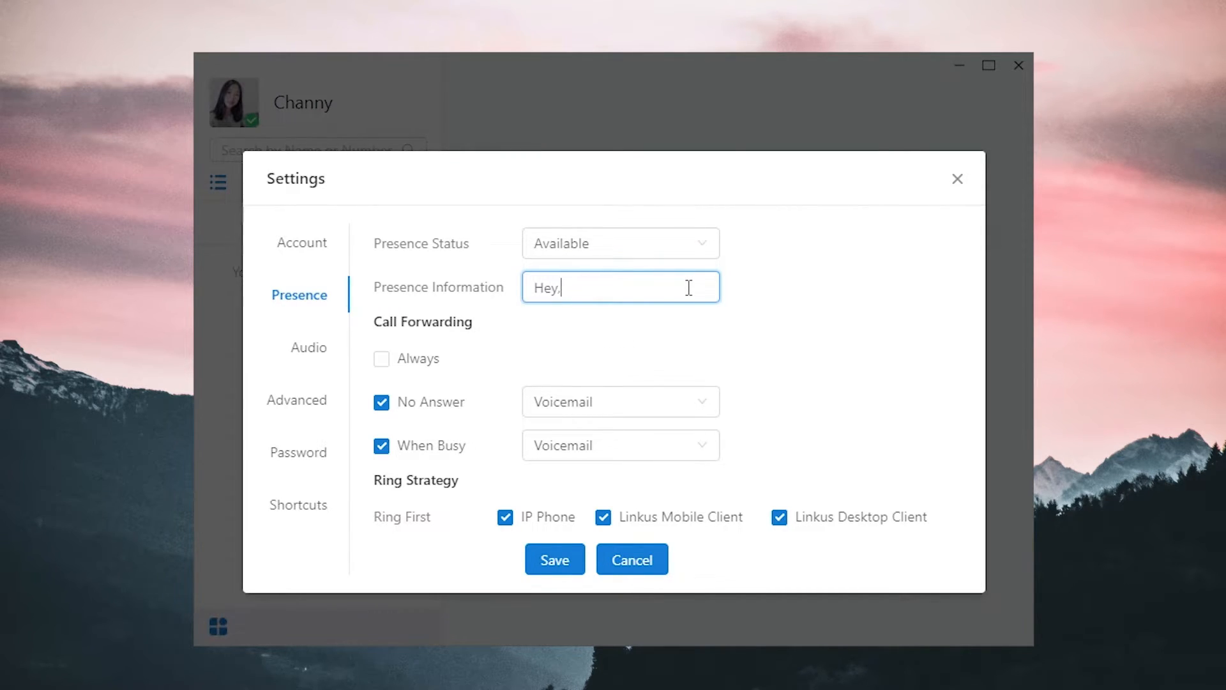
text(sup)
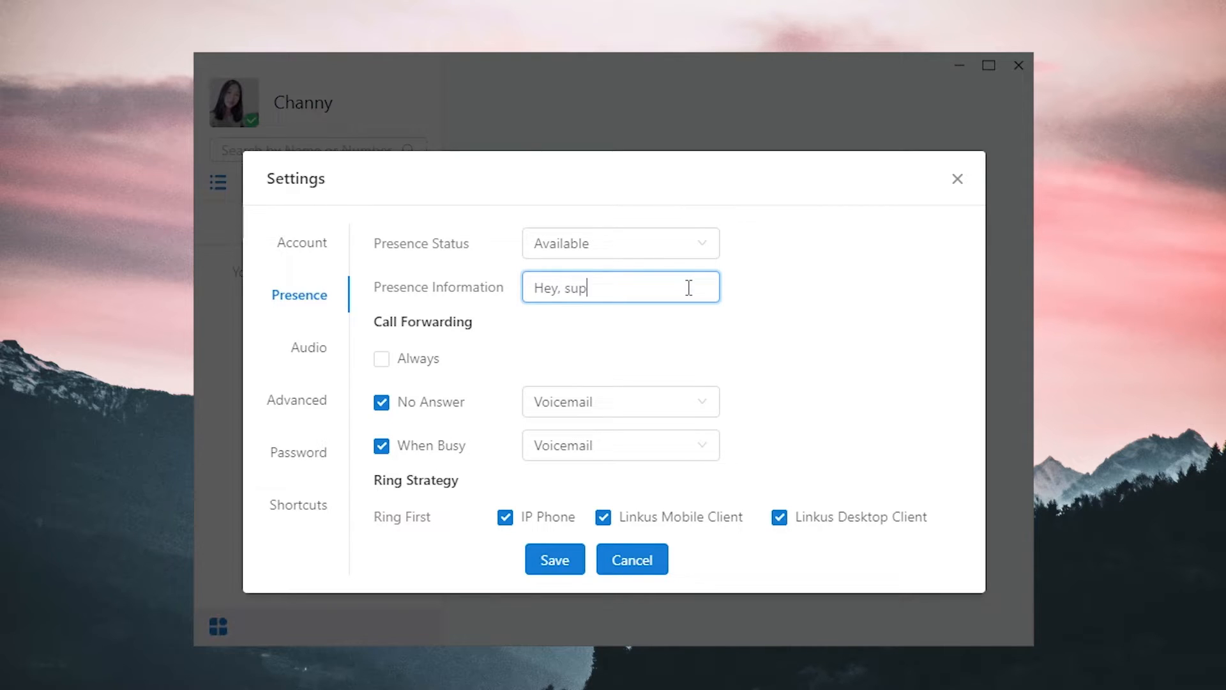
text(?)
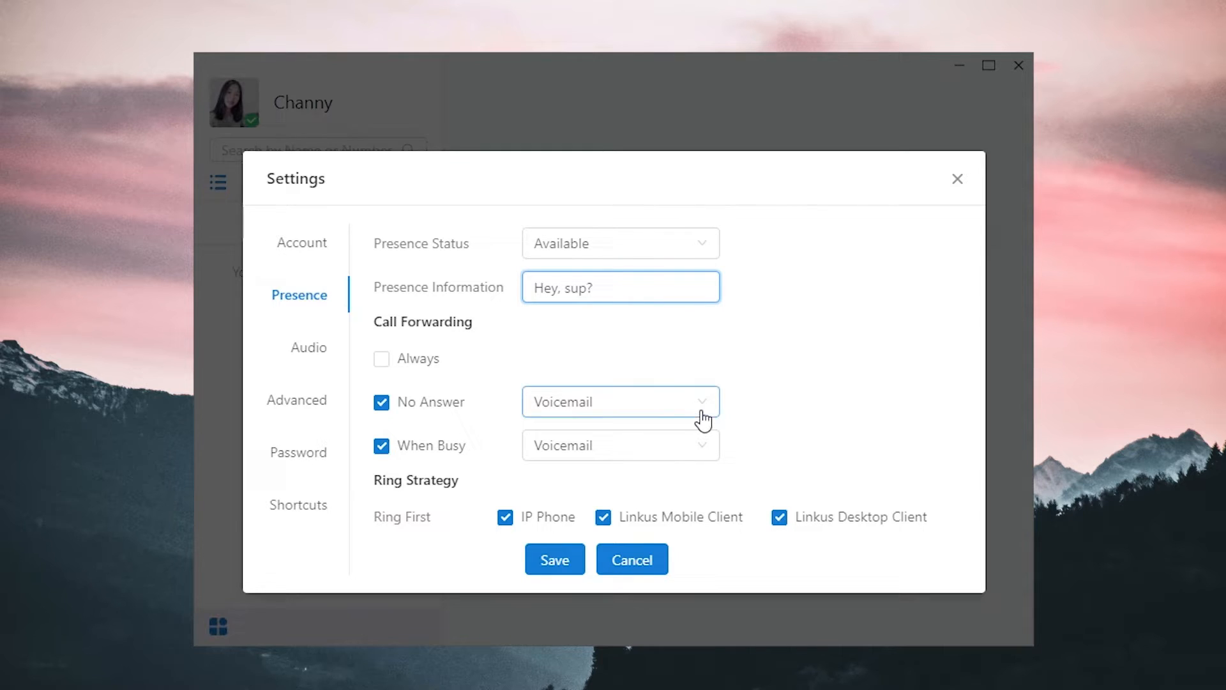
Step: Set When Busy to Hangup and make the IP phone ring second after the mobile client
click(618, 401)
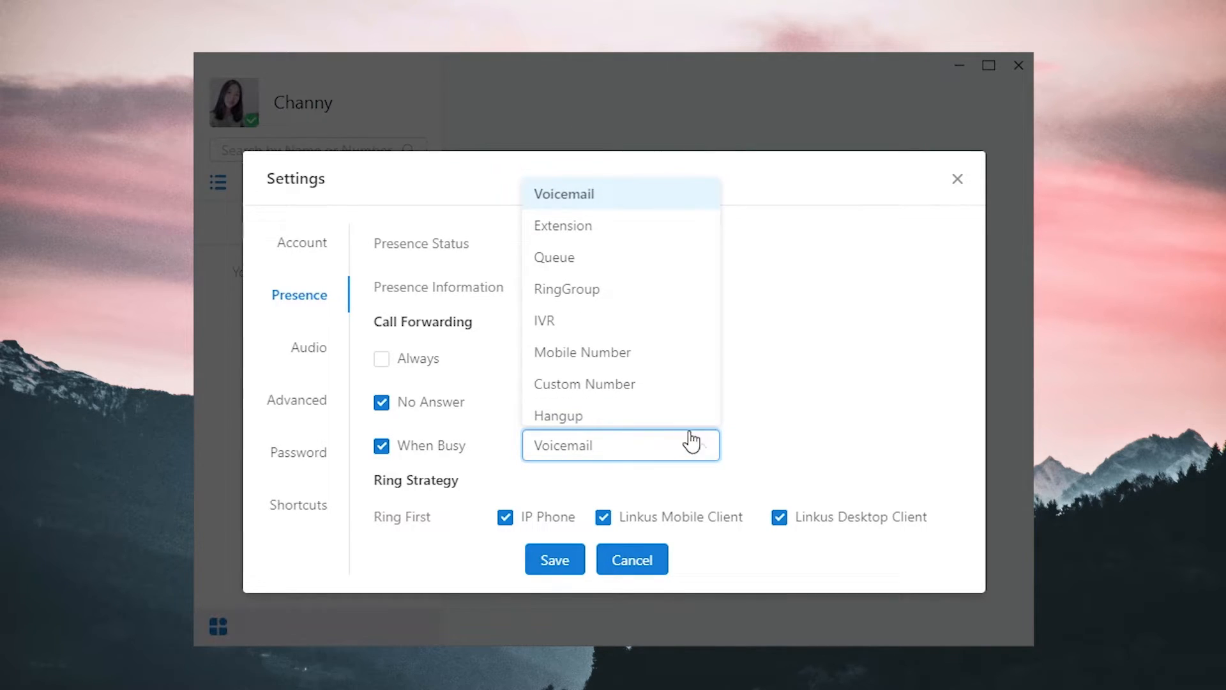
click(558, 415)
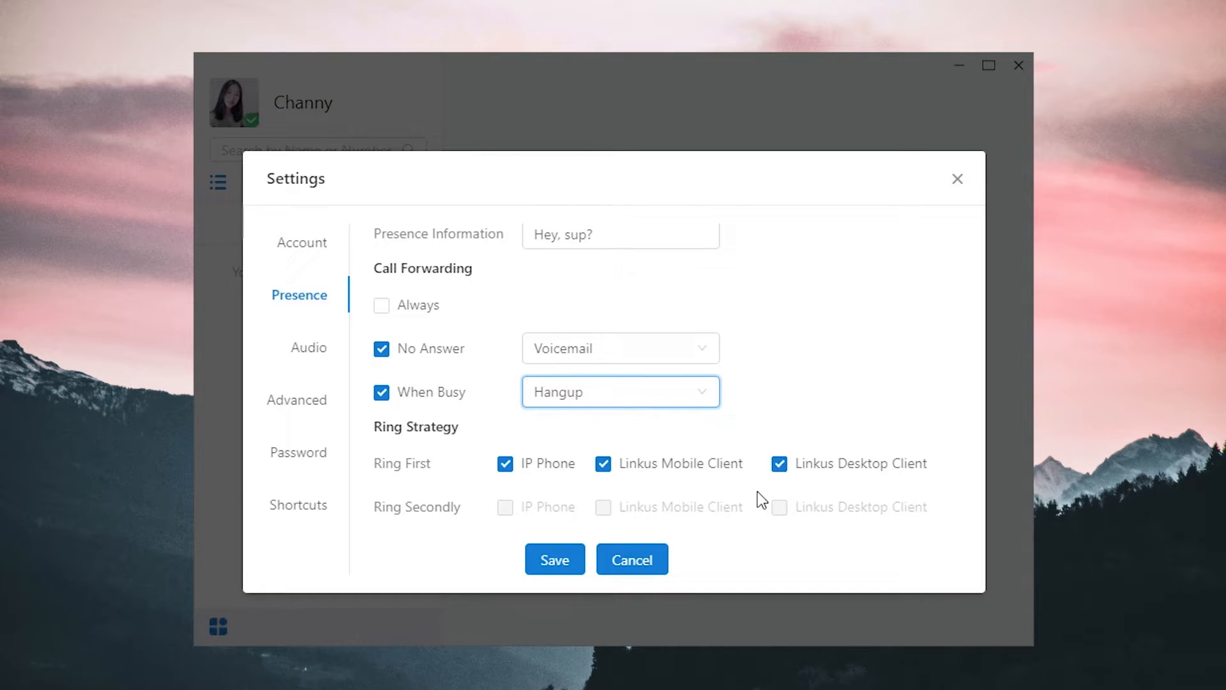
mouse_move(739, 505)
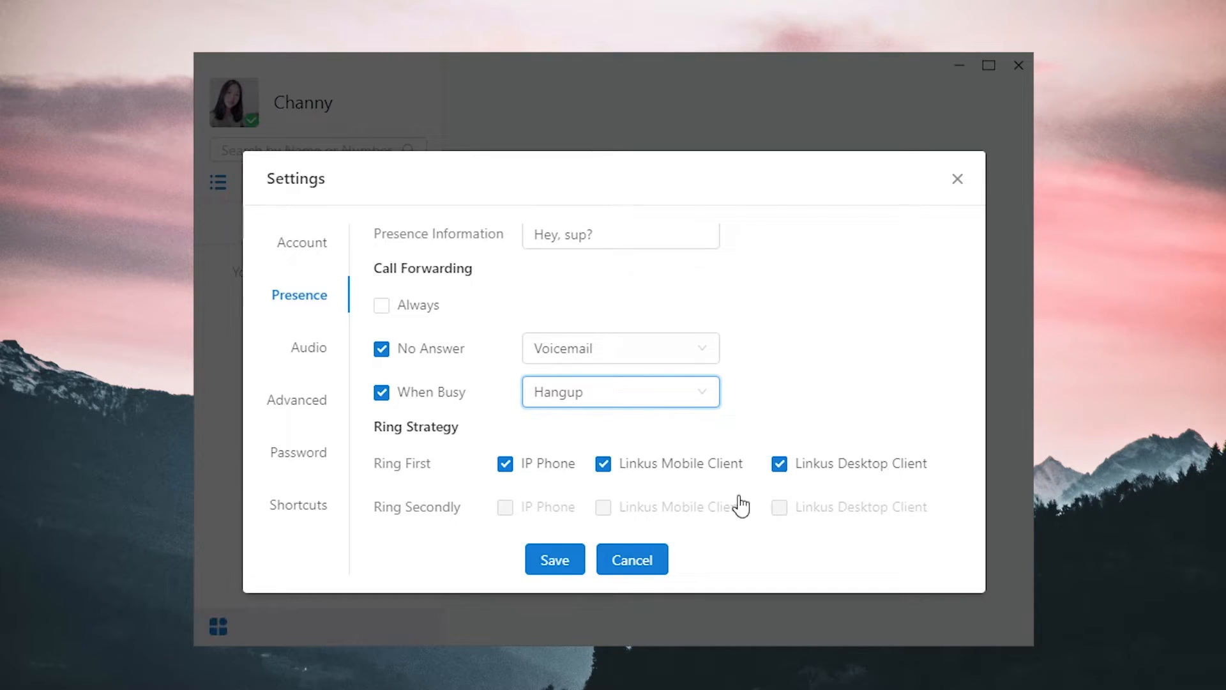
click(505, 462)
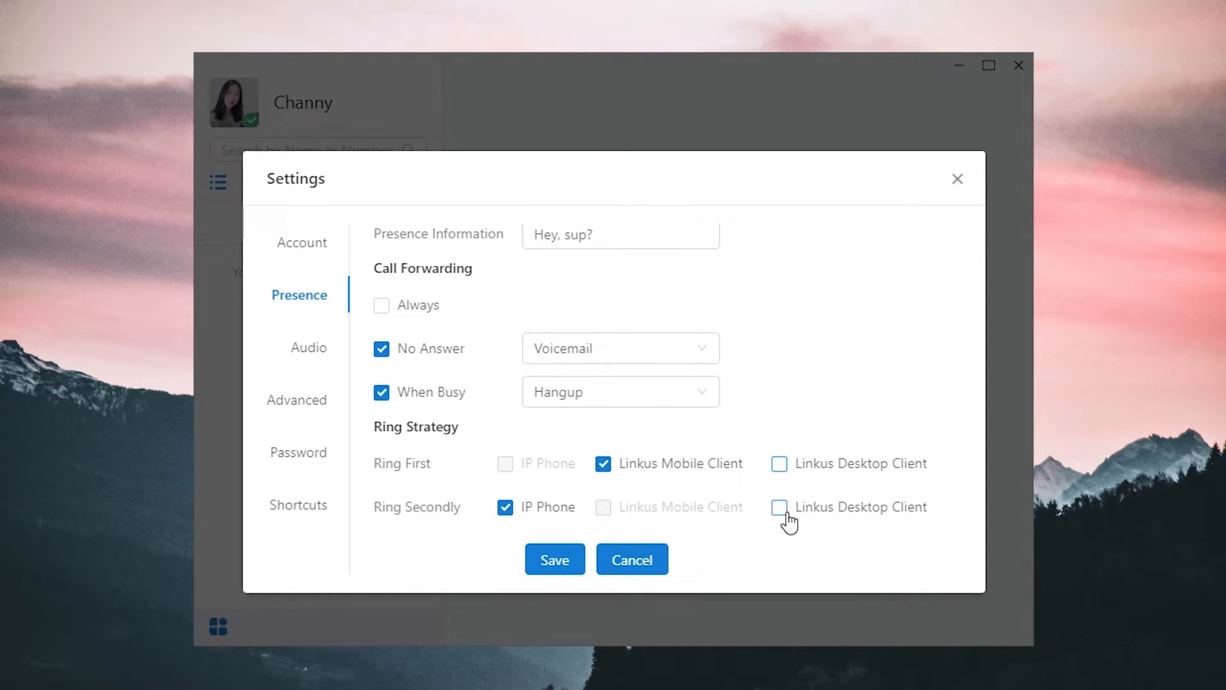
scroll(up, 3)
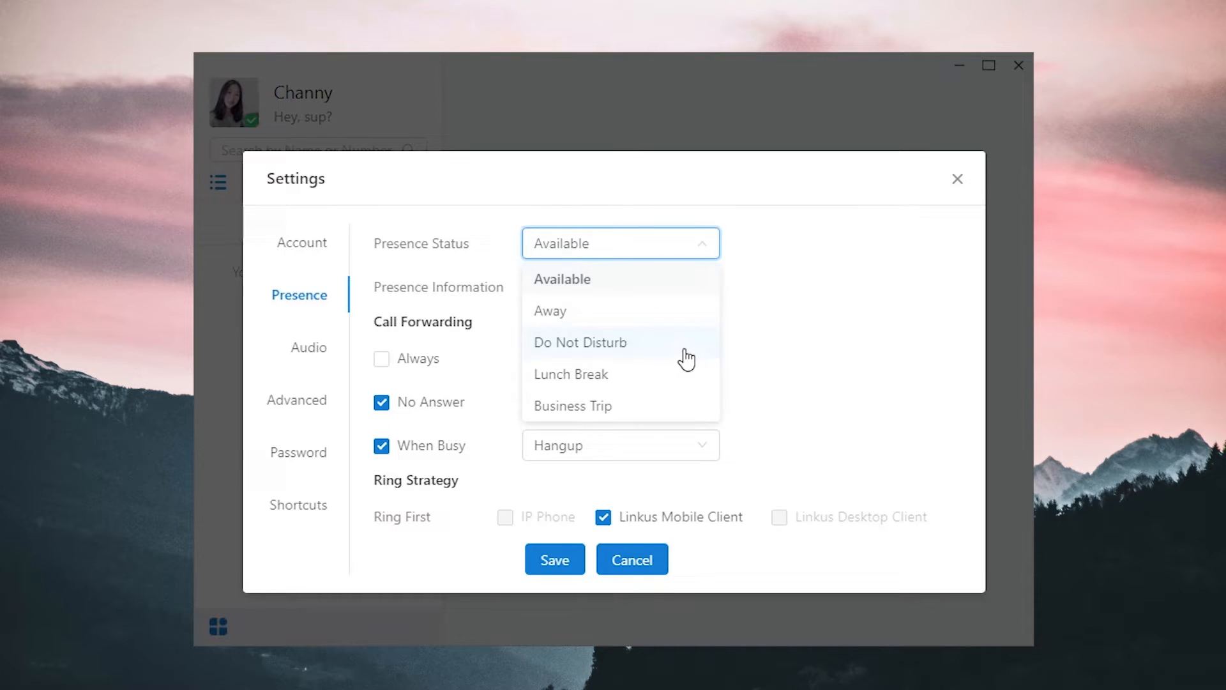
Step: Switch presence to Do Not Disturb with message 'Busy', save, and close the settings
click(580, 342)
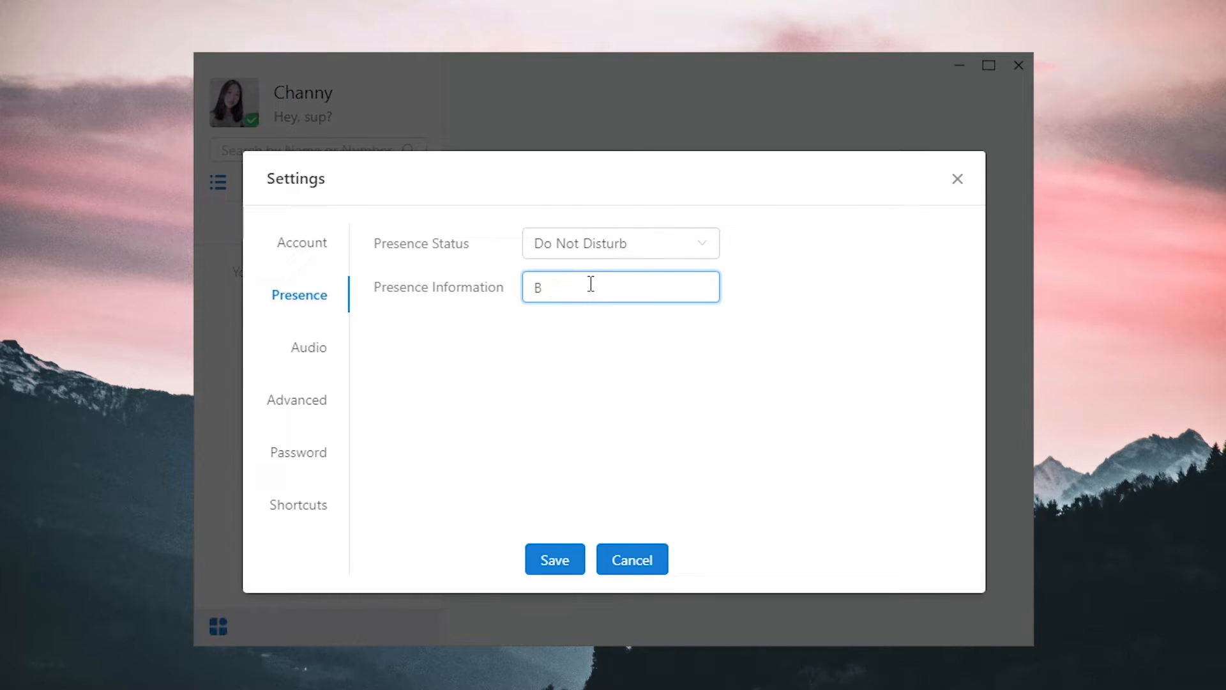
text(usy)
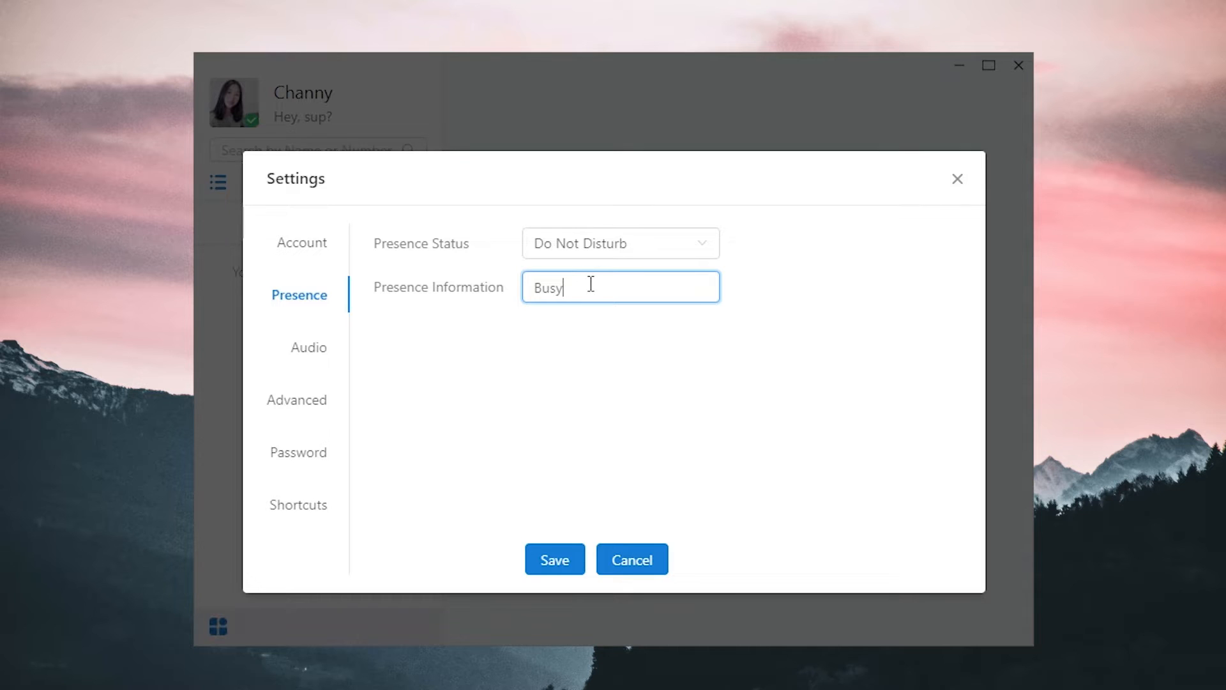
click(553, 560)
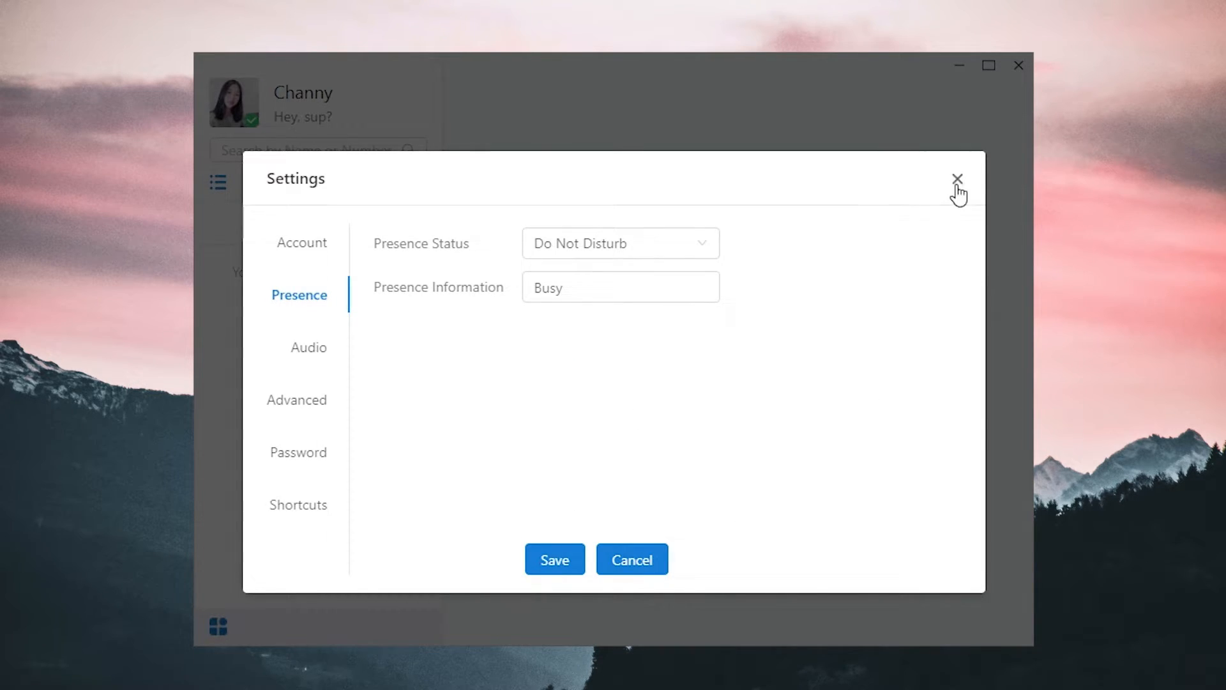
click(956, 179)
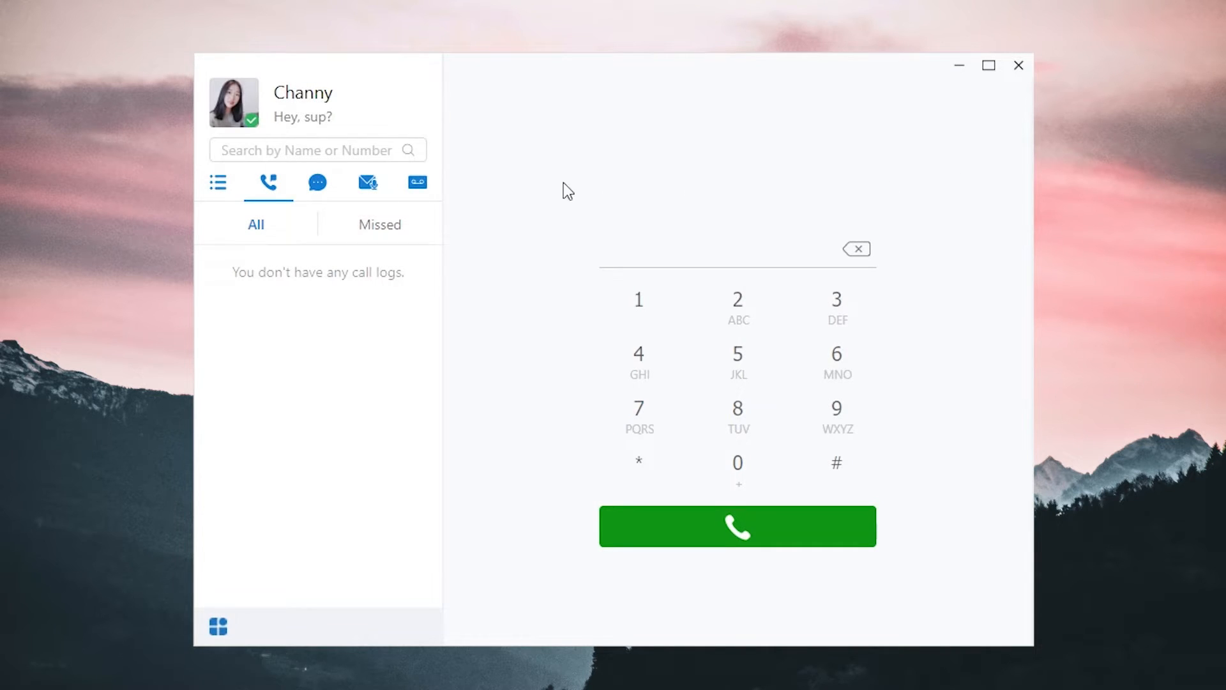
Step: Check the presence status list on the avatar, then bring up the main options menu
click(252, 122)
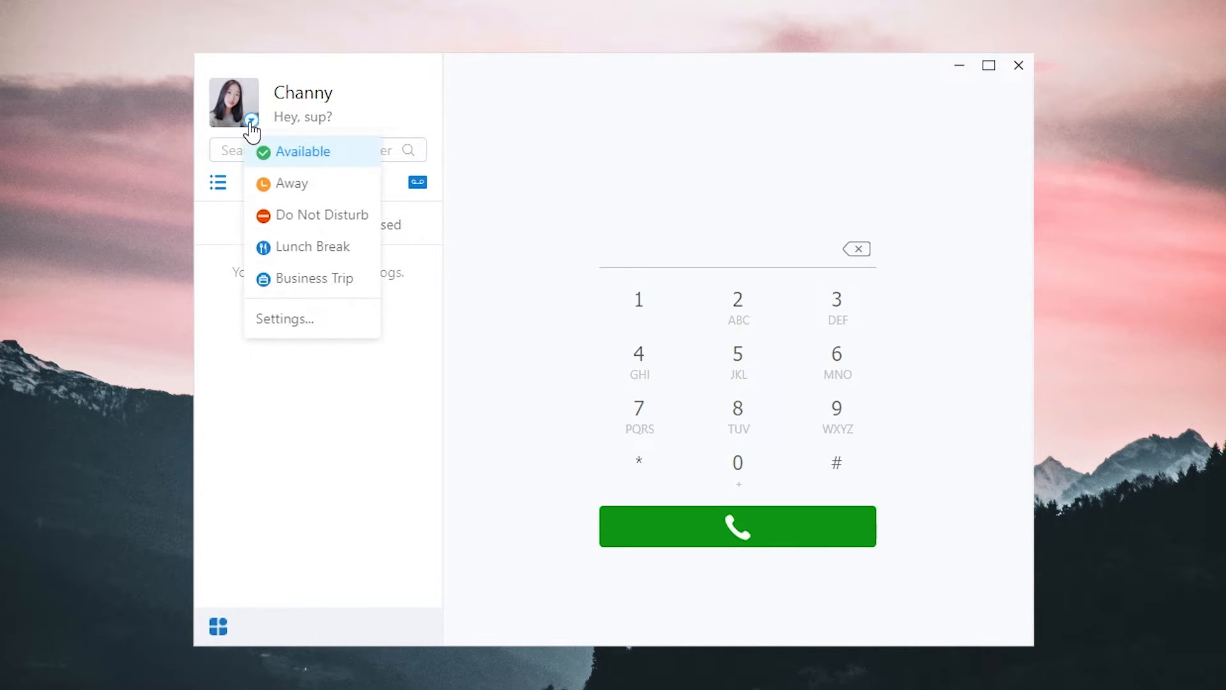
mouse_move(270, 161)
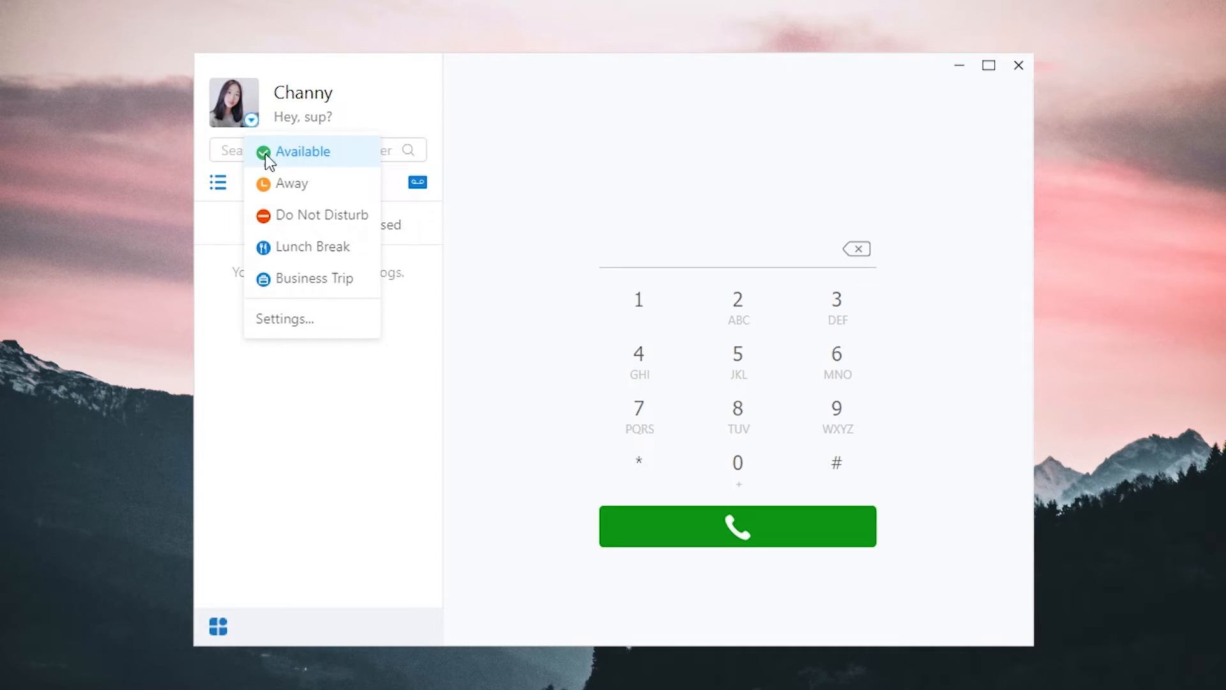
click(321, 215)
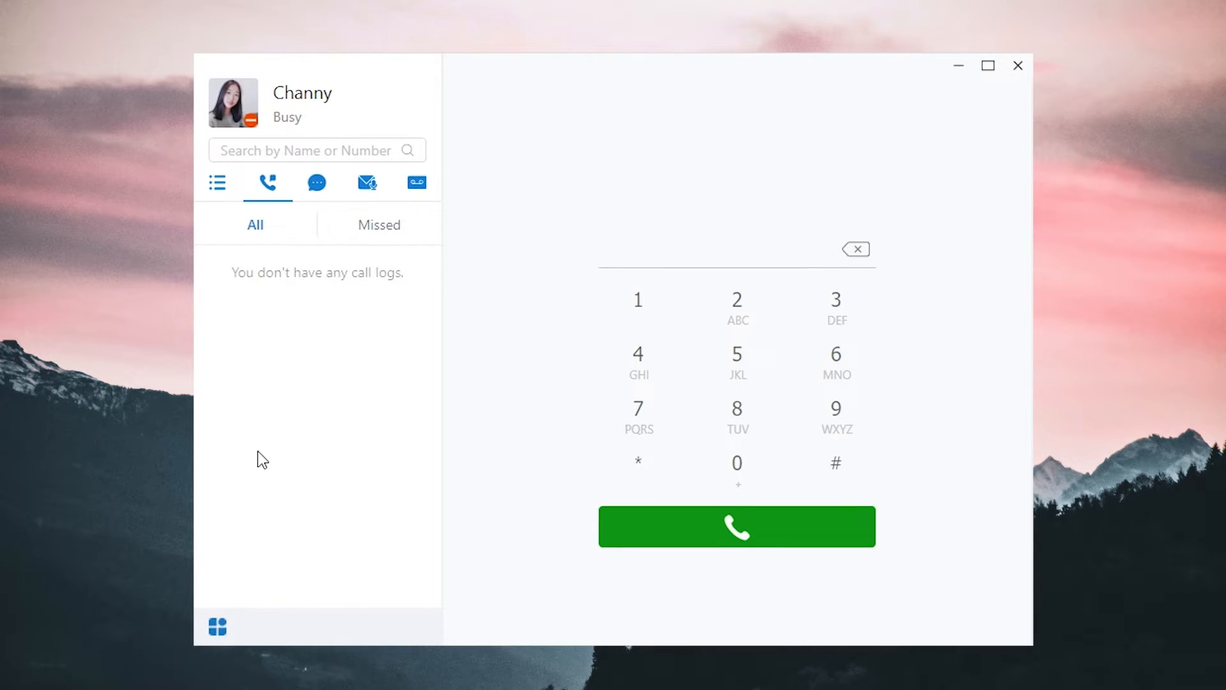
click(217, 626)
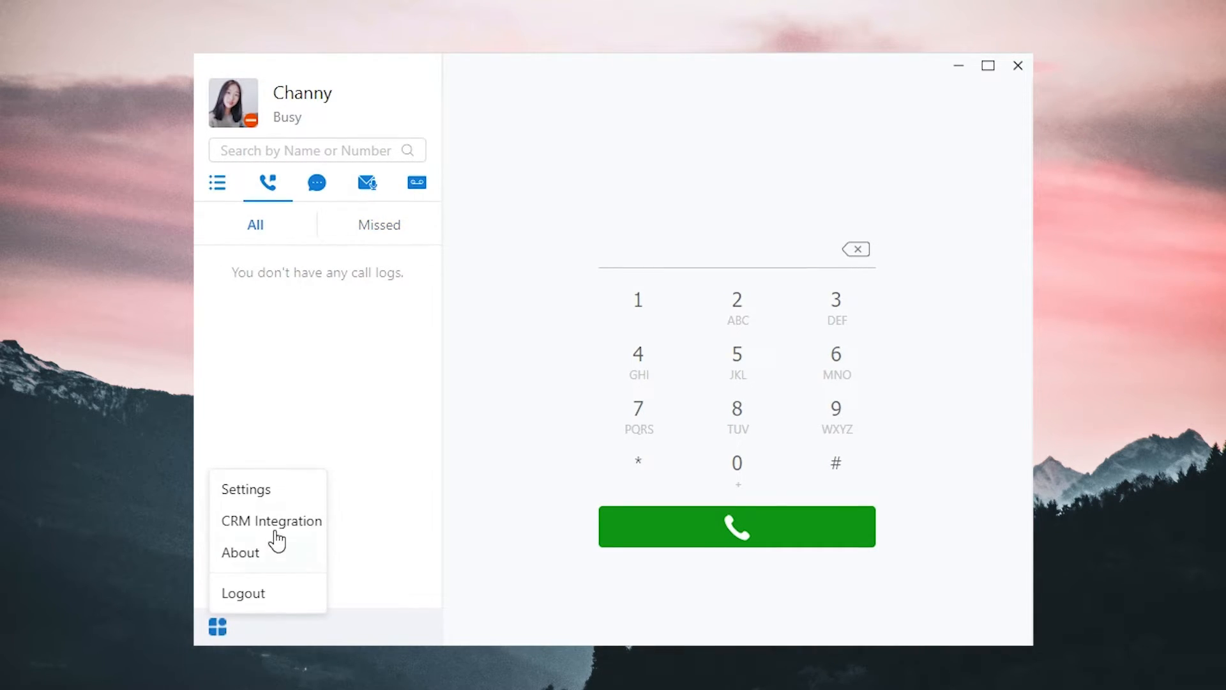
Step: Go to the Audio settings and run the Test Speaker playback
click(245, 489)
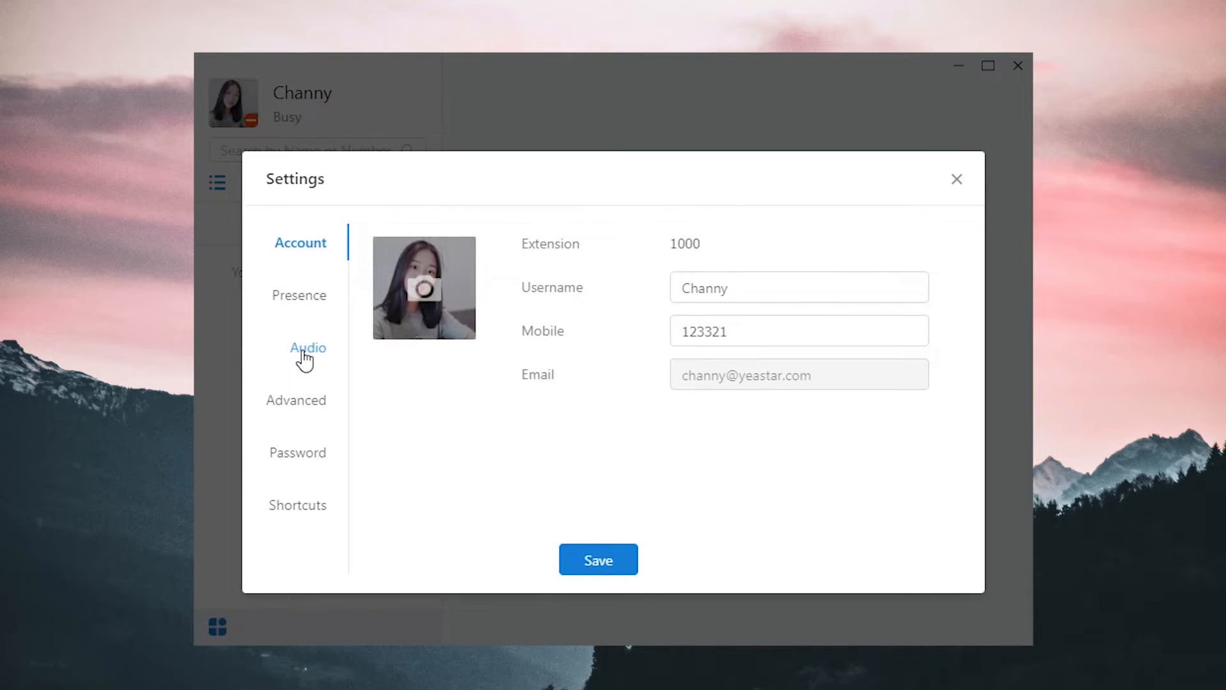
click(308, 348)
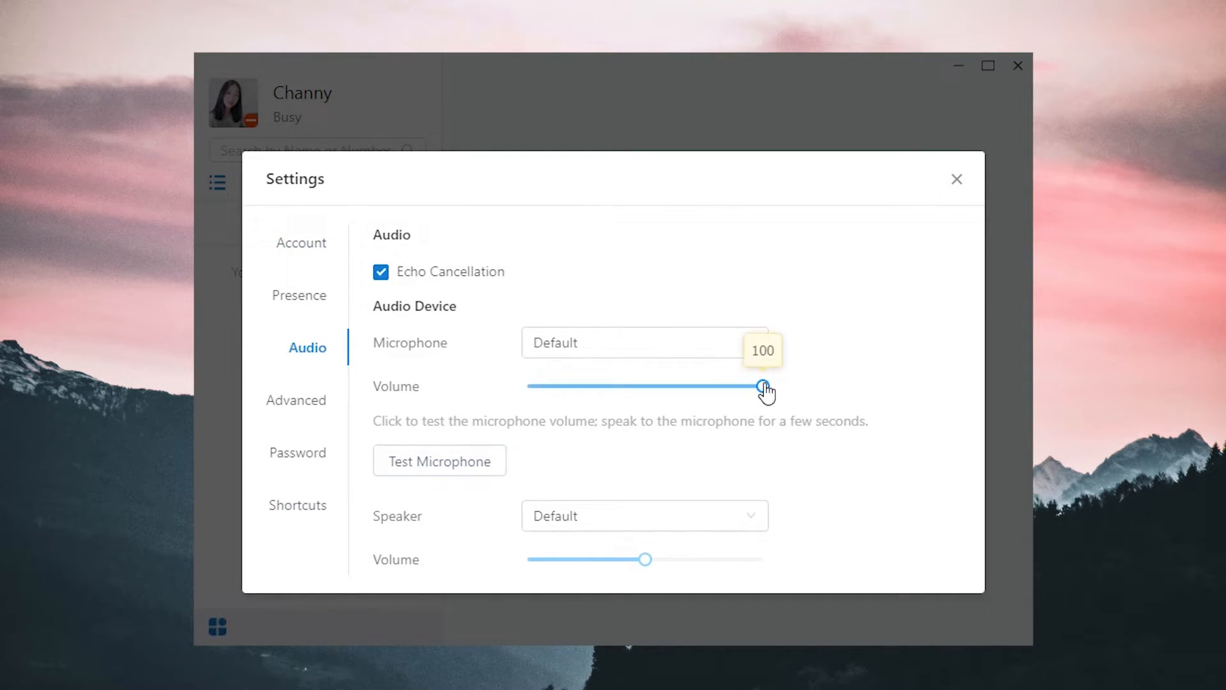
mouse_move(773, 405)
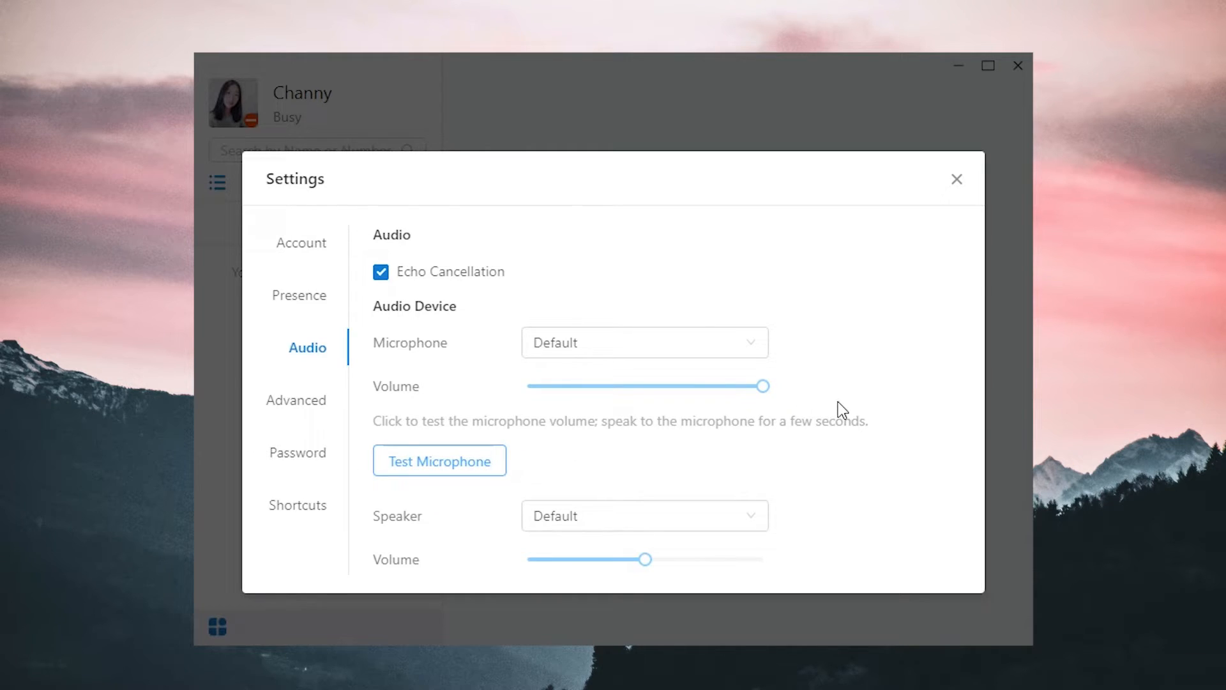
scroll(down, 3)
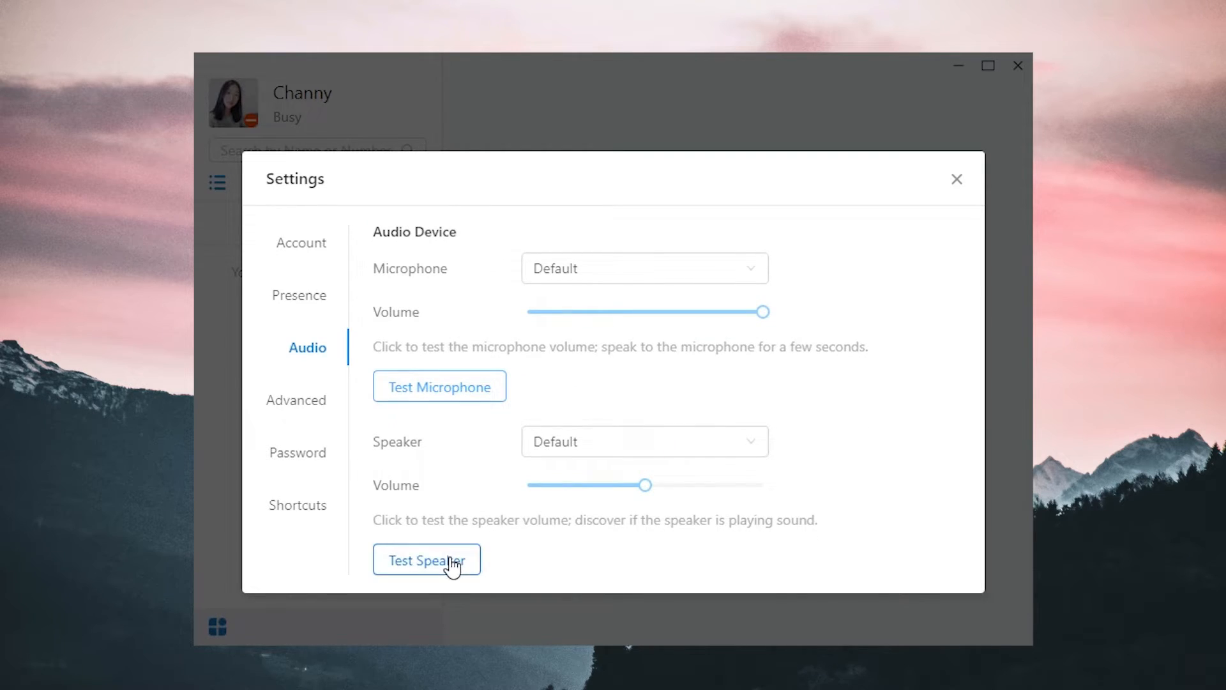
click(426, 559)
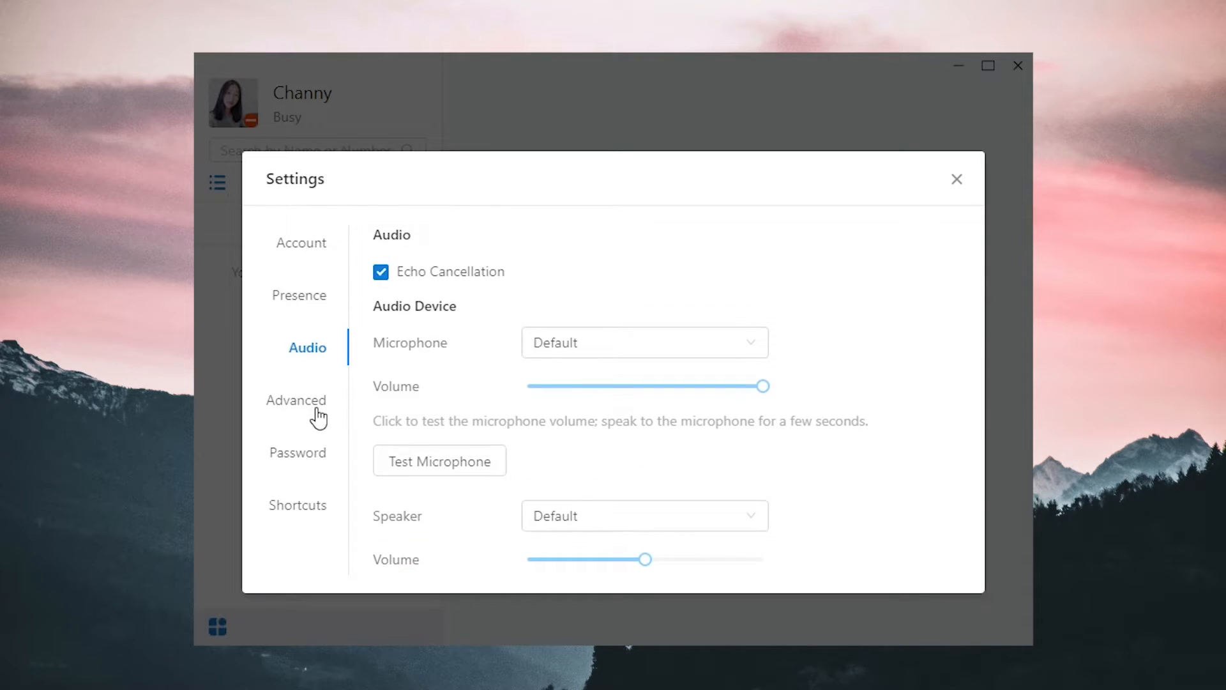
Step: Show the Advanced settings, keeping language English and ring timeout 30
click(296, 400)
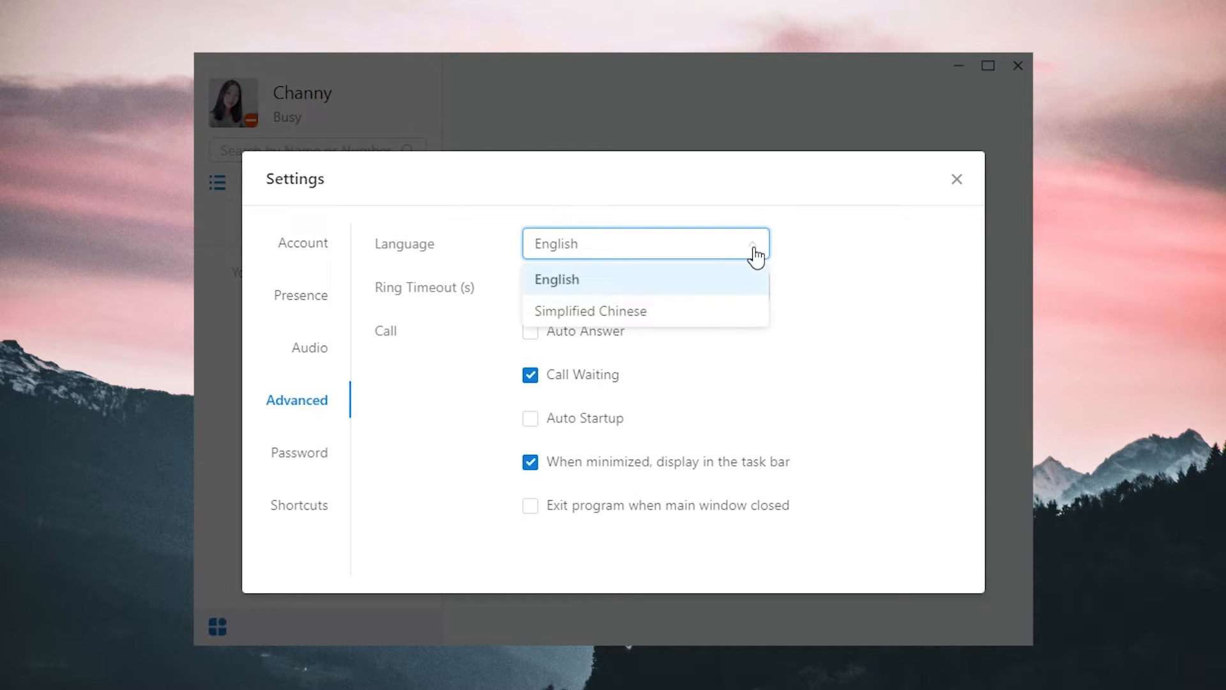
mouse_move(755, 310)
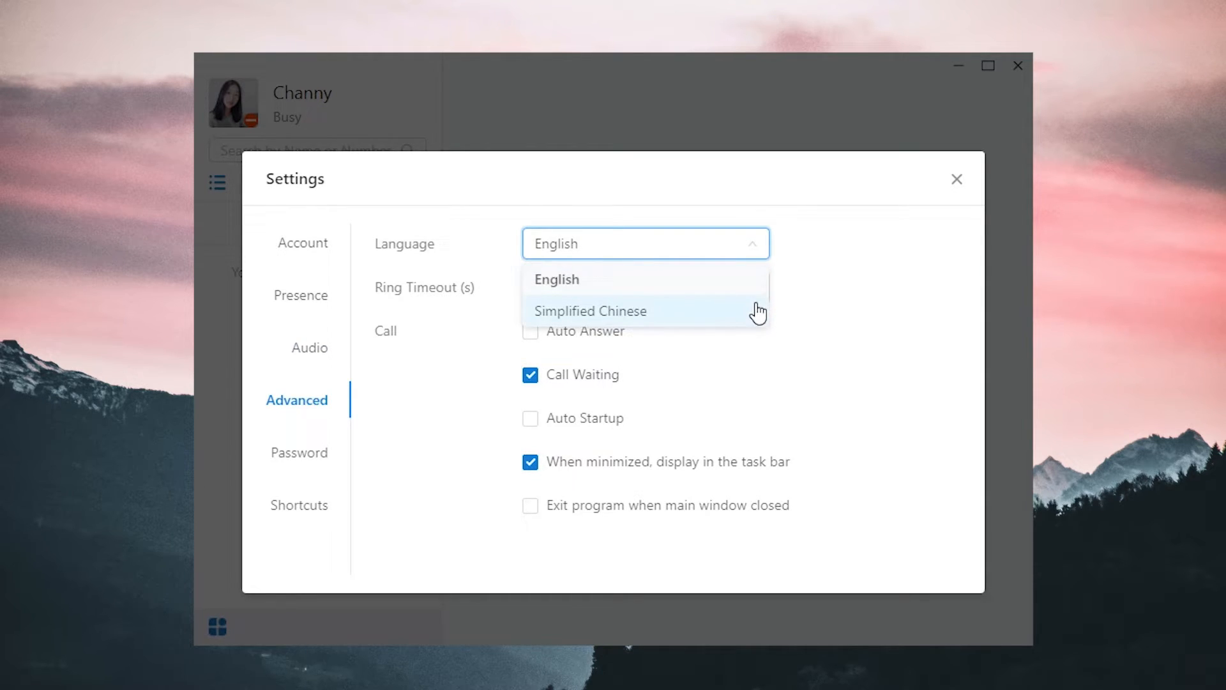
click(557, 280)
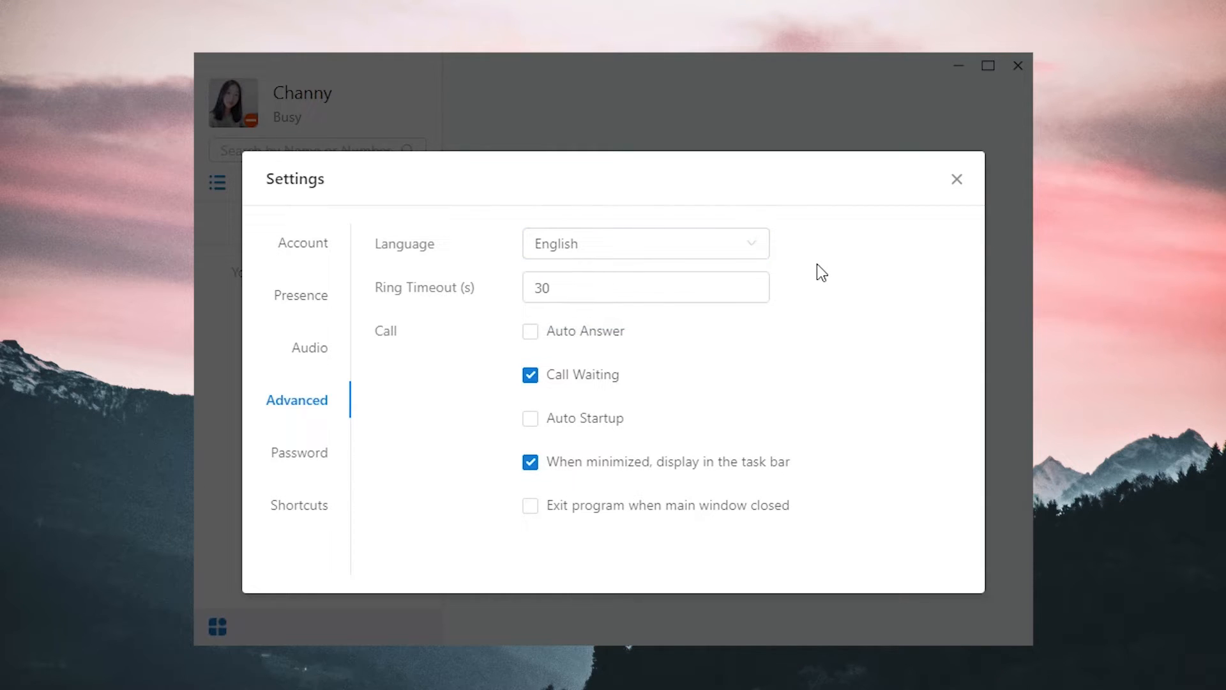
mouse_move(770, 290)
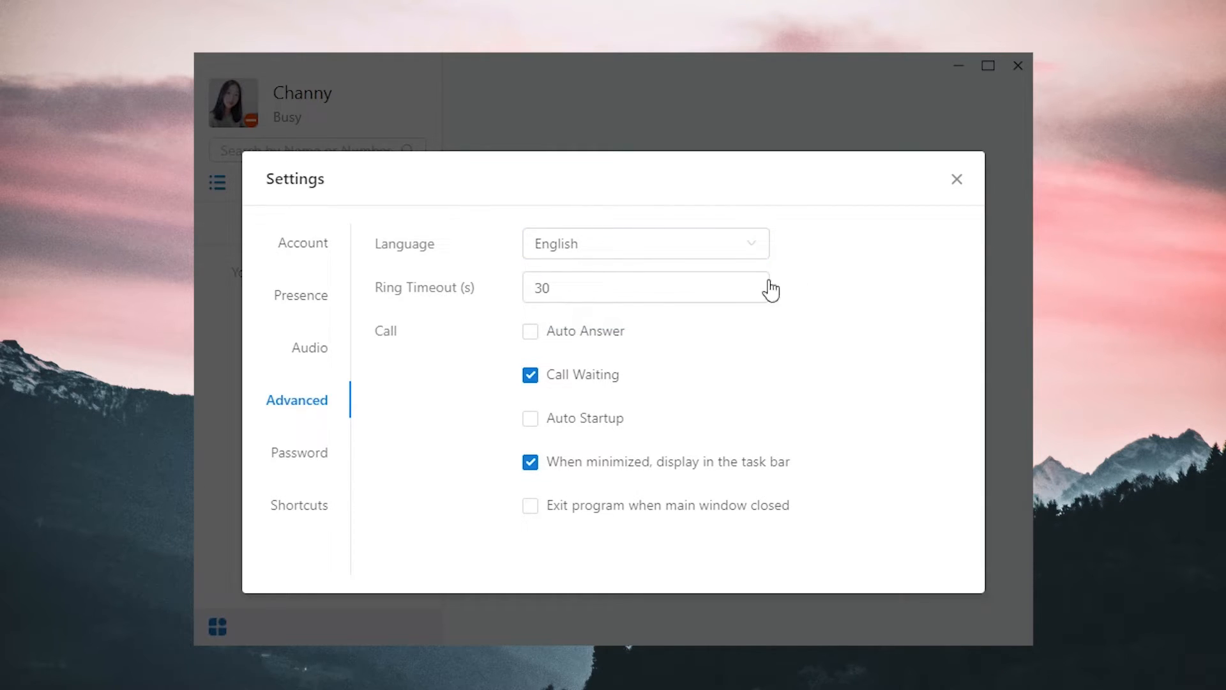
click(644, 287)
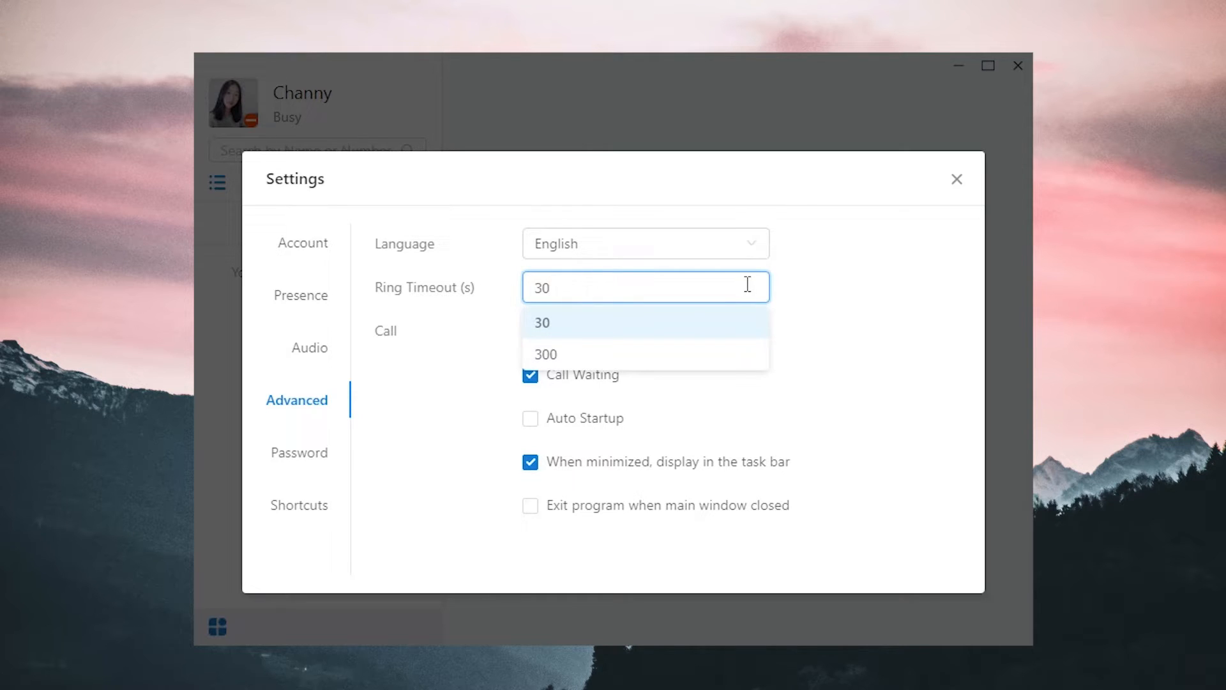
mouse_move(858, 314)
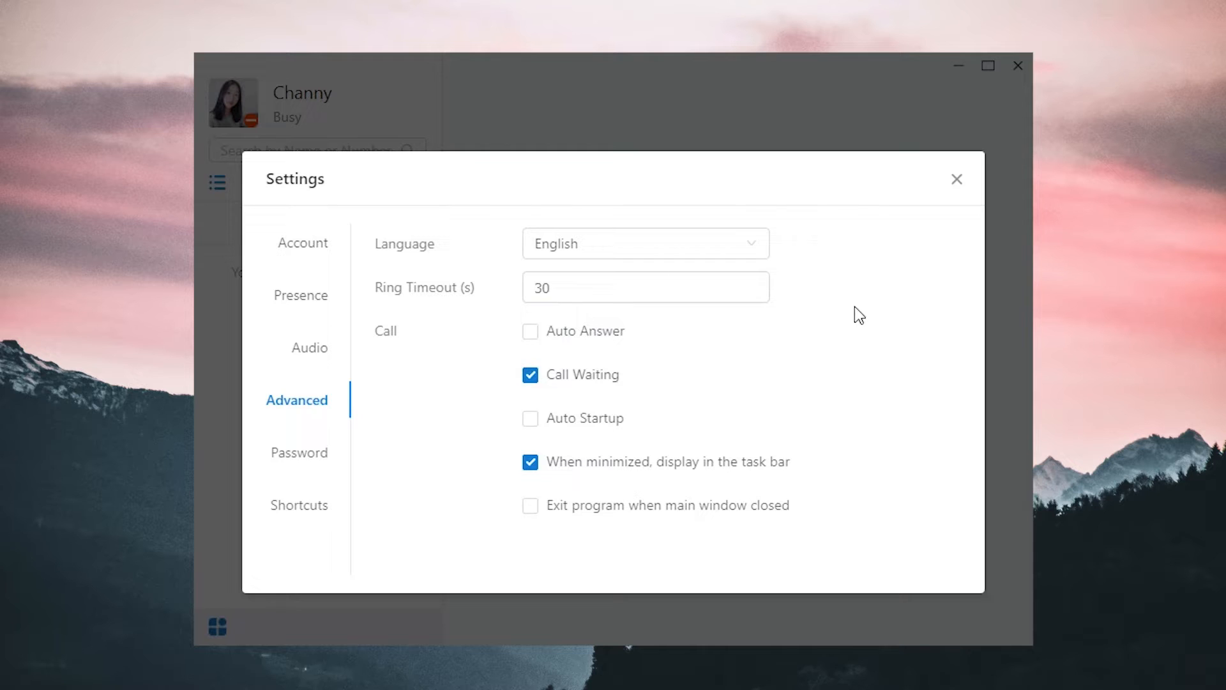
mouse_move(676, 356)
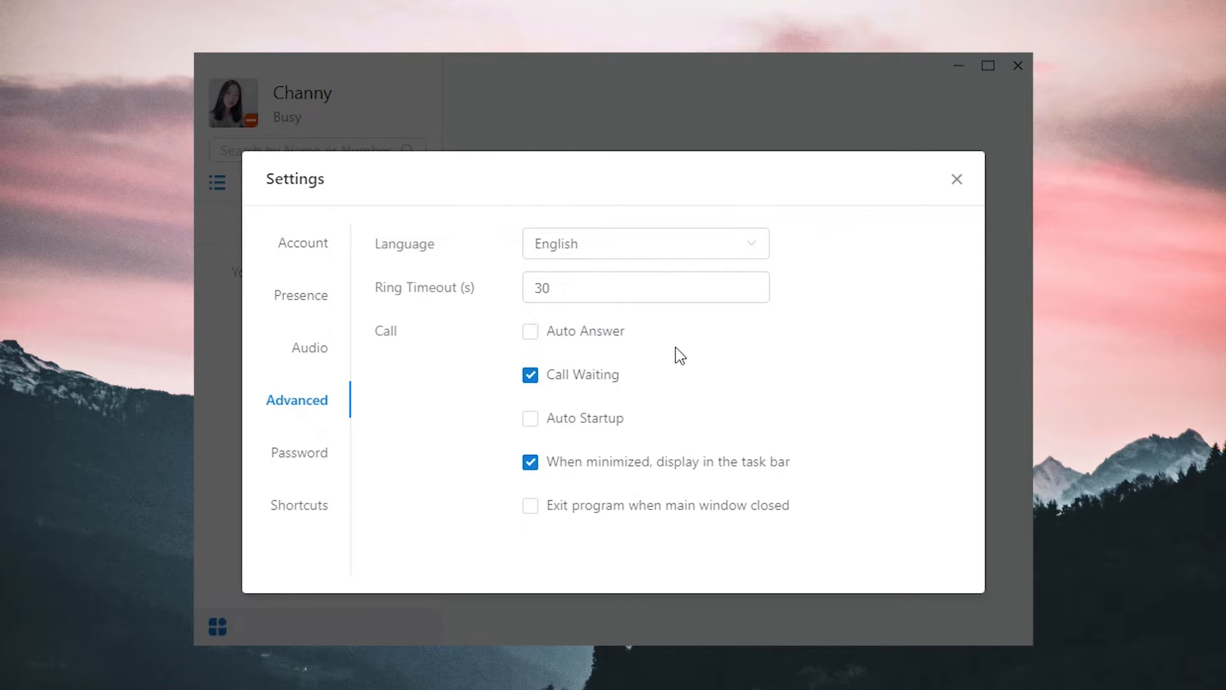
mouse_move(596, 342)
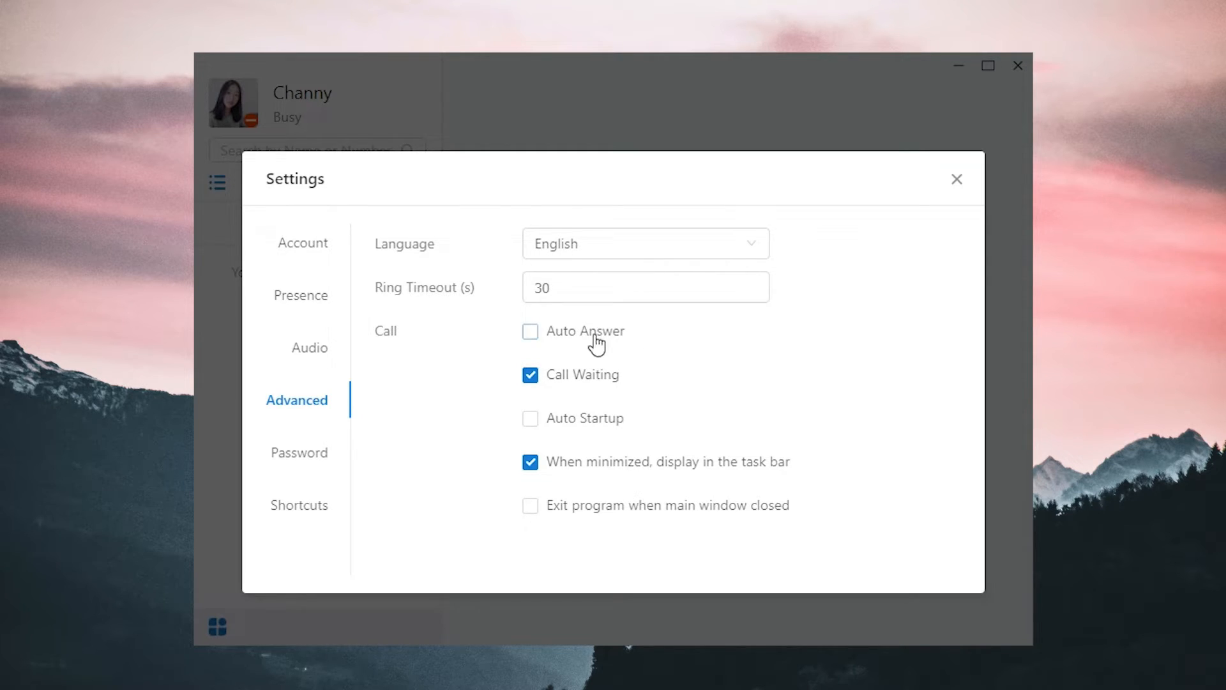
Step: Enable Auto Answer, Auto Startup and exit on main window close, then go to Password
click(530, 331)
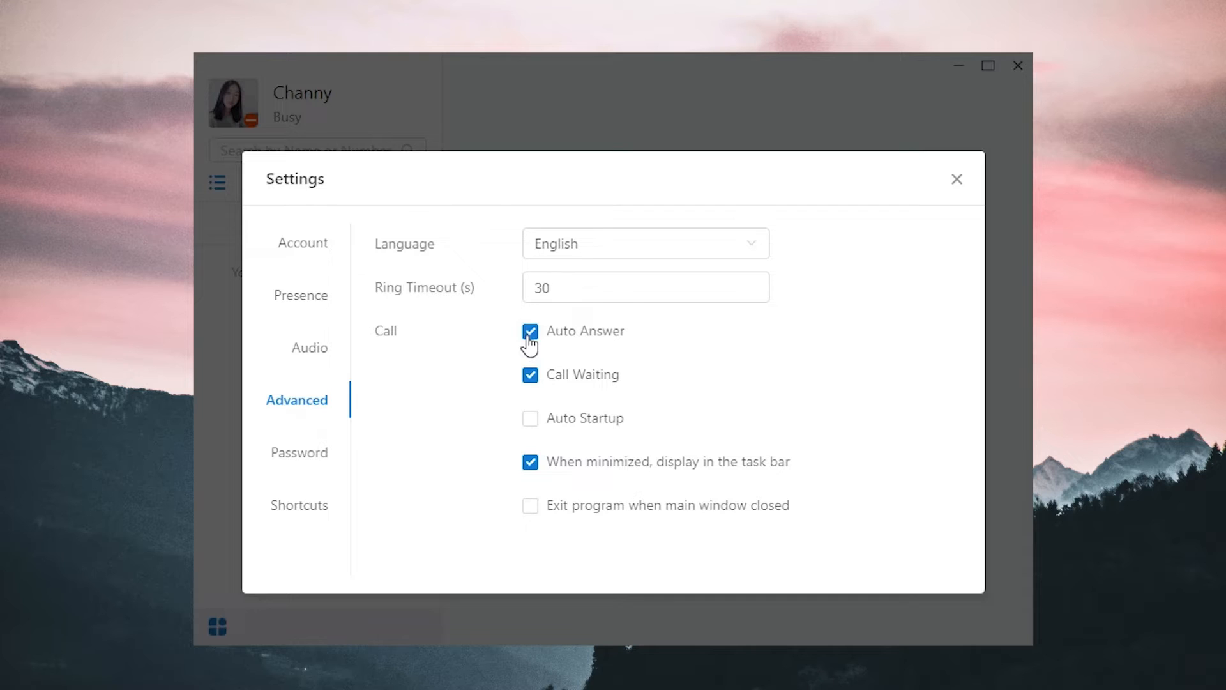
mouse_move(537, 393)
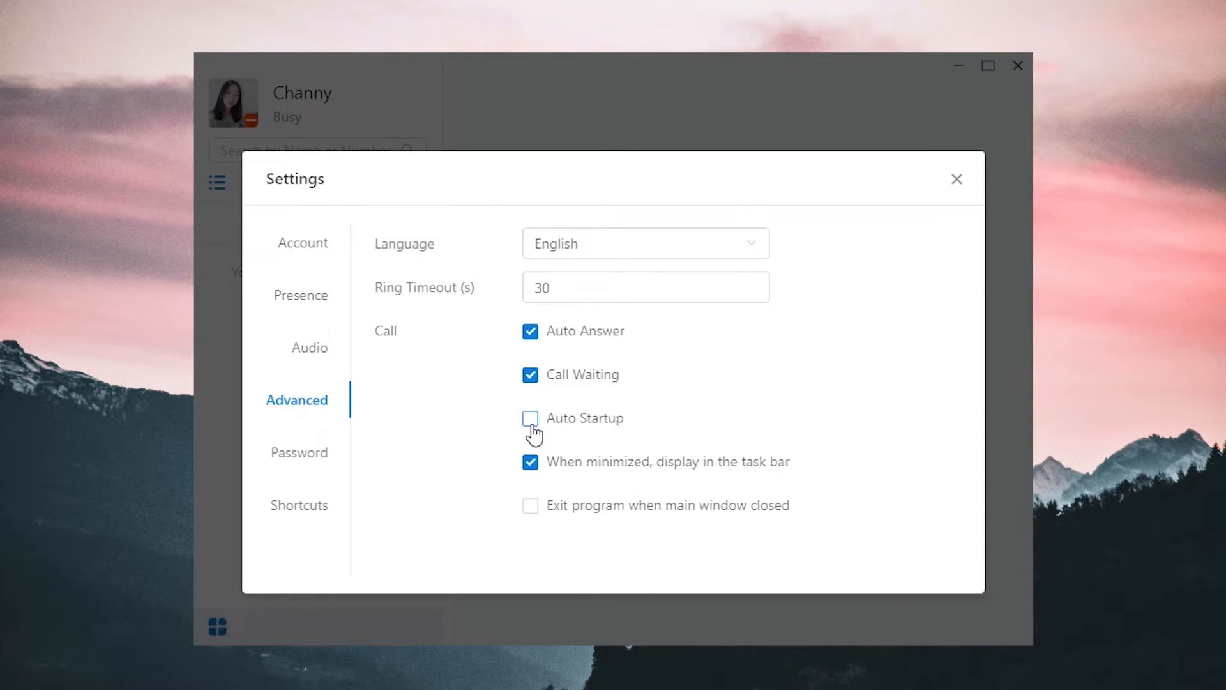
click(530, 419)
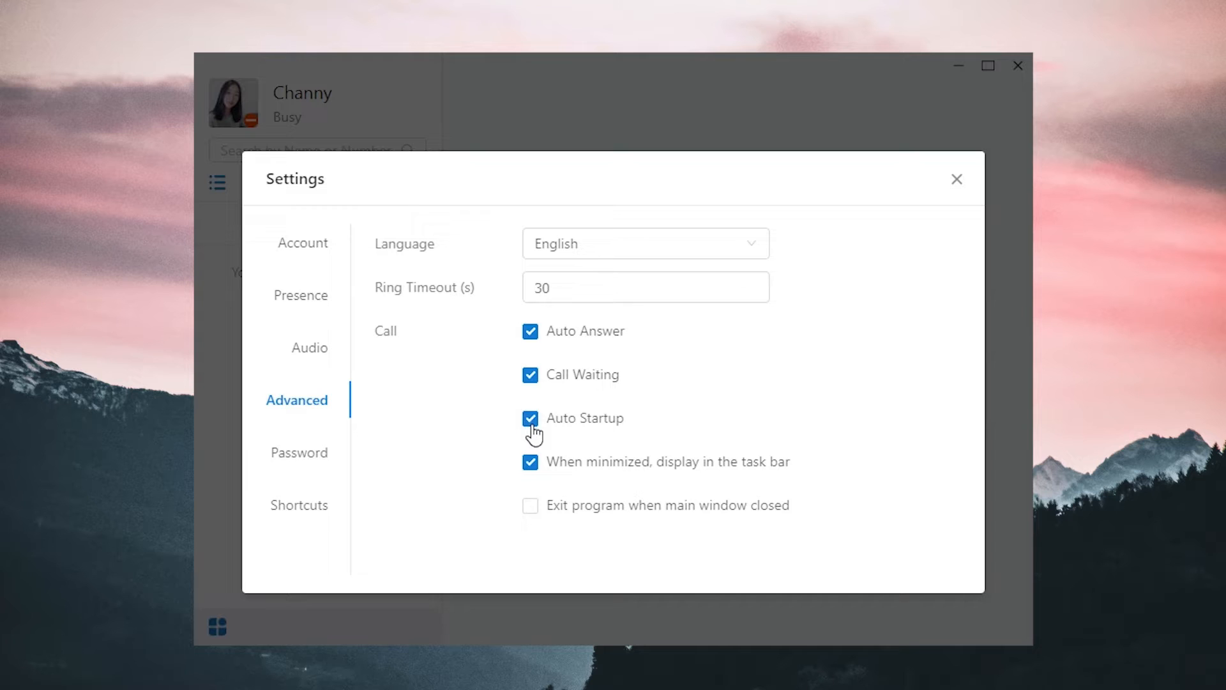
mouse_move(536, 476)
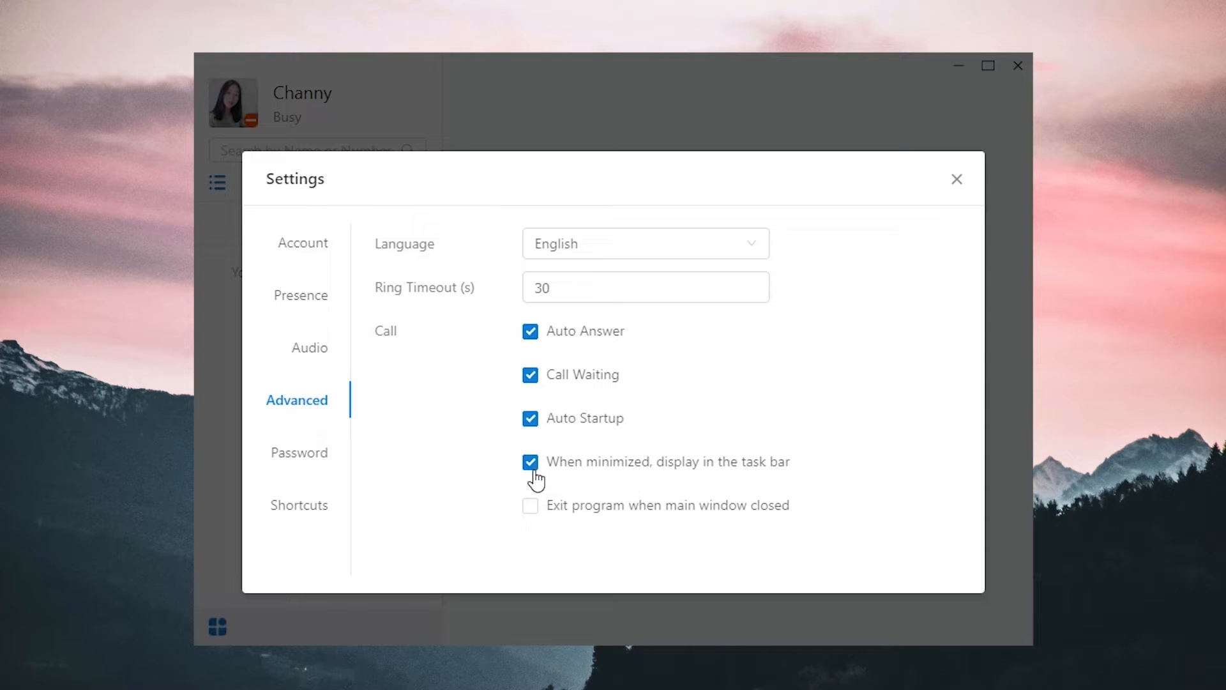
mouse_move(531, 506)
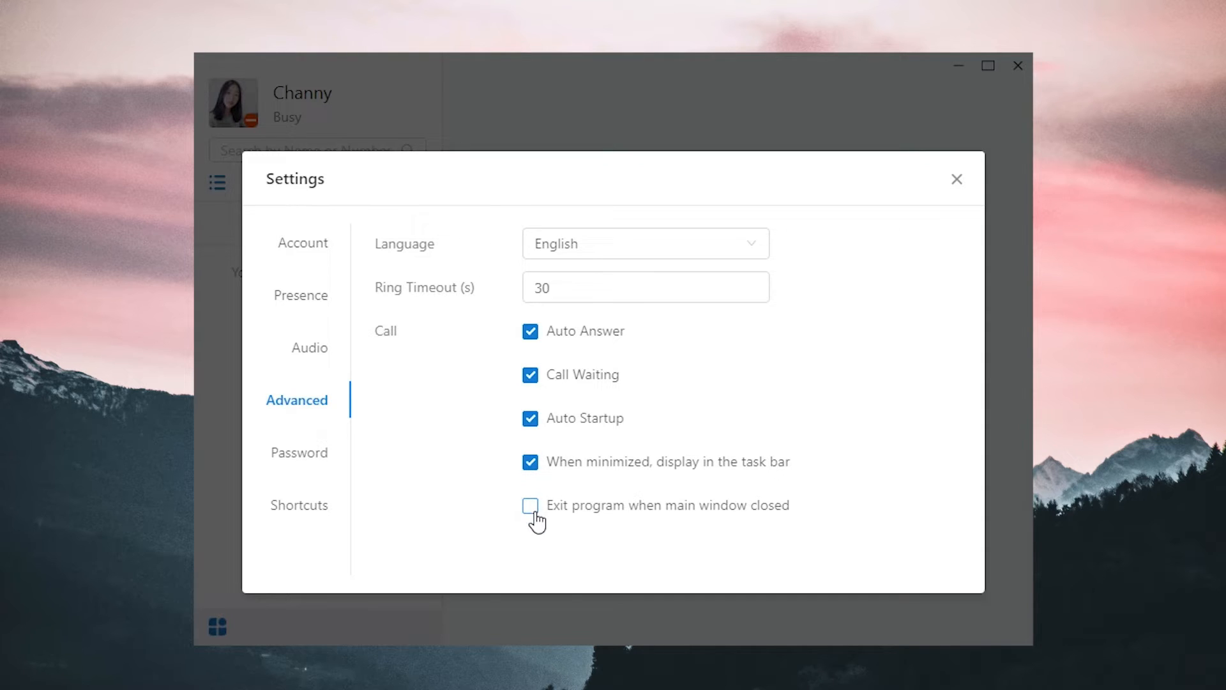
click(530, 505)
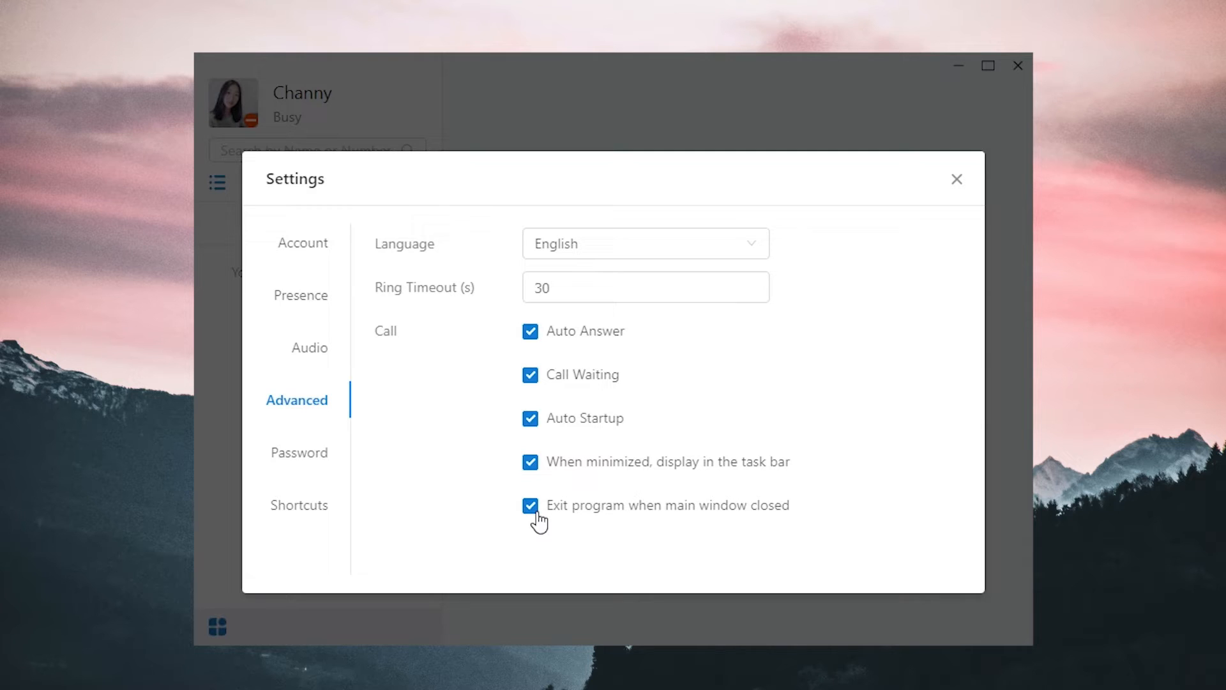
click(298, 452)
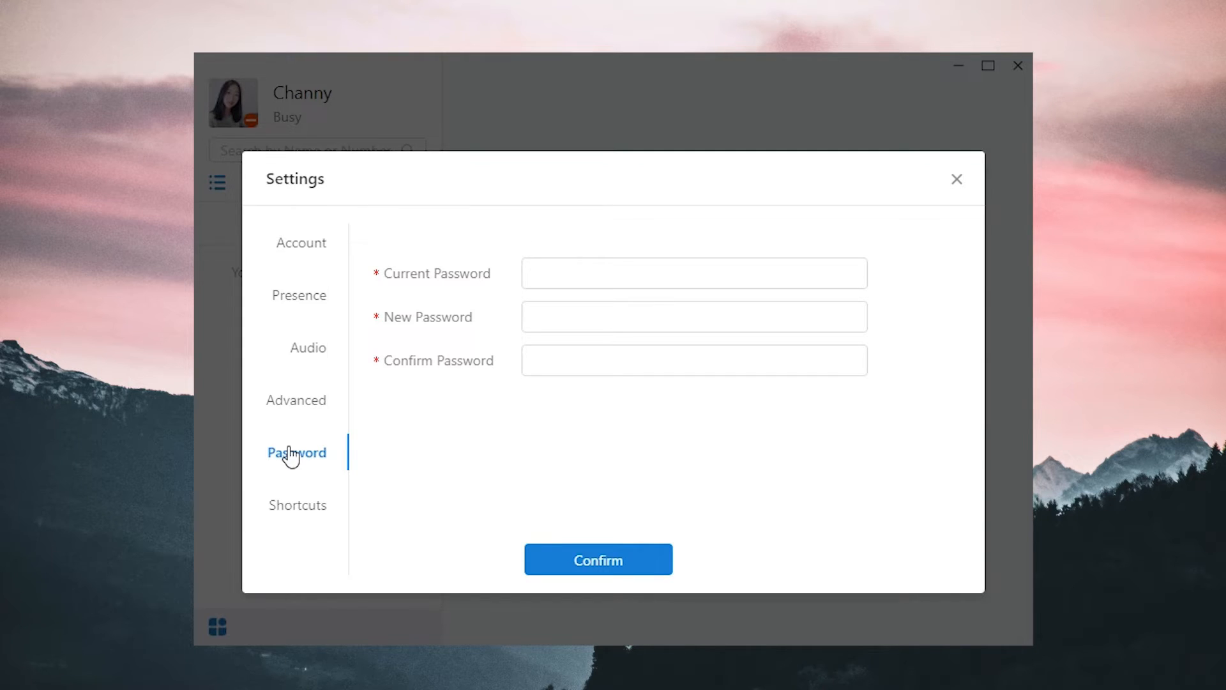
Step: Show the Shortcuts settings with Enter for sending messages
click(298, 504)
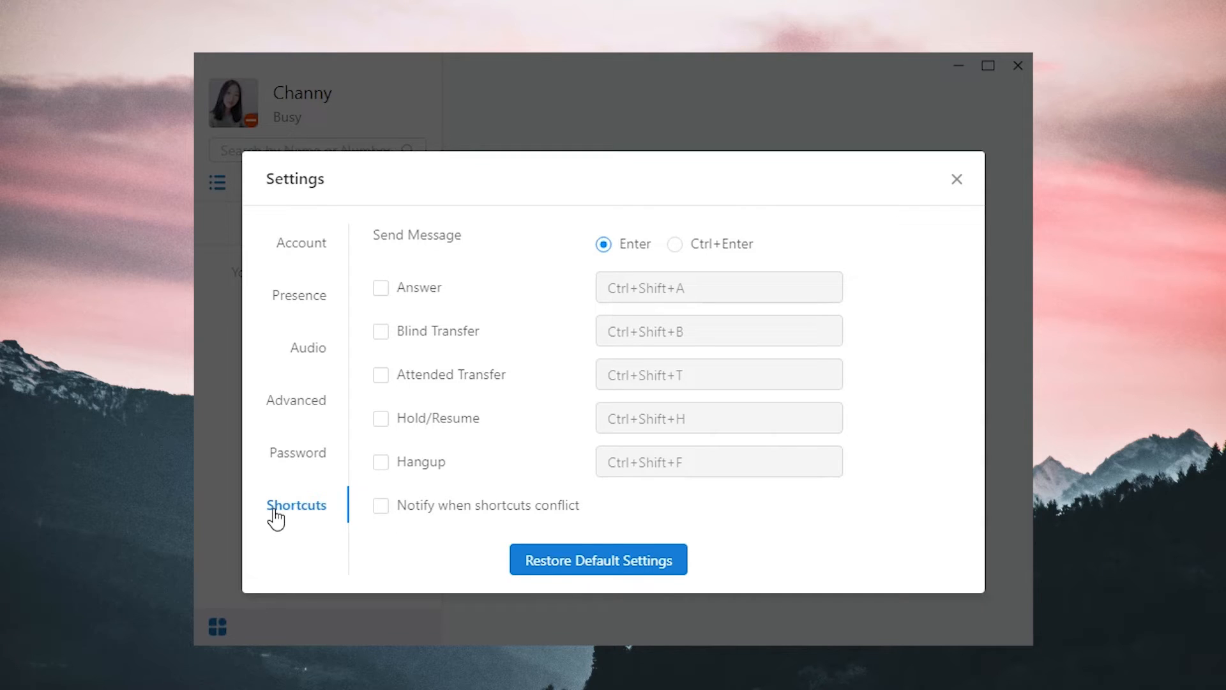
Step: Close the settings and bring up the CRM Integration window from the options menu
click(955, 179)
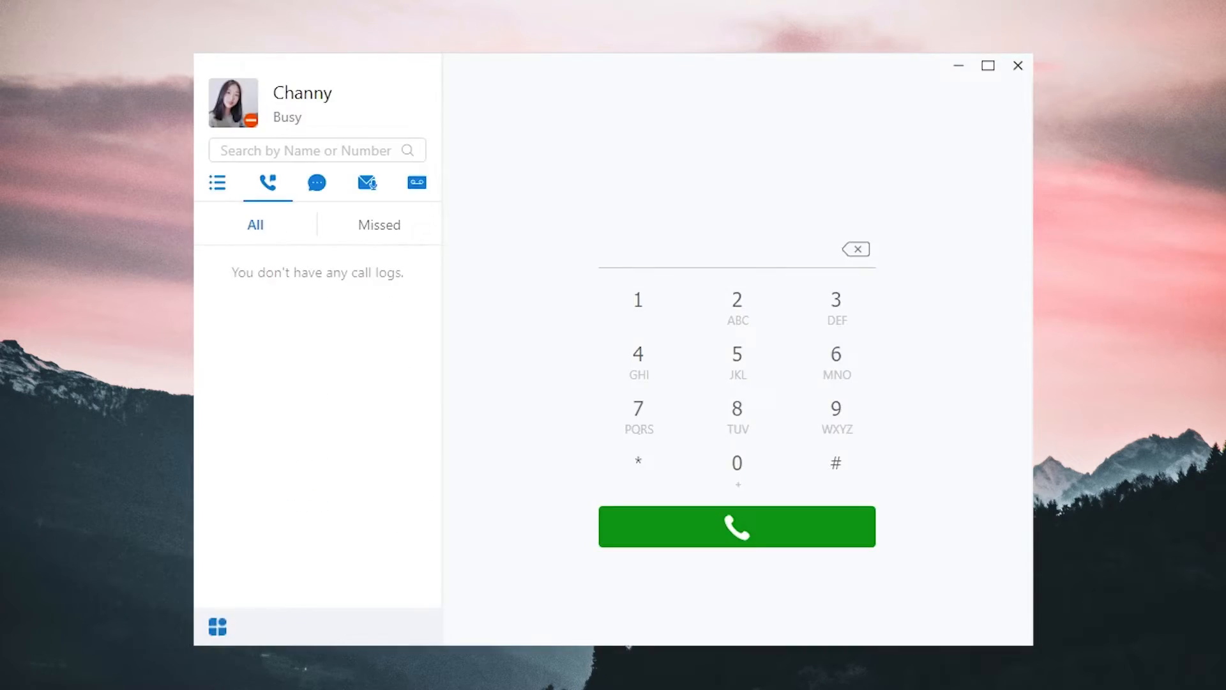
mouse_move(241, 625)
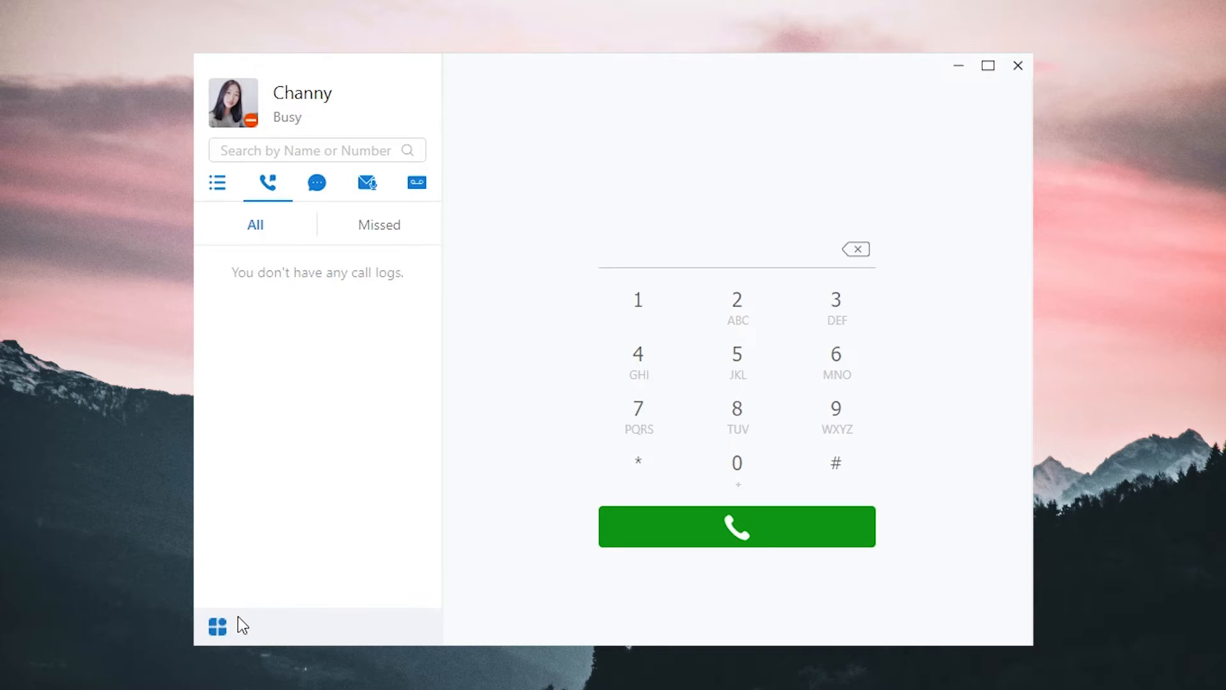
click(218, 626)
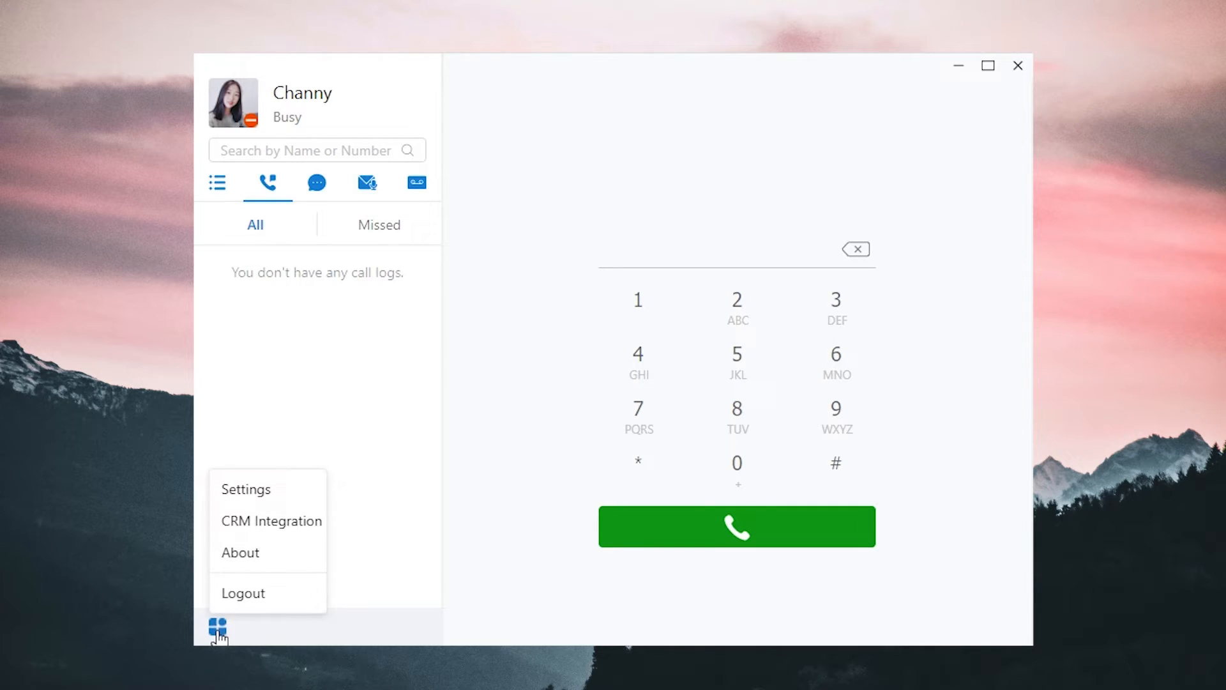
click(271, 521)
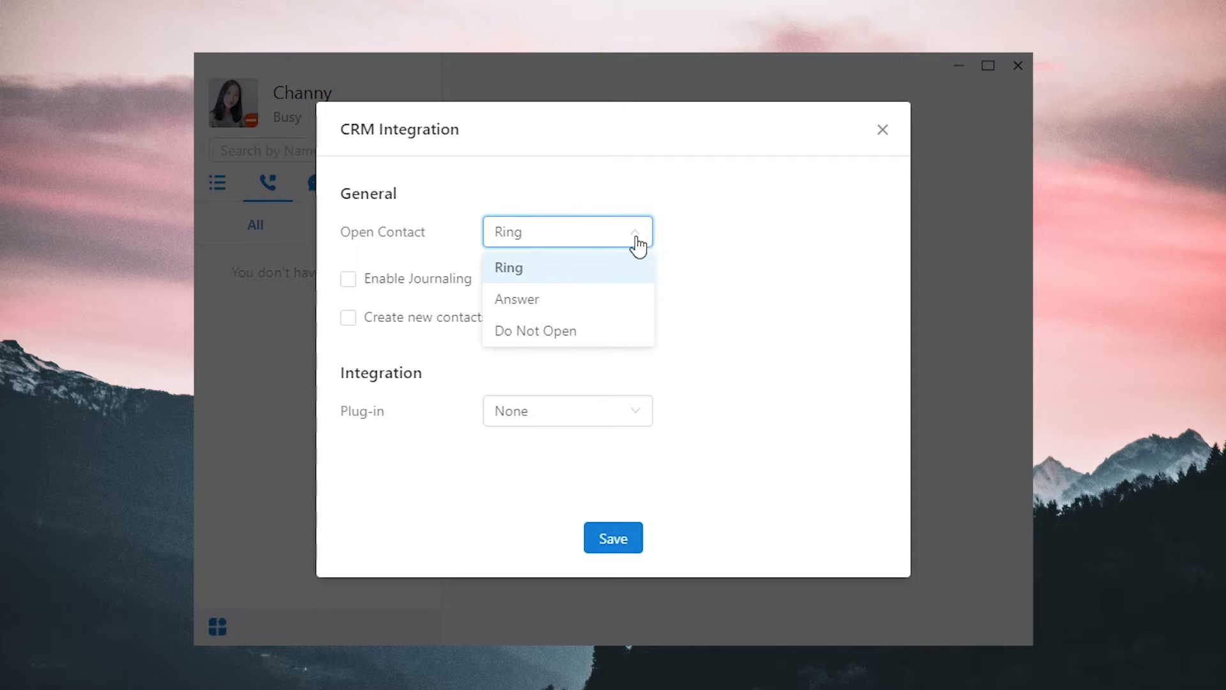
mouse_move(612, 292)
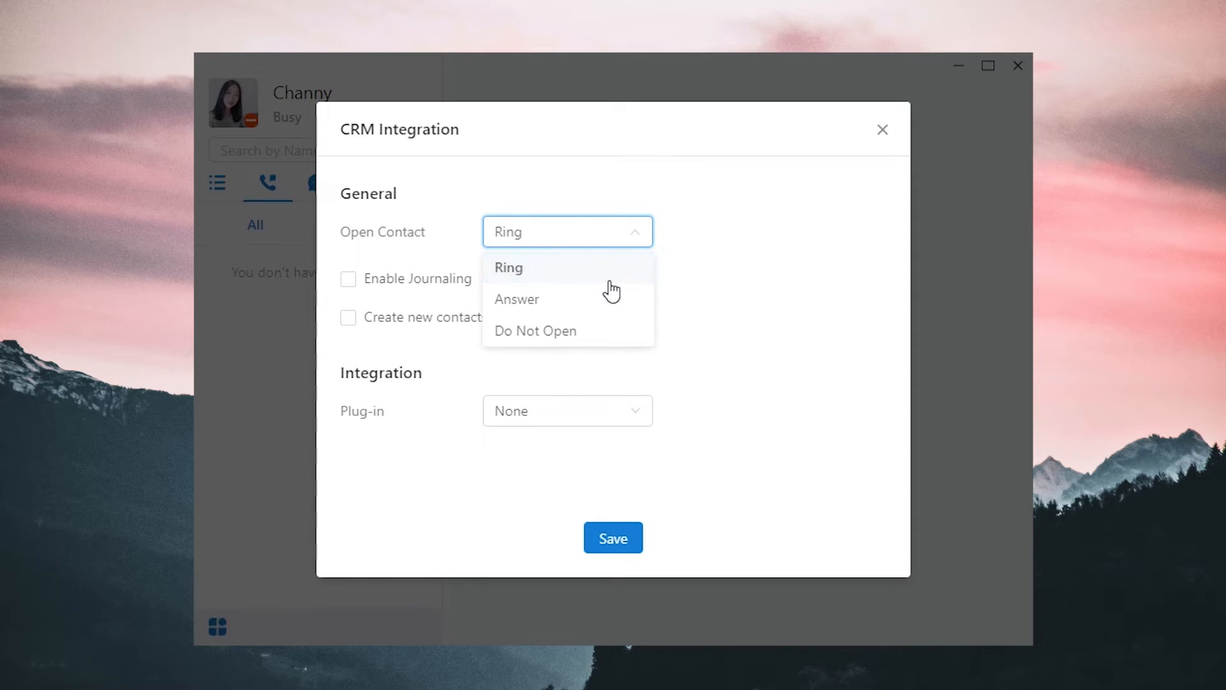
mouse_move(632, 330)
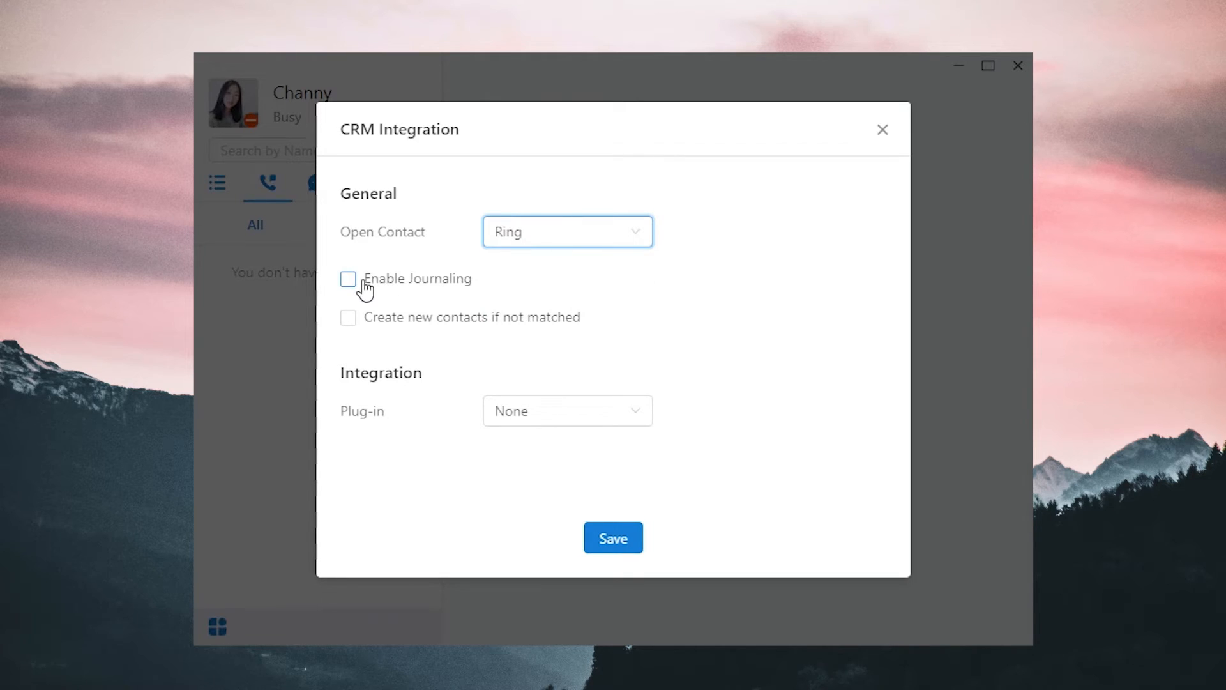
Step: Enable Journaling and creating contacts for unmatched callers, then show the plug-in list
click(347, 278)
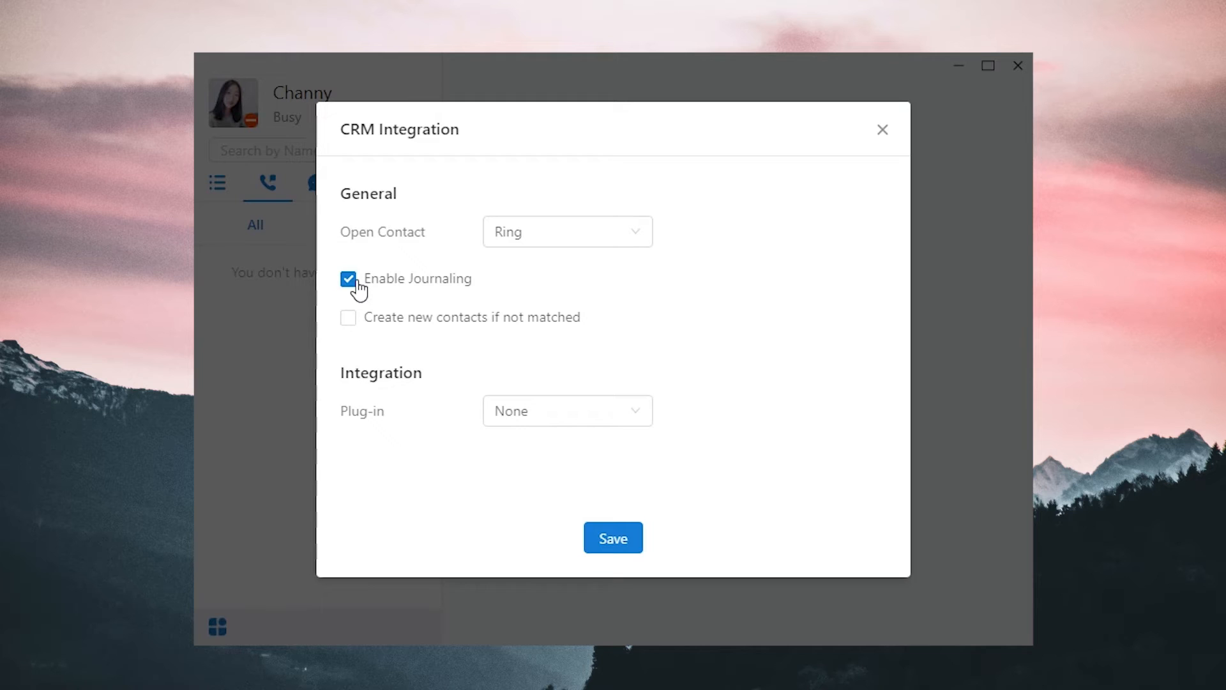
mouse_move(348, 318)
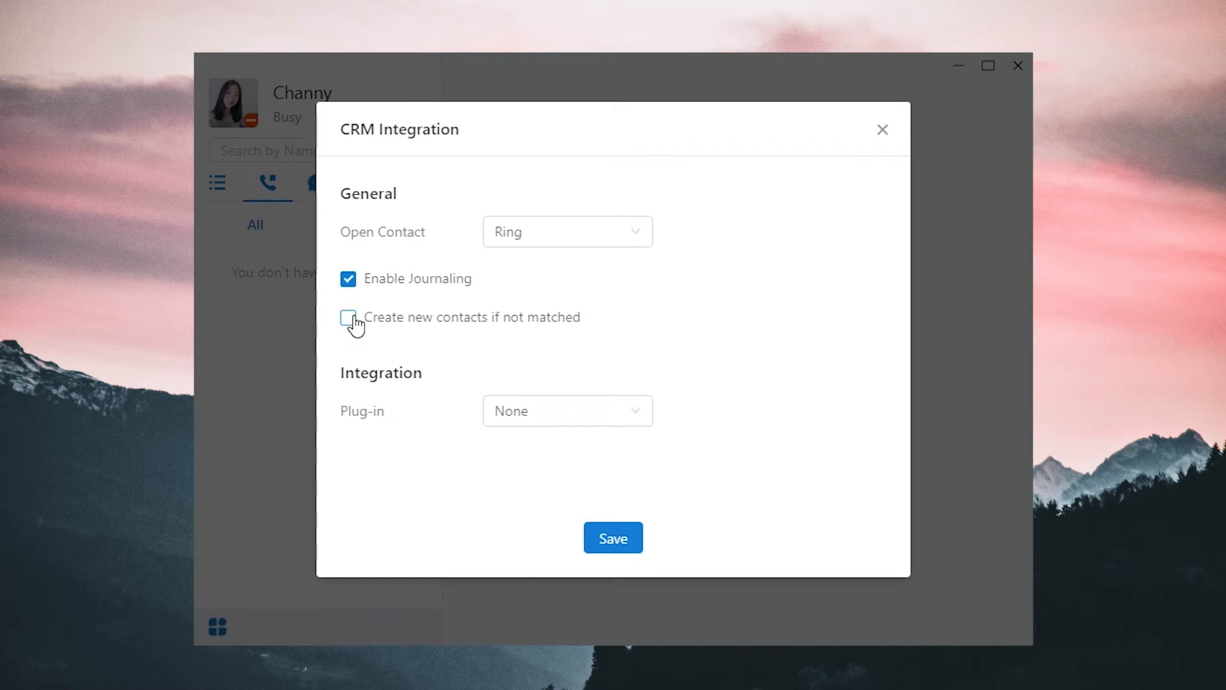
click(348, 318)
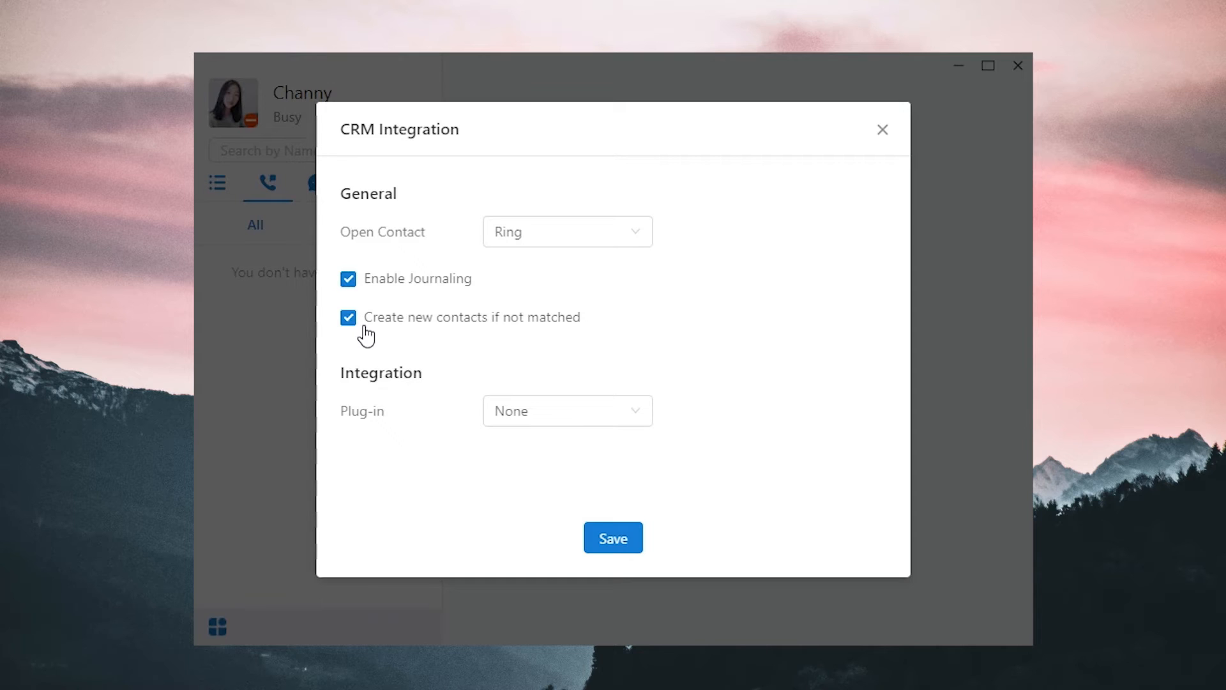
click(567, 410)
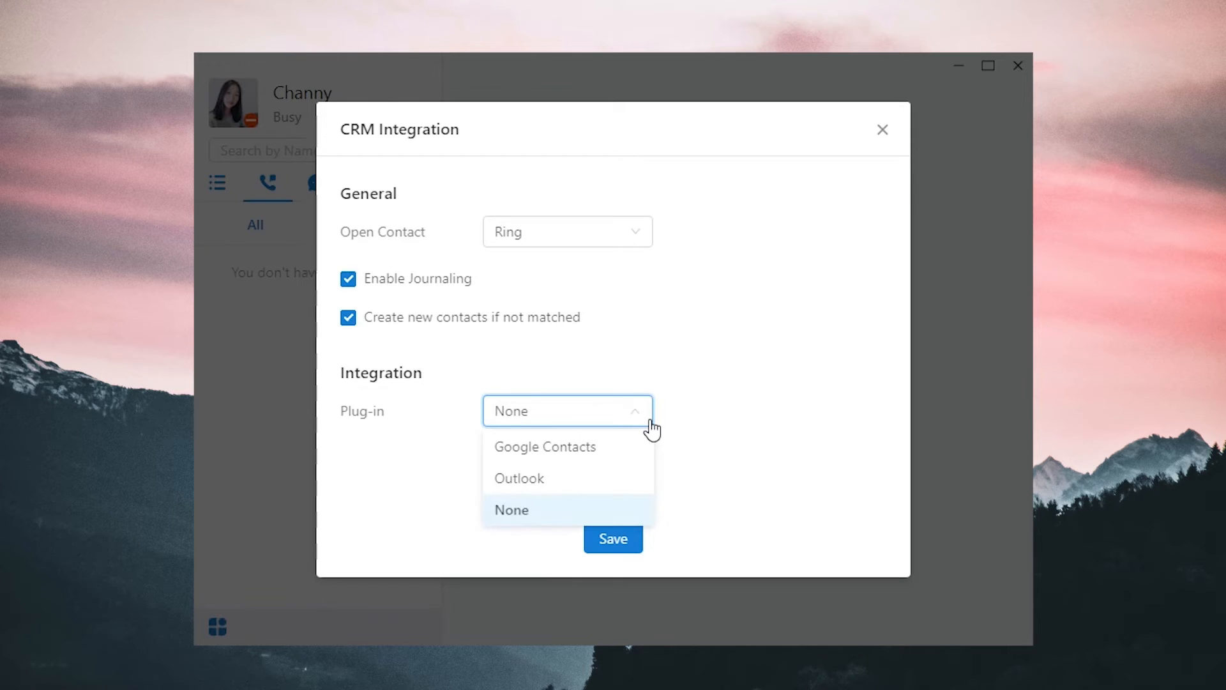
click(545, 447)
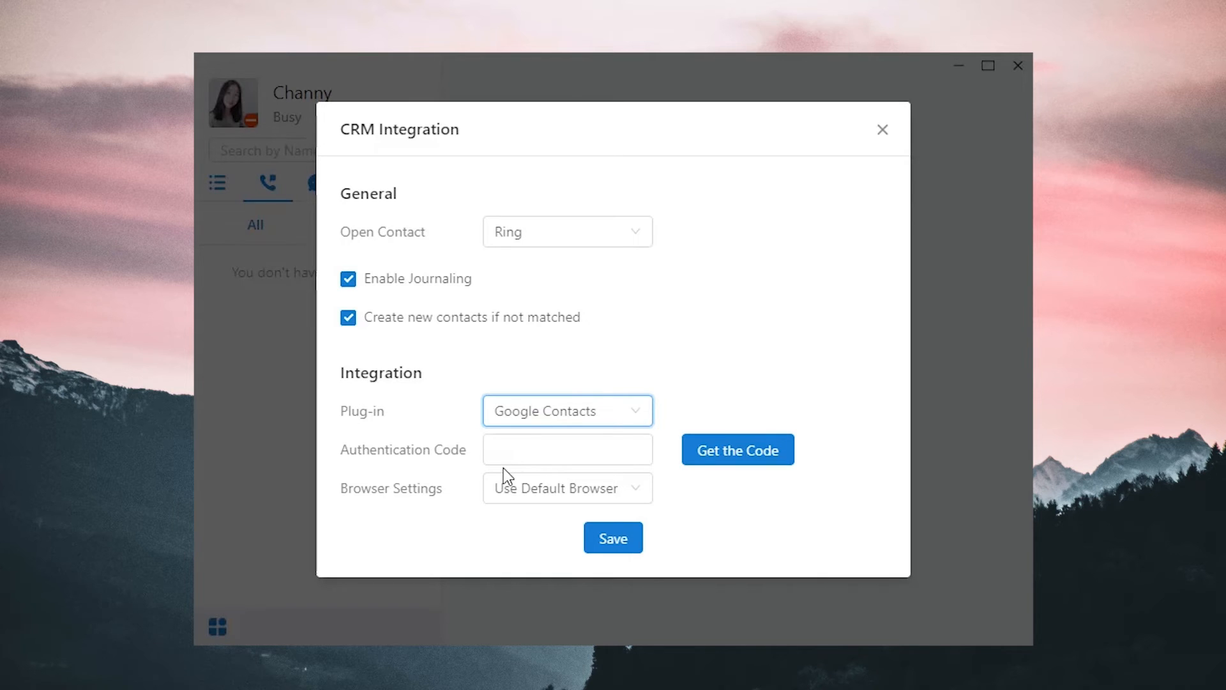
mouse_move(608, 493)
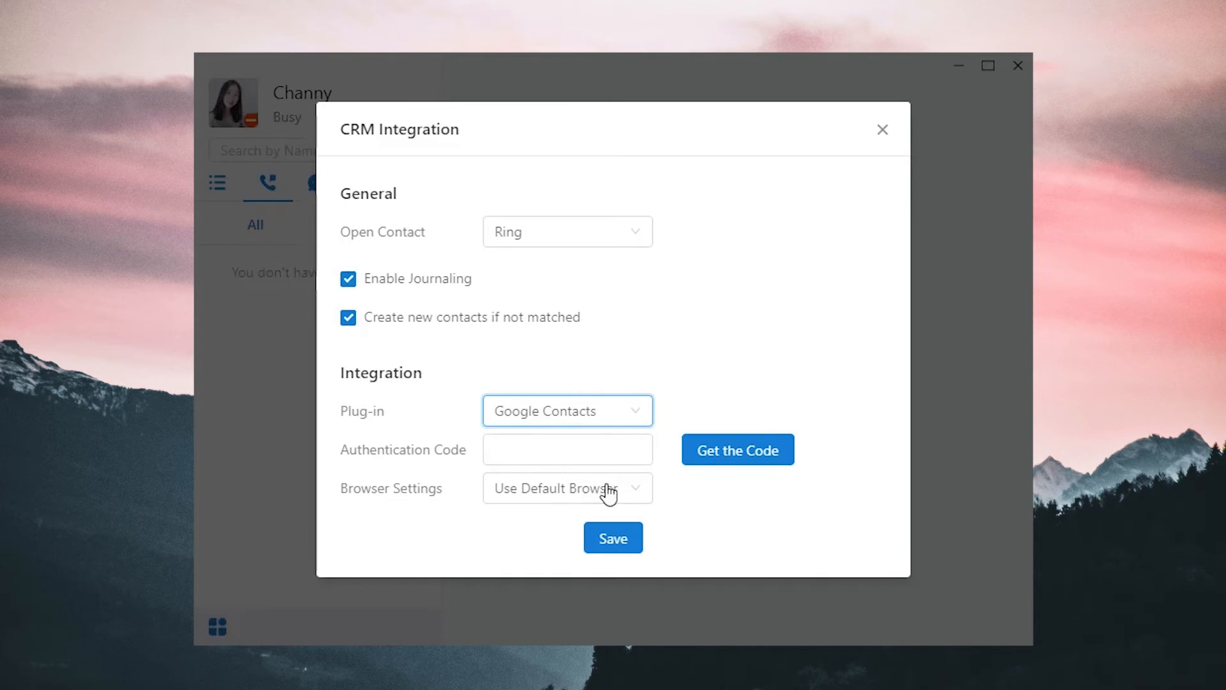
Step: Keep the default browser, request the Google code and select it in the browser
click(567, 487)
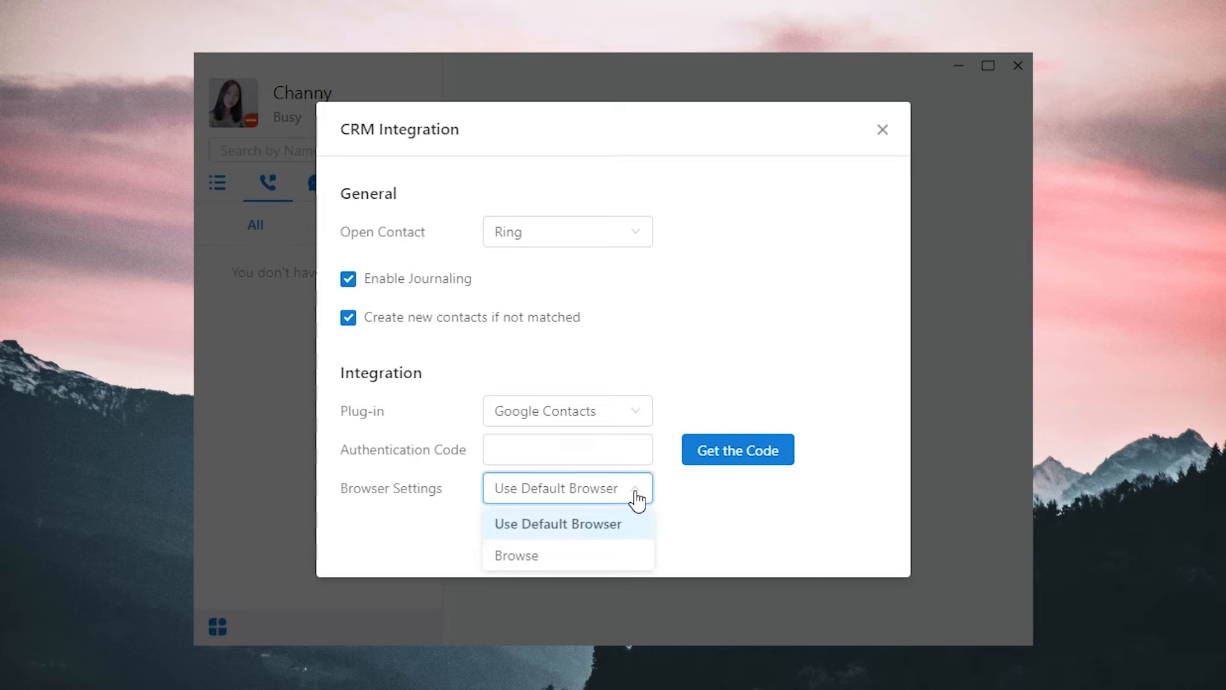
mouse_move(591, 541)
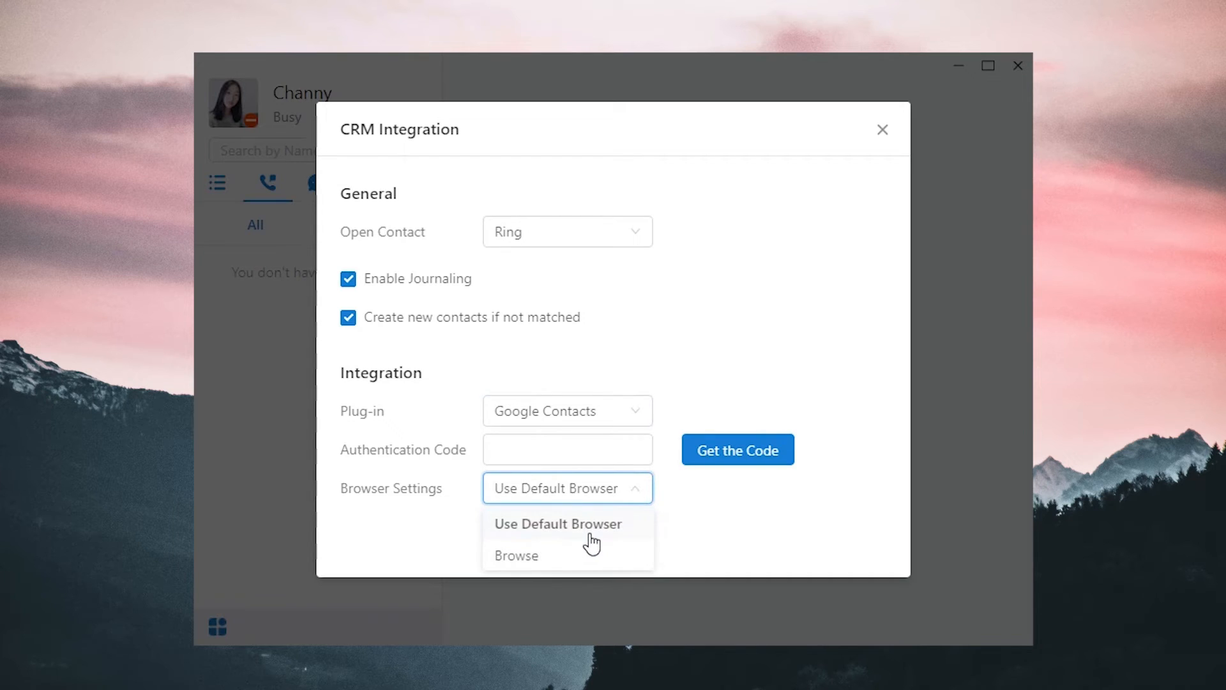
mouse_move(640, 525)
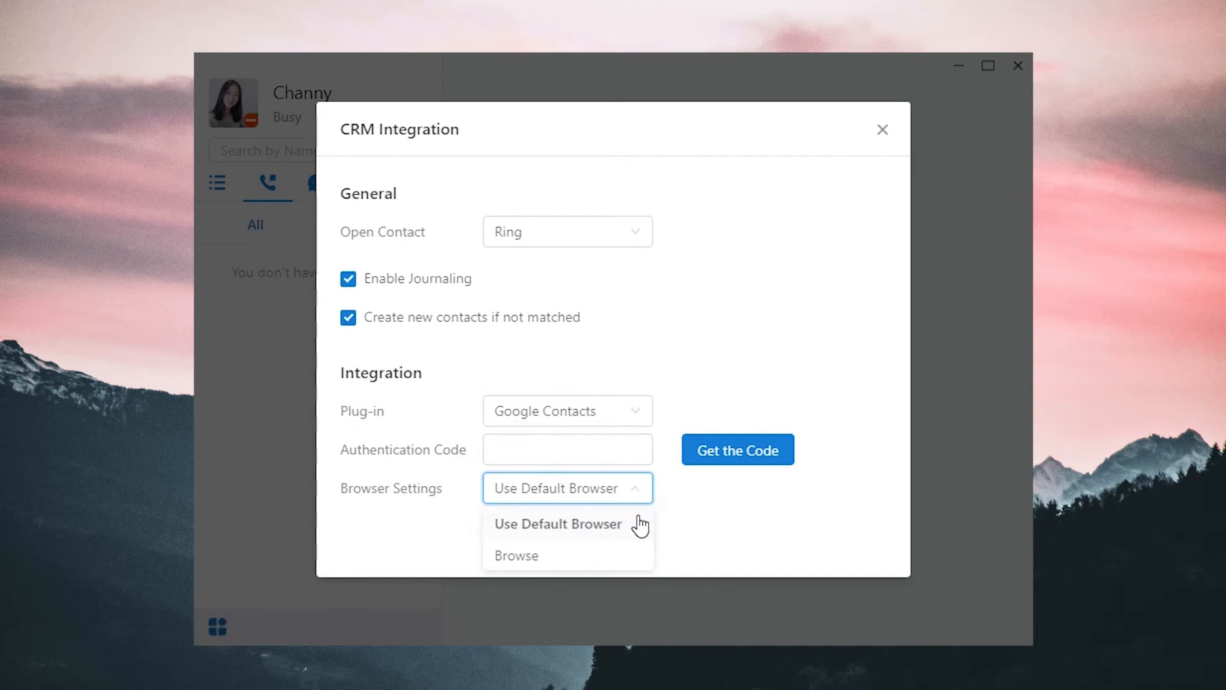
click(557, 523)
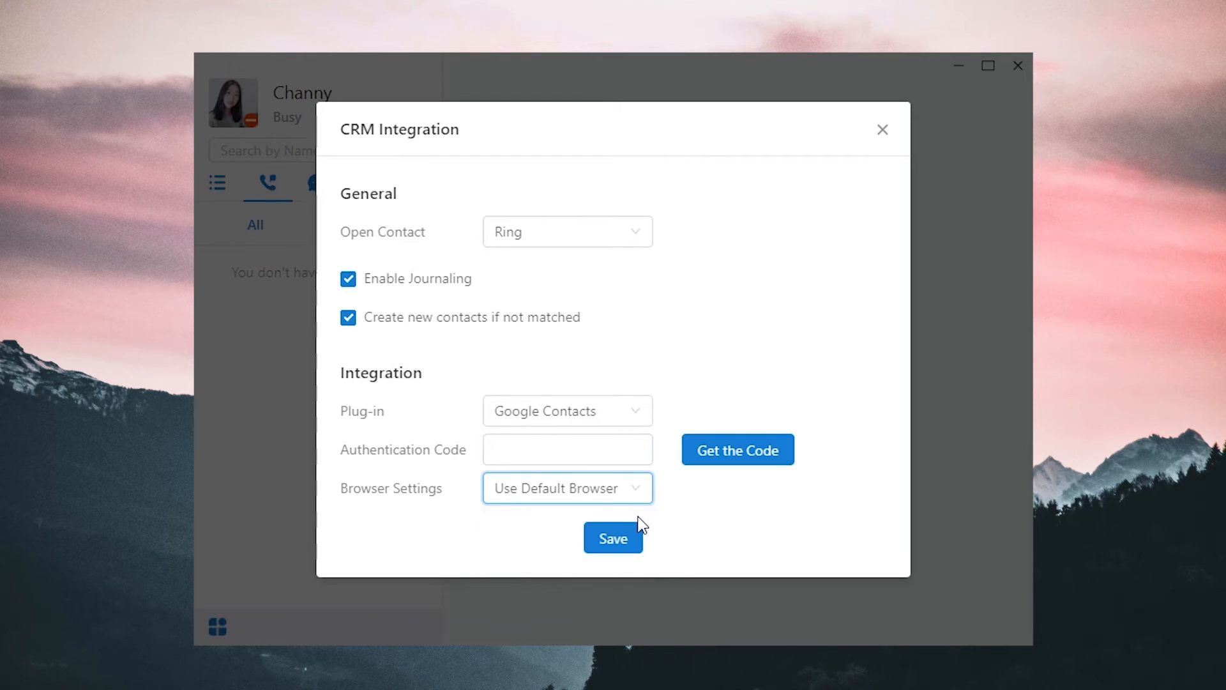
mouse_move(736, 459)
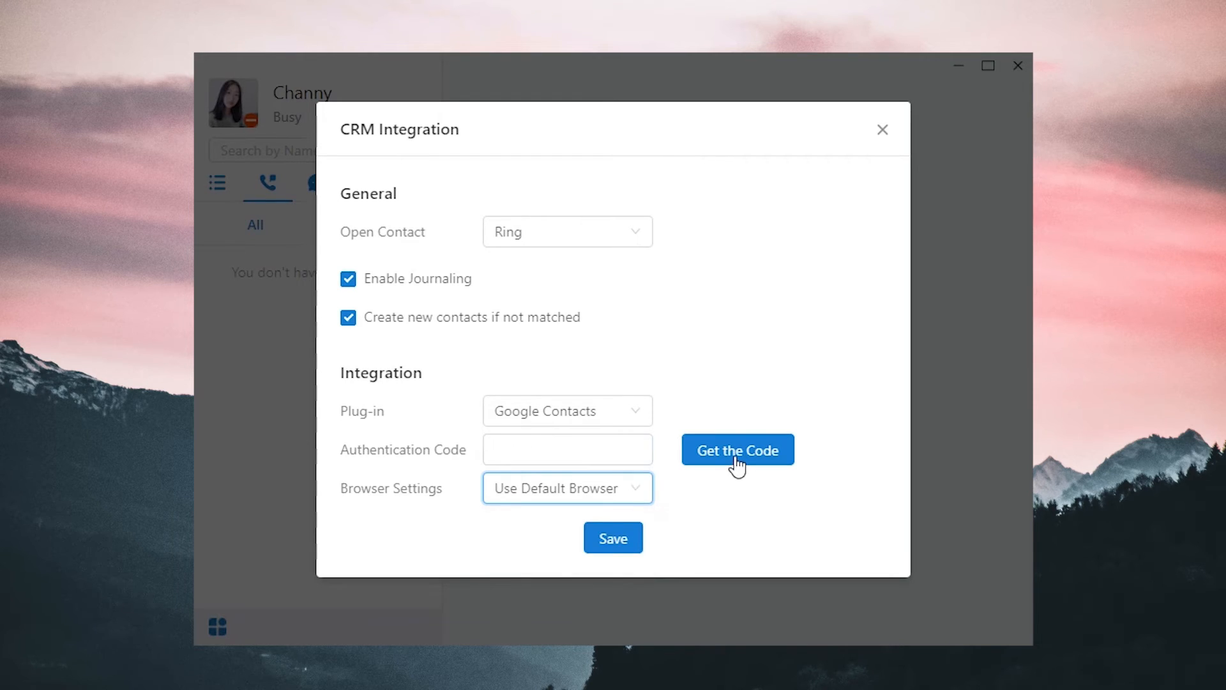
click(737, 450)
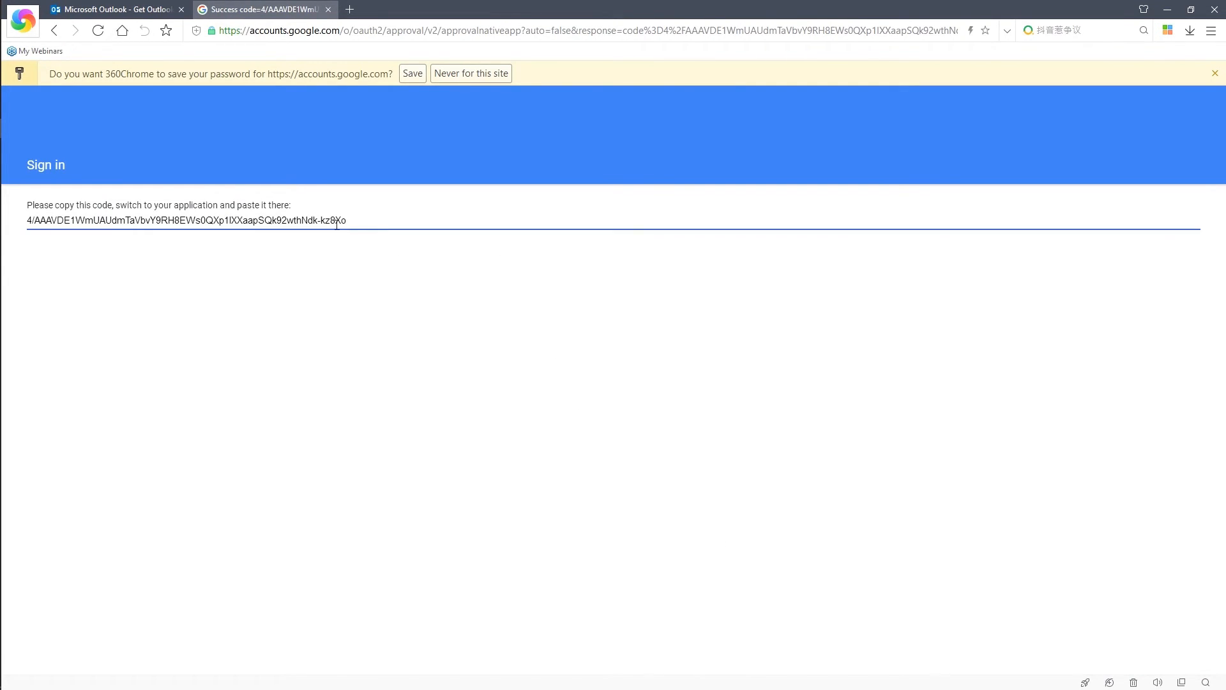
triple_click(186, 219)
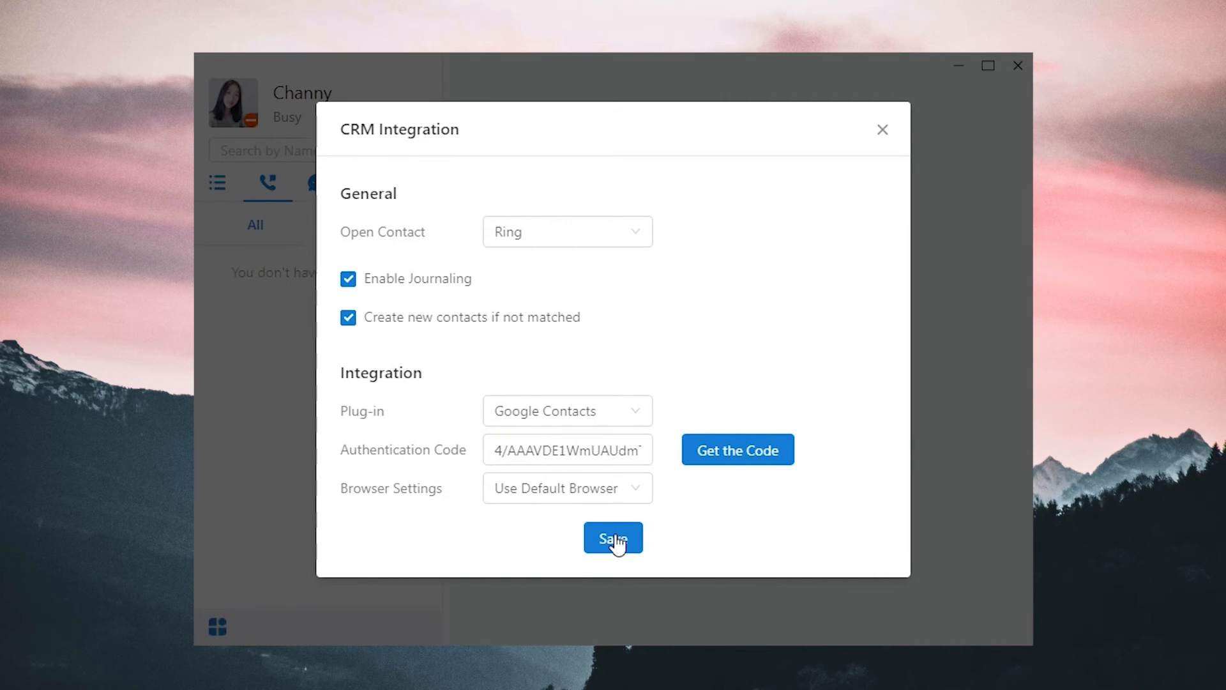
Step: Save the CRM integration settings and minimise the Linkus window
click(613, 538)
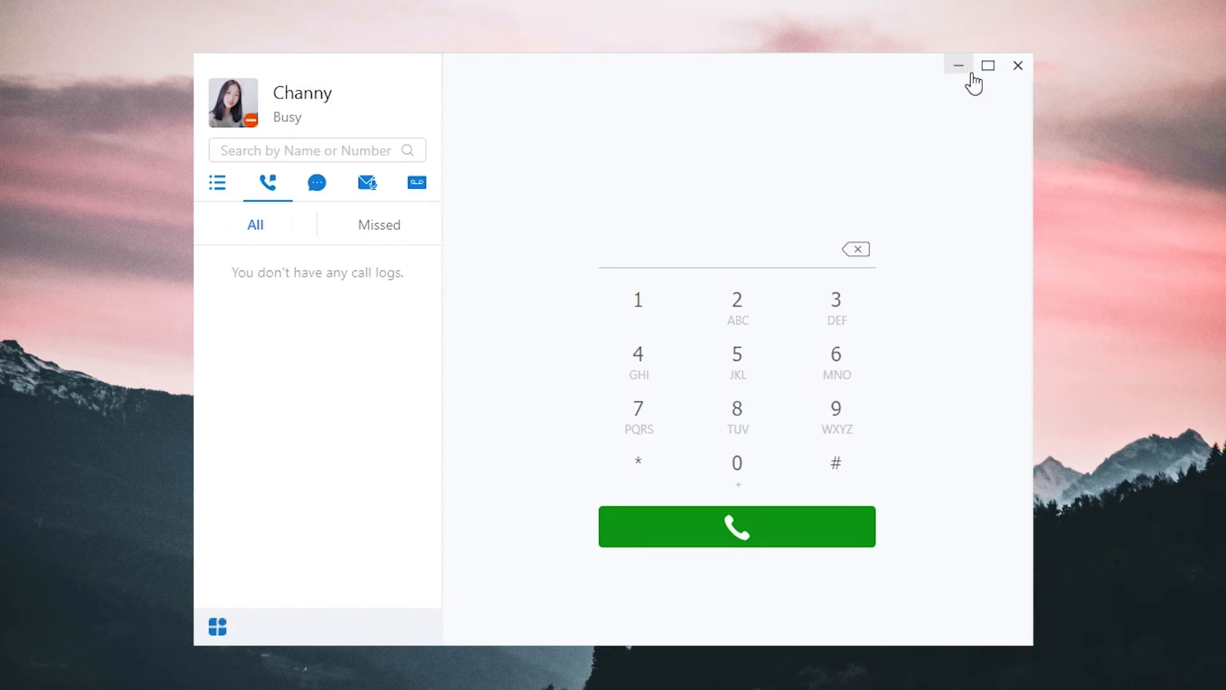
click(957, 65)
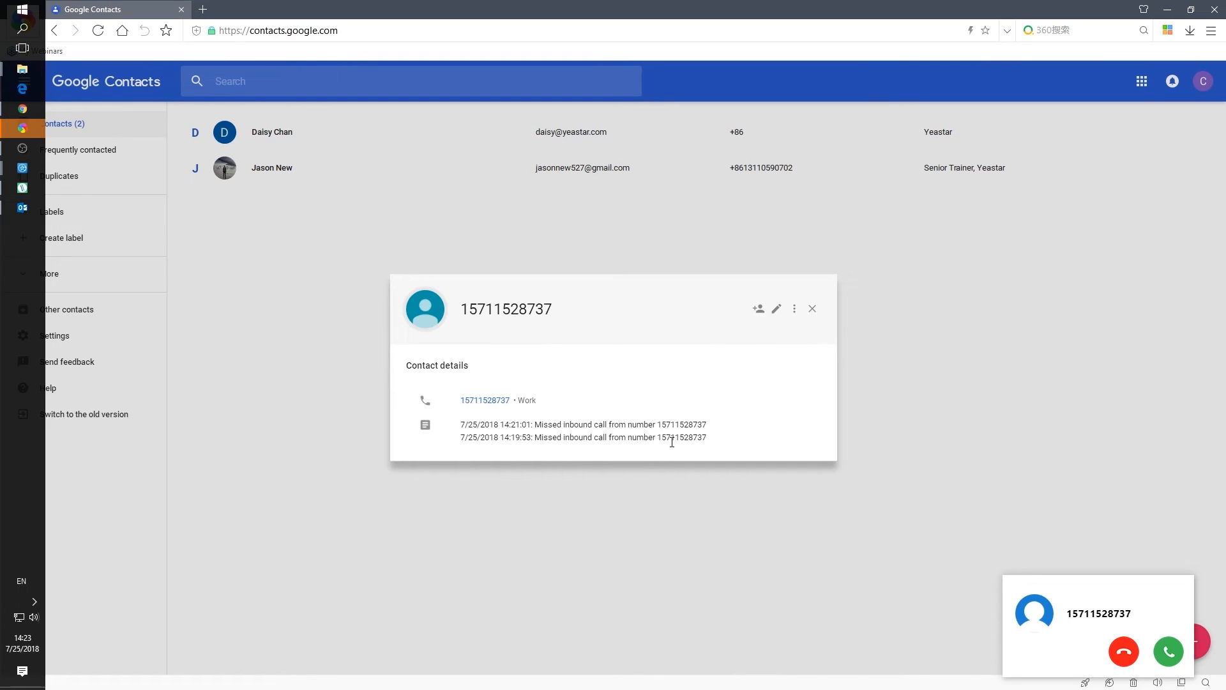
mouse_move(757, 308)
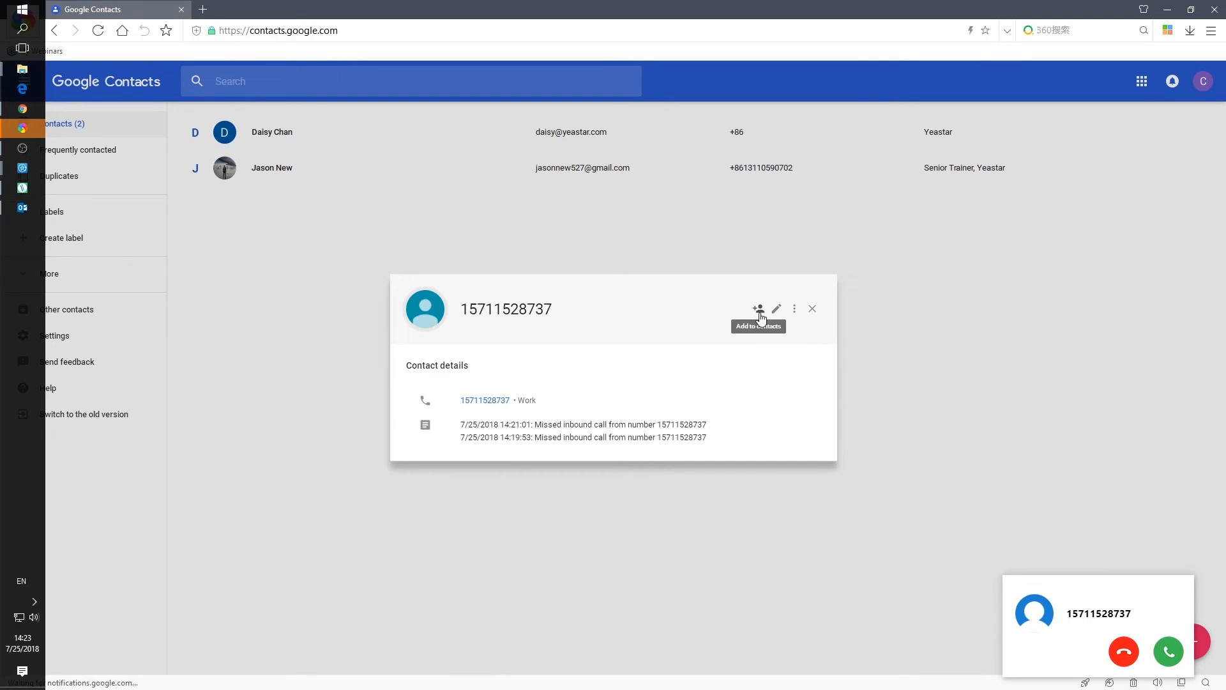
click(757, 308)
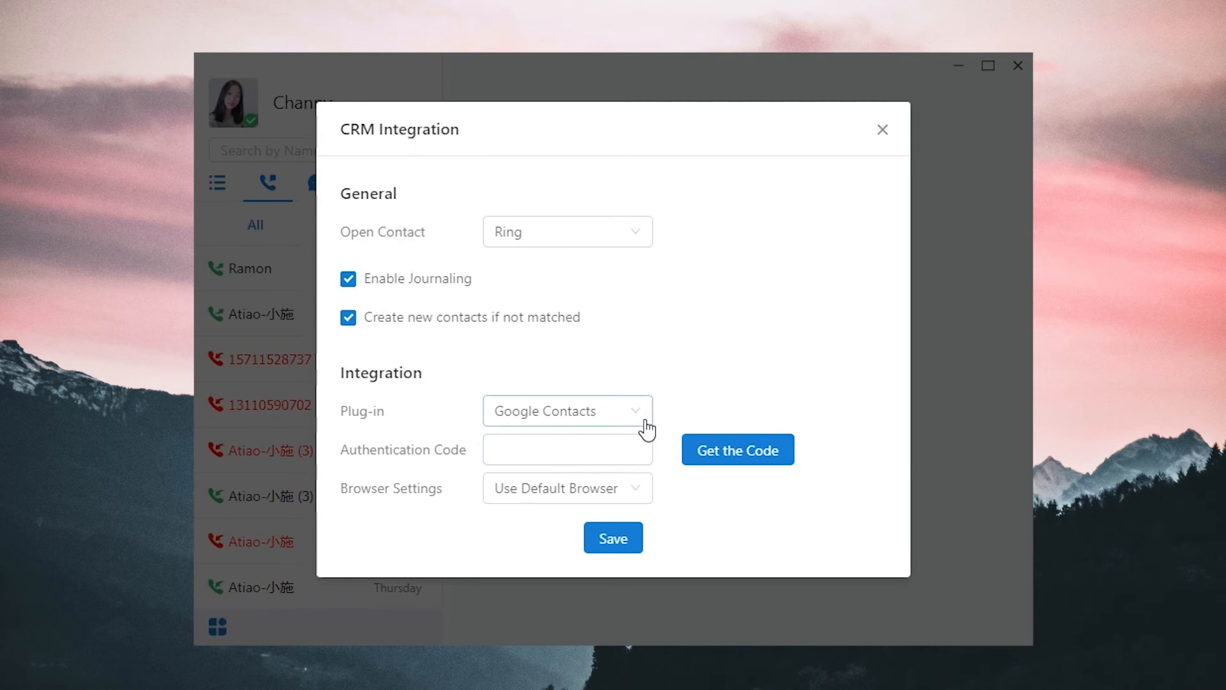
Step: Choose Outlook as the CRM plug-in and save the integration settings
click(566, 410)
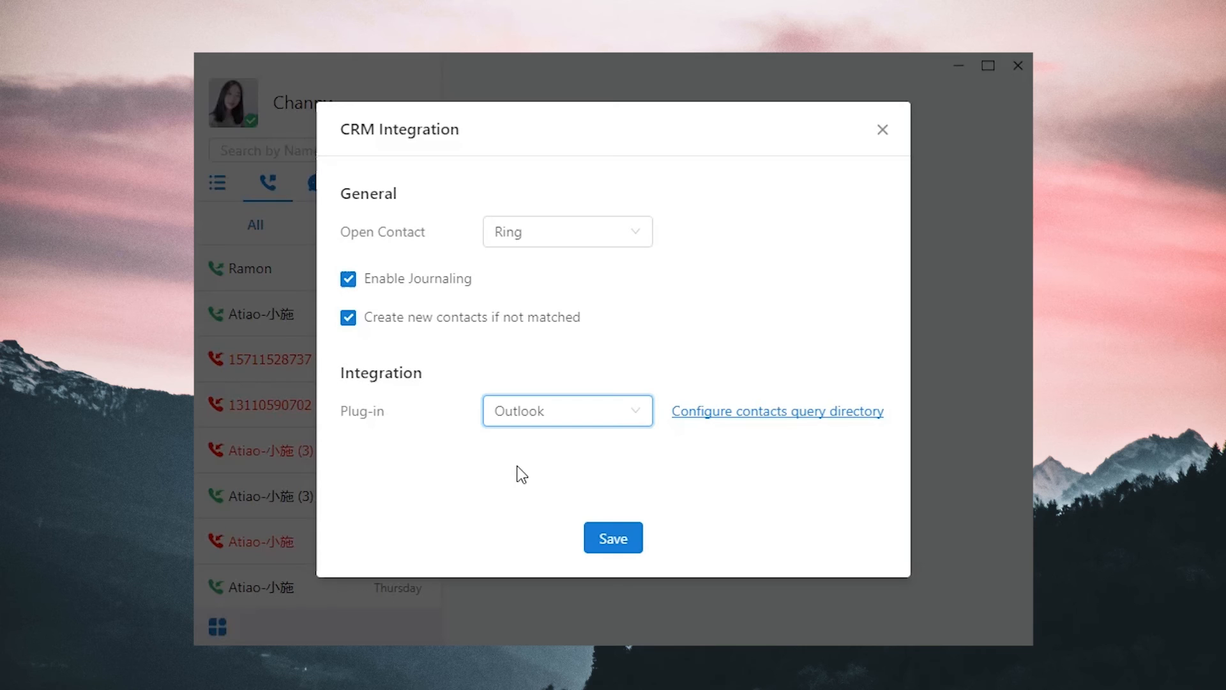
mouse_move(639, 458)
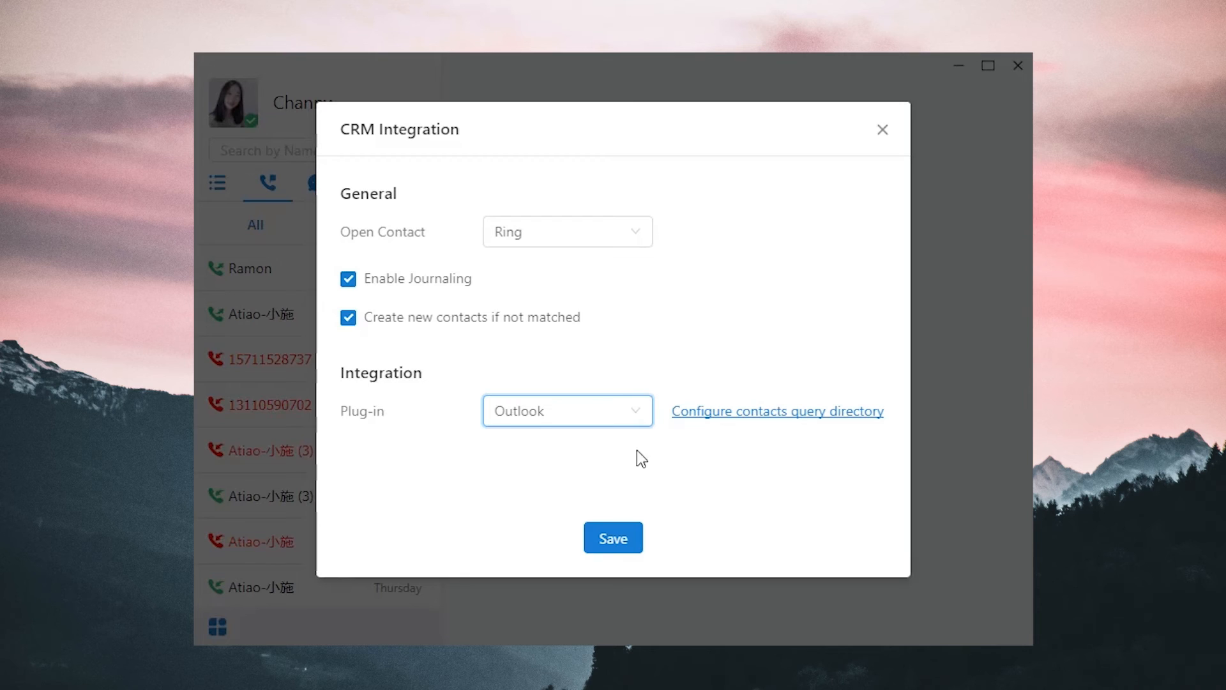
click(776, 410)
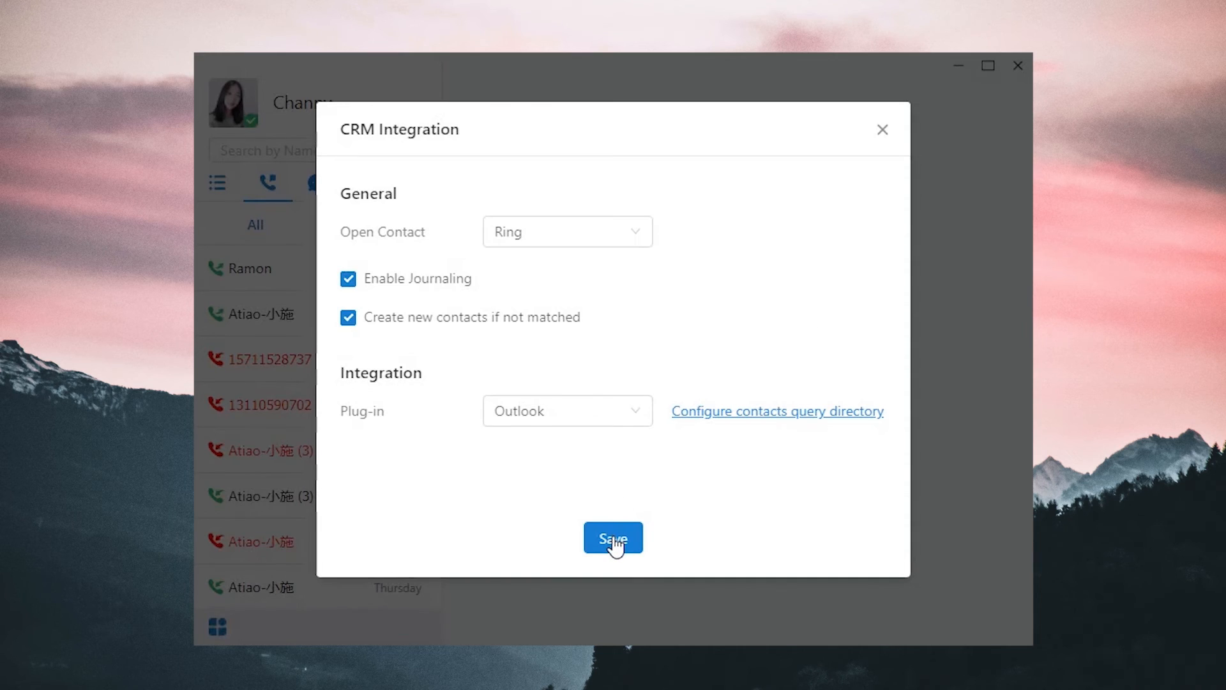
click(613, 538)
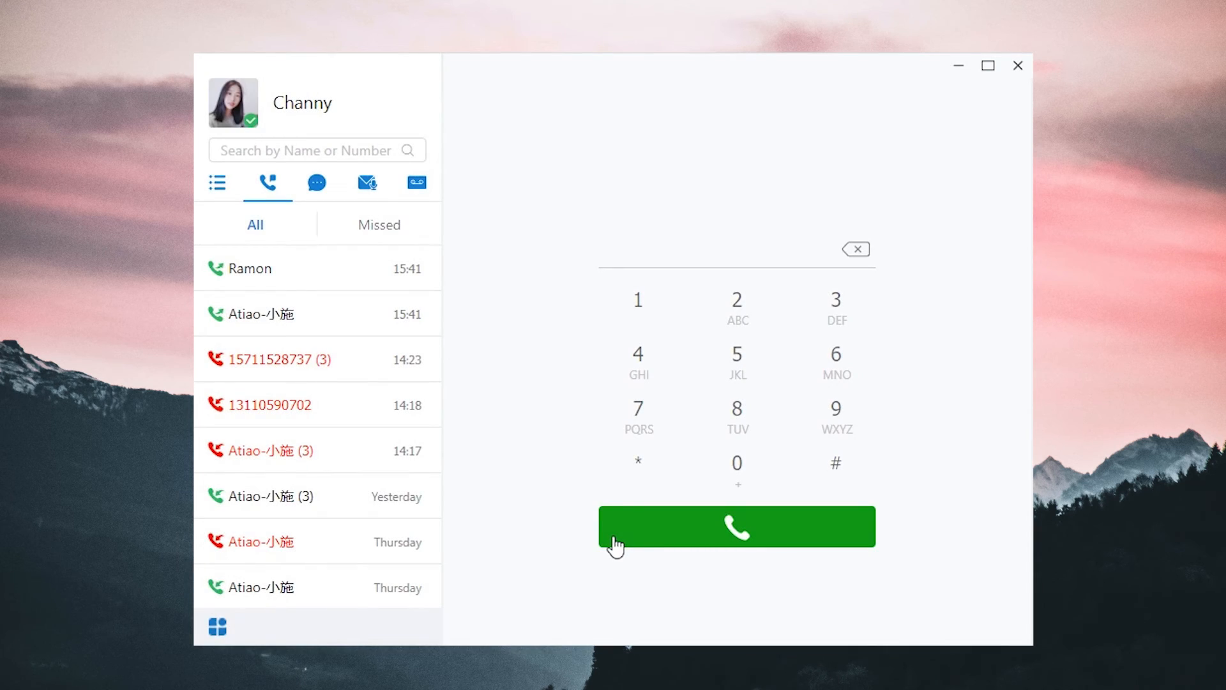
click(735, 525)
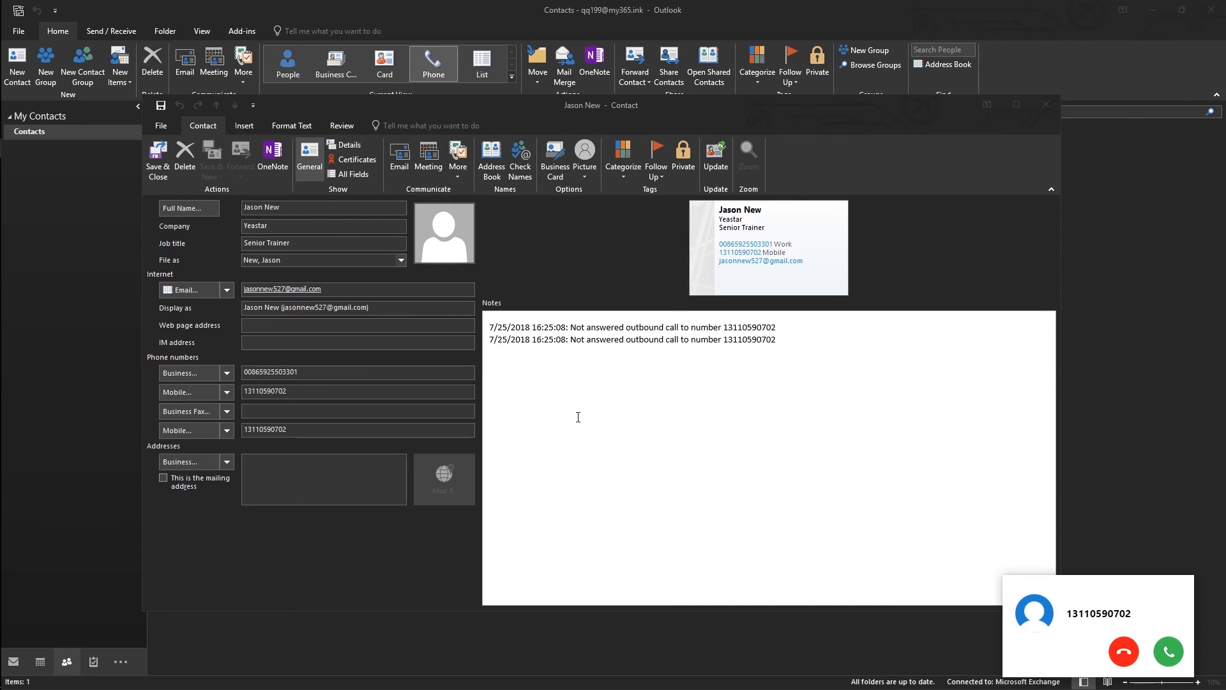
click(1124, 652)
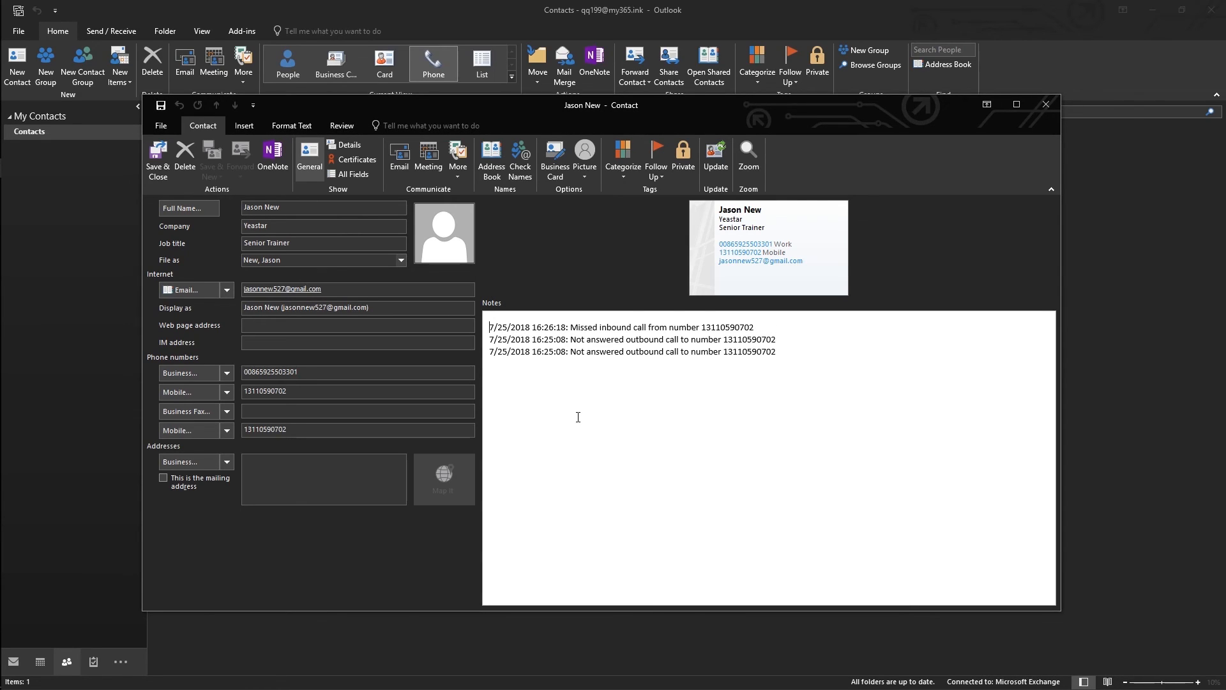
right_click(197, 171)
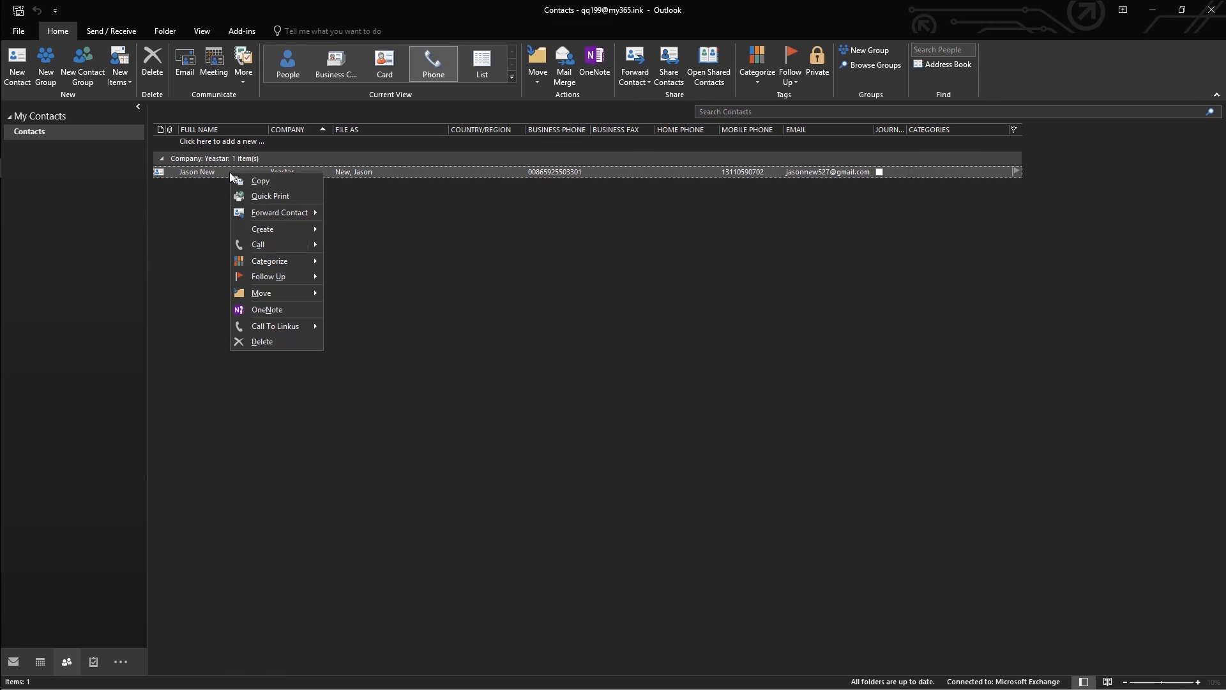
mouse_move(275, 326)
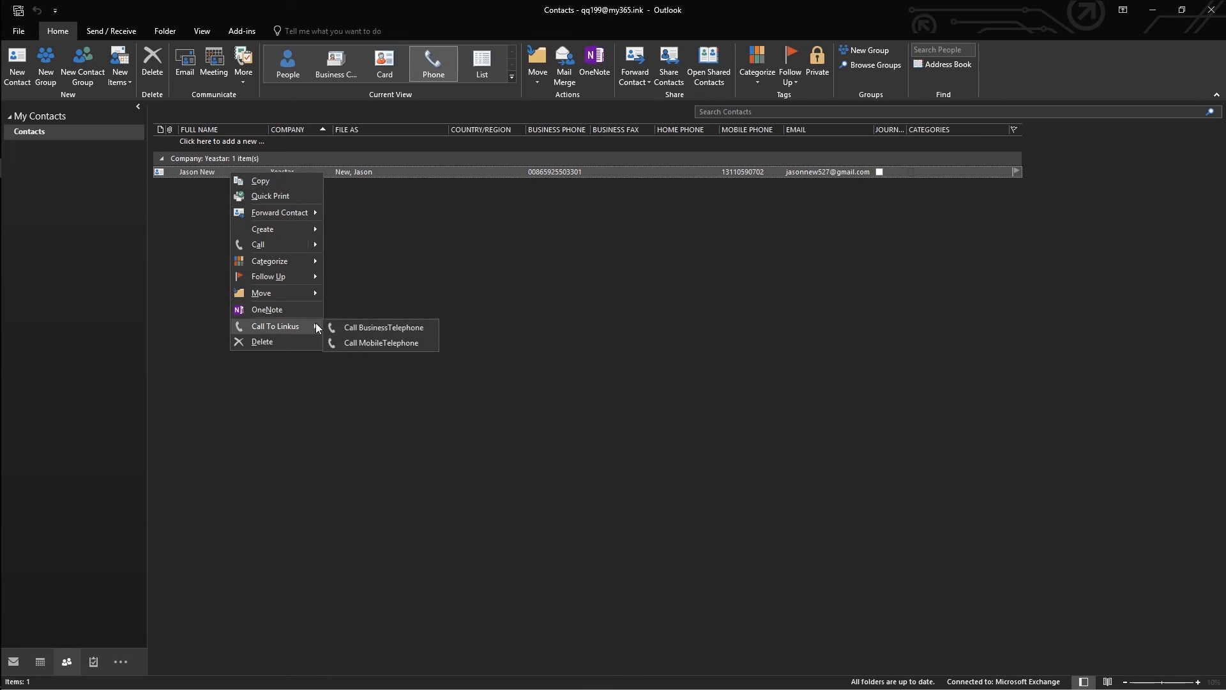
mouse_move(414, 350)
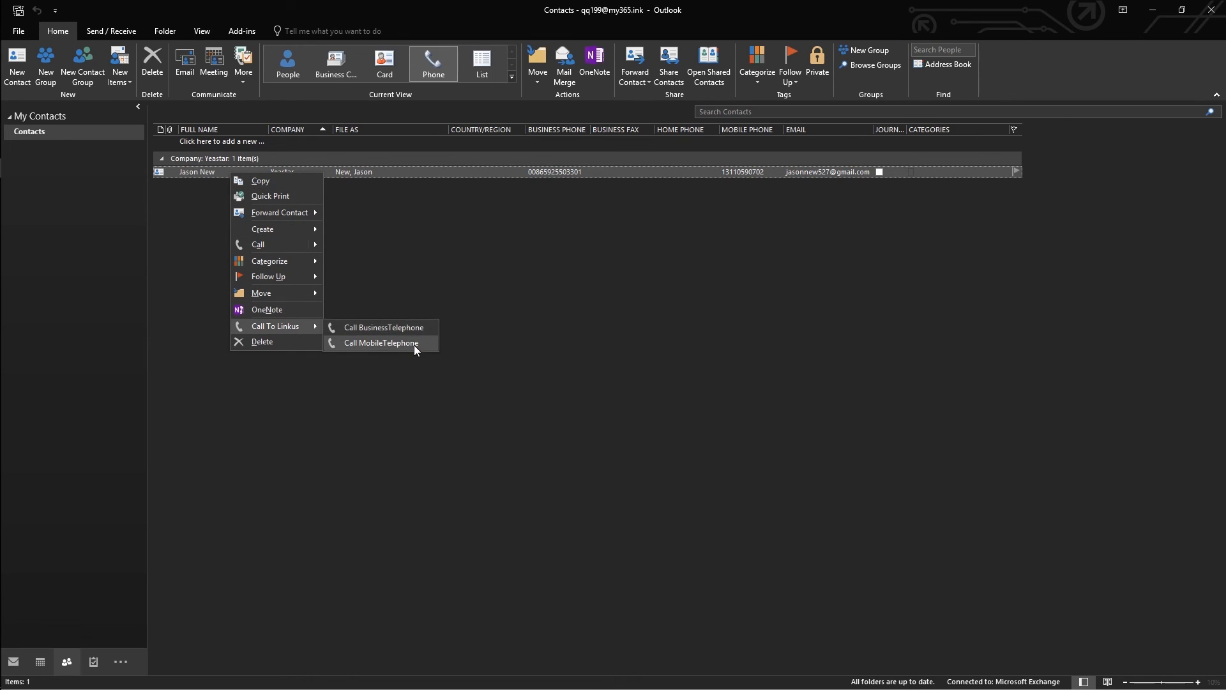
click(381, 342)
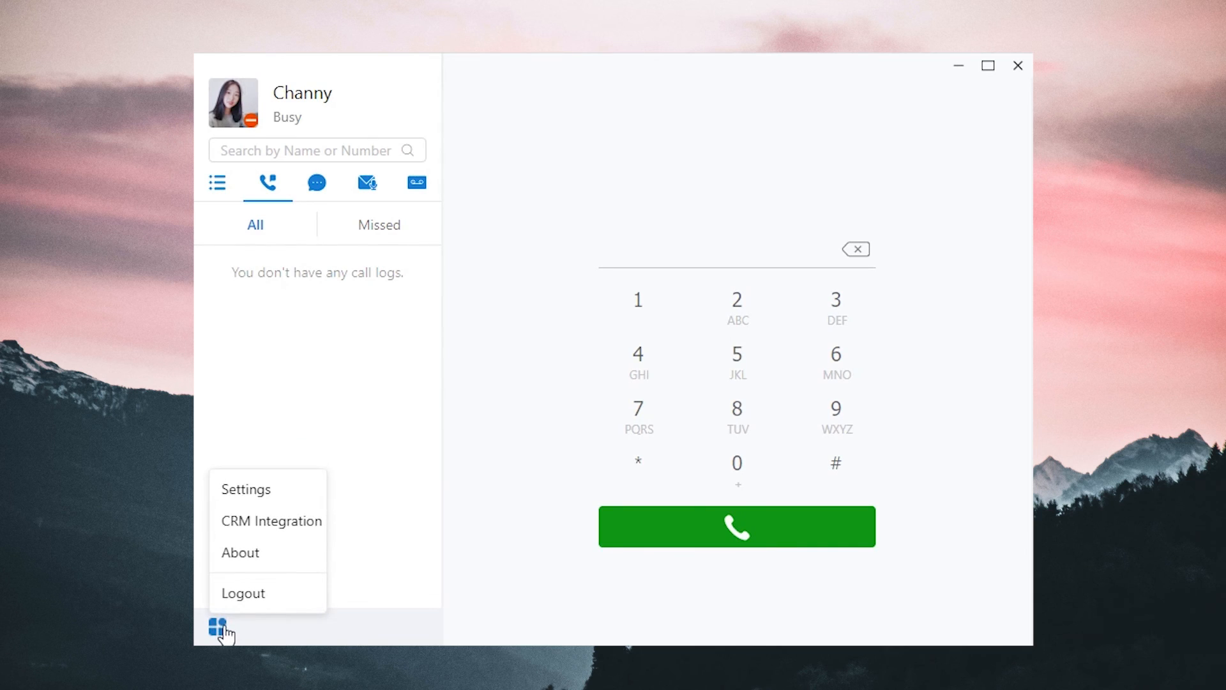
Step: Show the Linkus About window with version 1.0.30
click(240, 551)
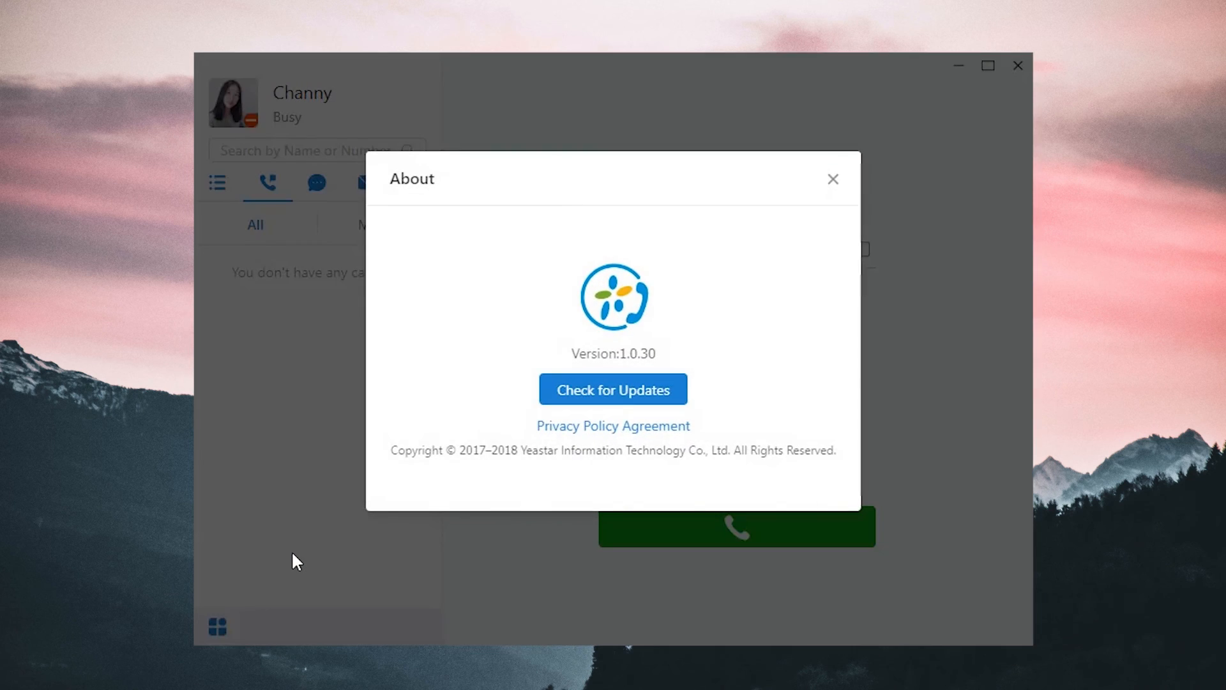